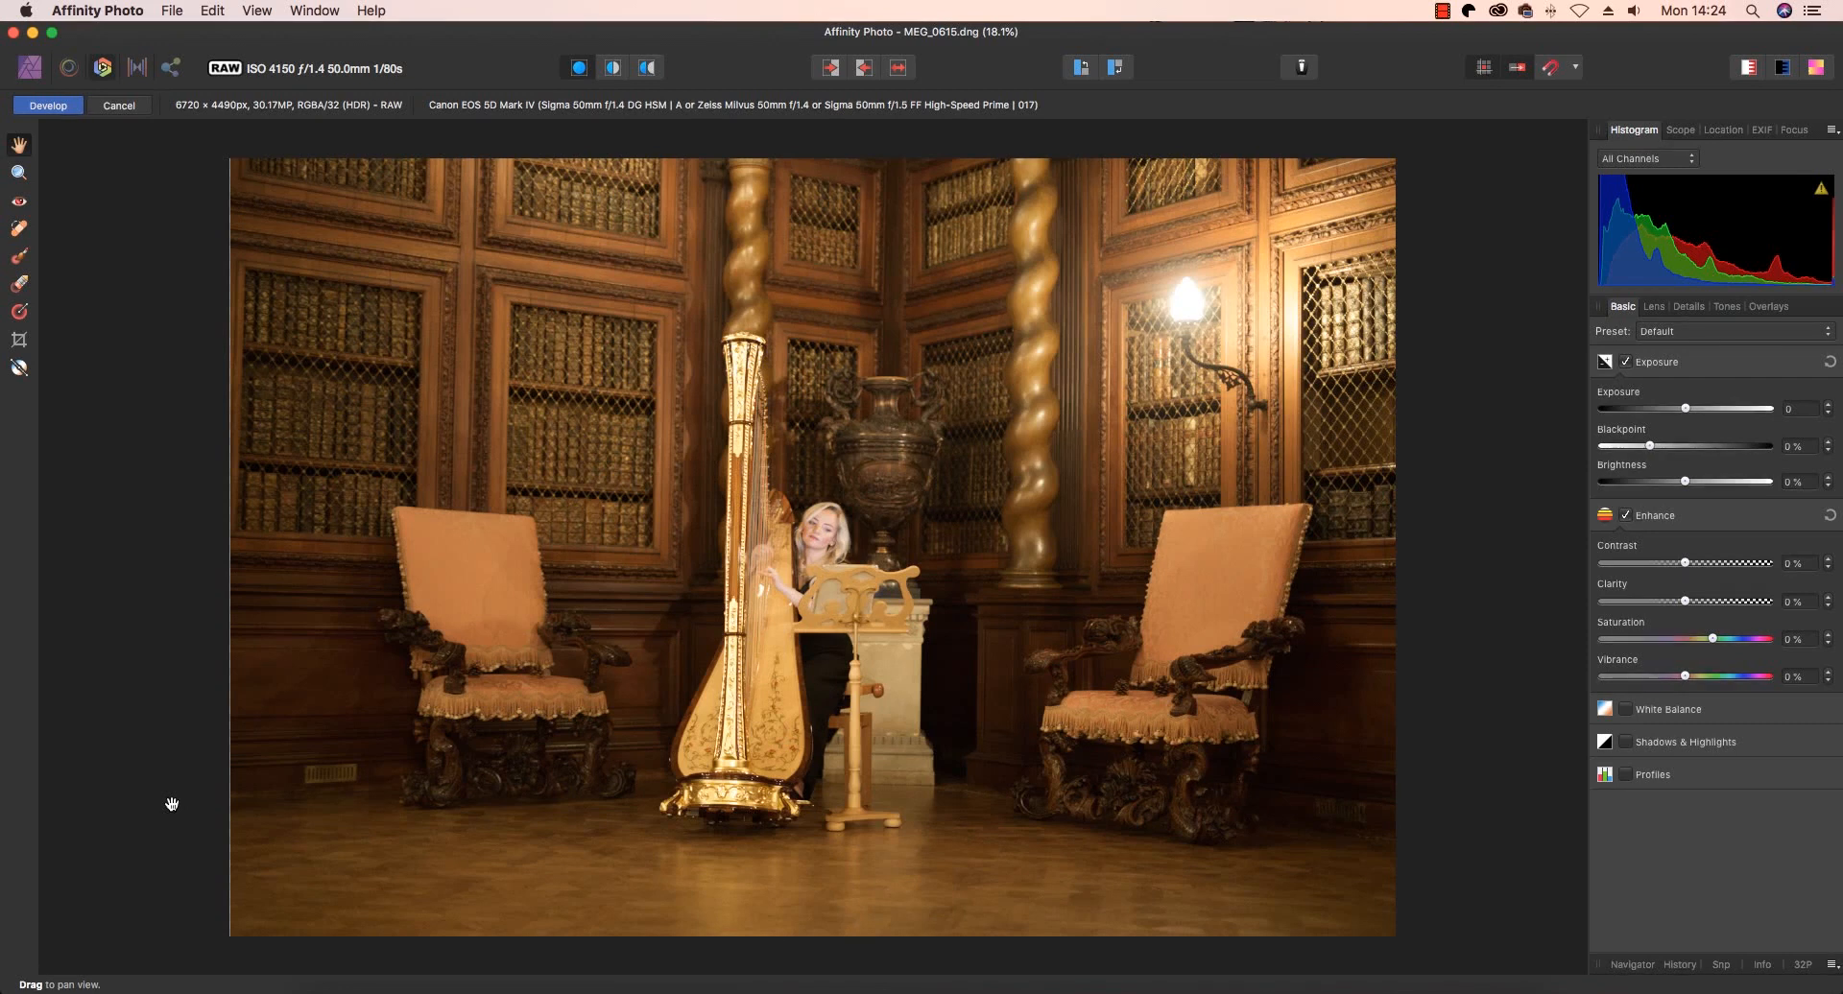
mouse_move(138, 439)
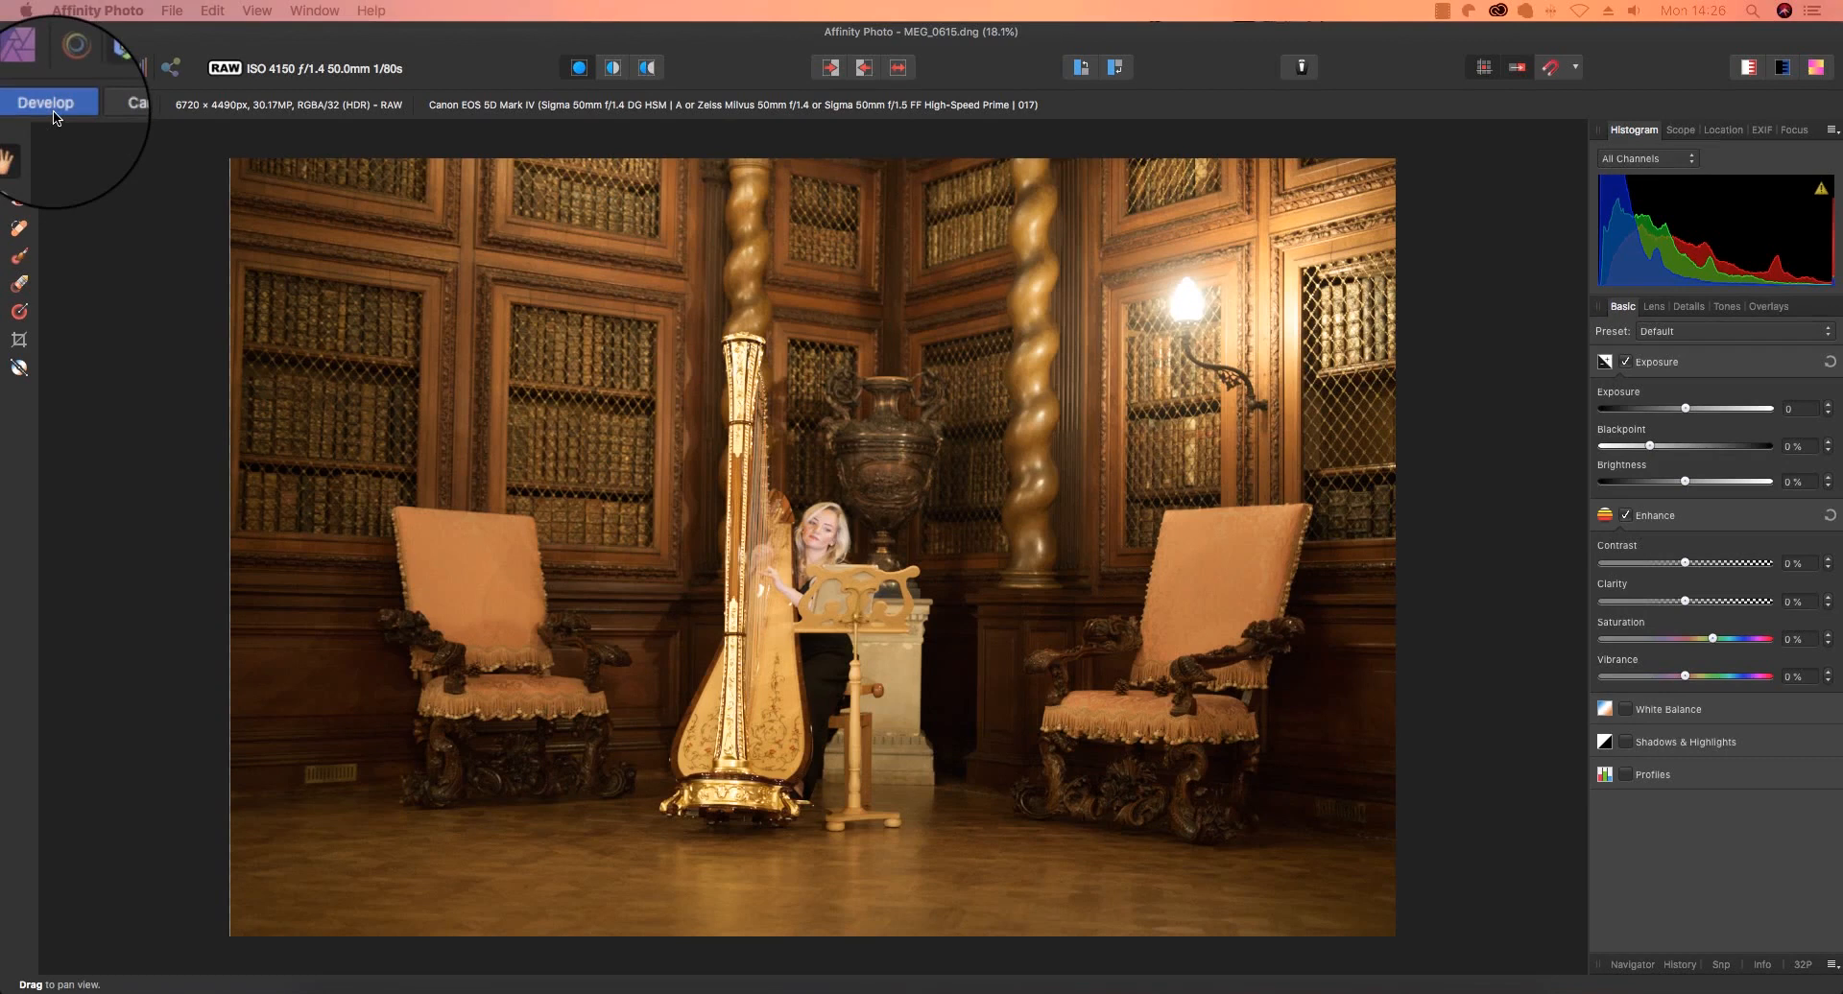
Crop the harpist photo slightly tighter, to 6338 × 4233 px.
click(48, 104)
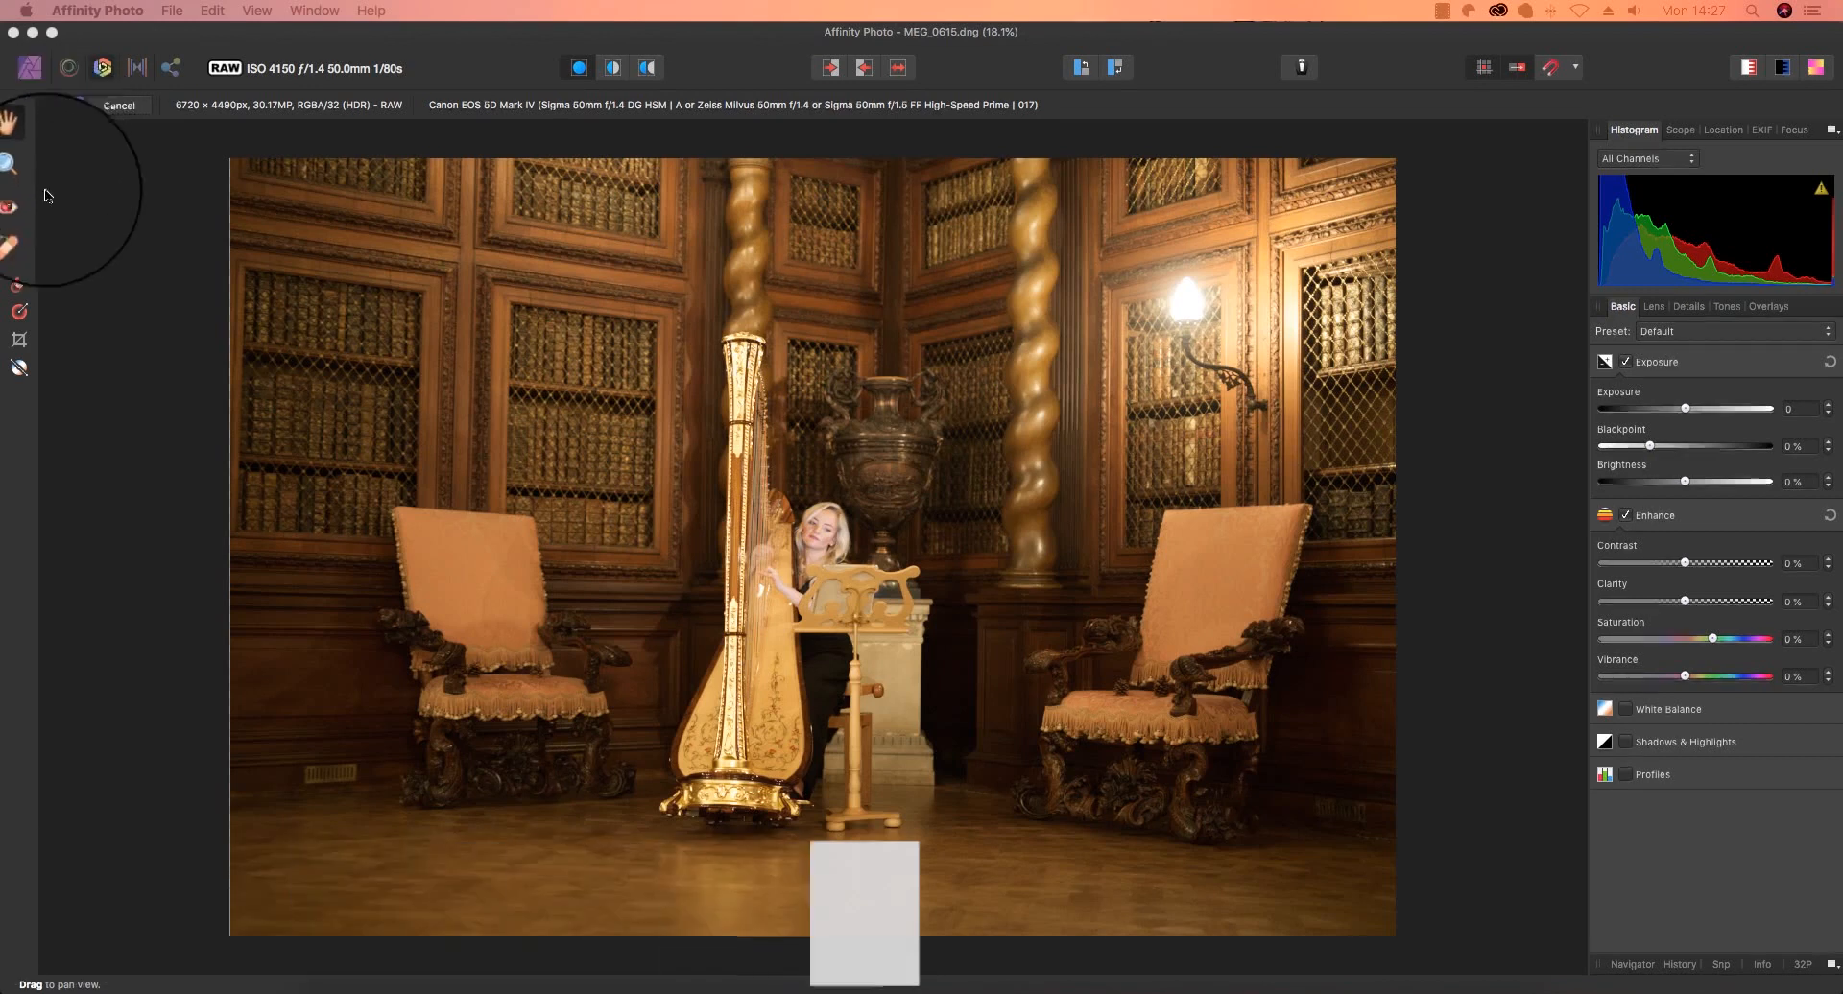
click(18, 339)
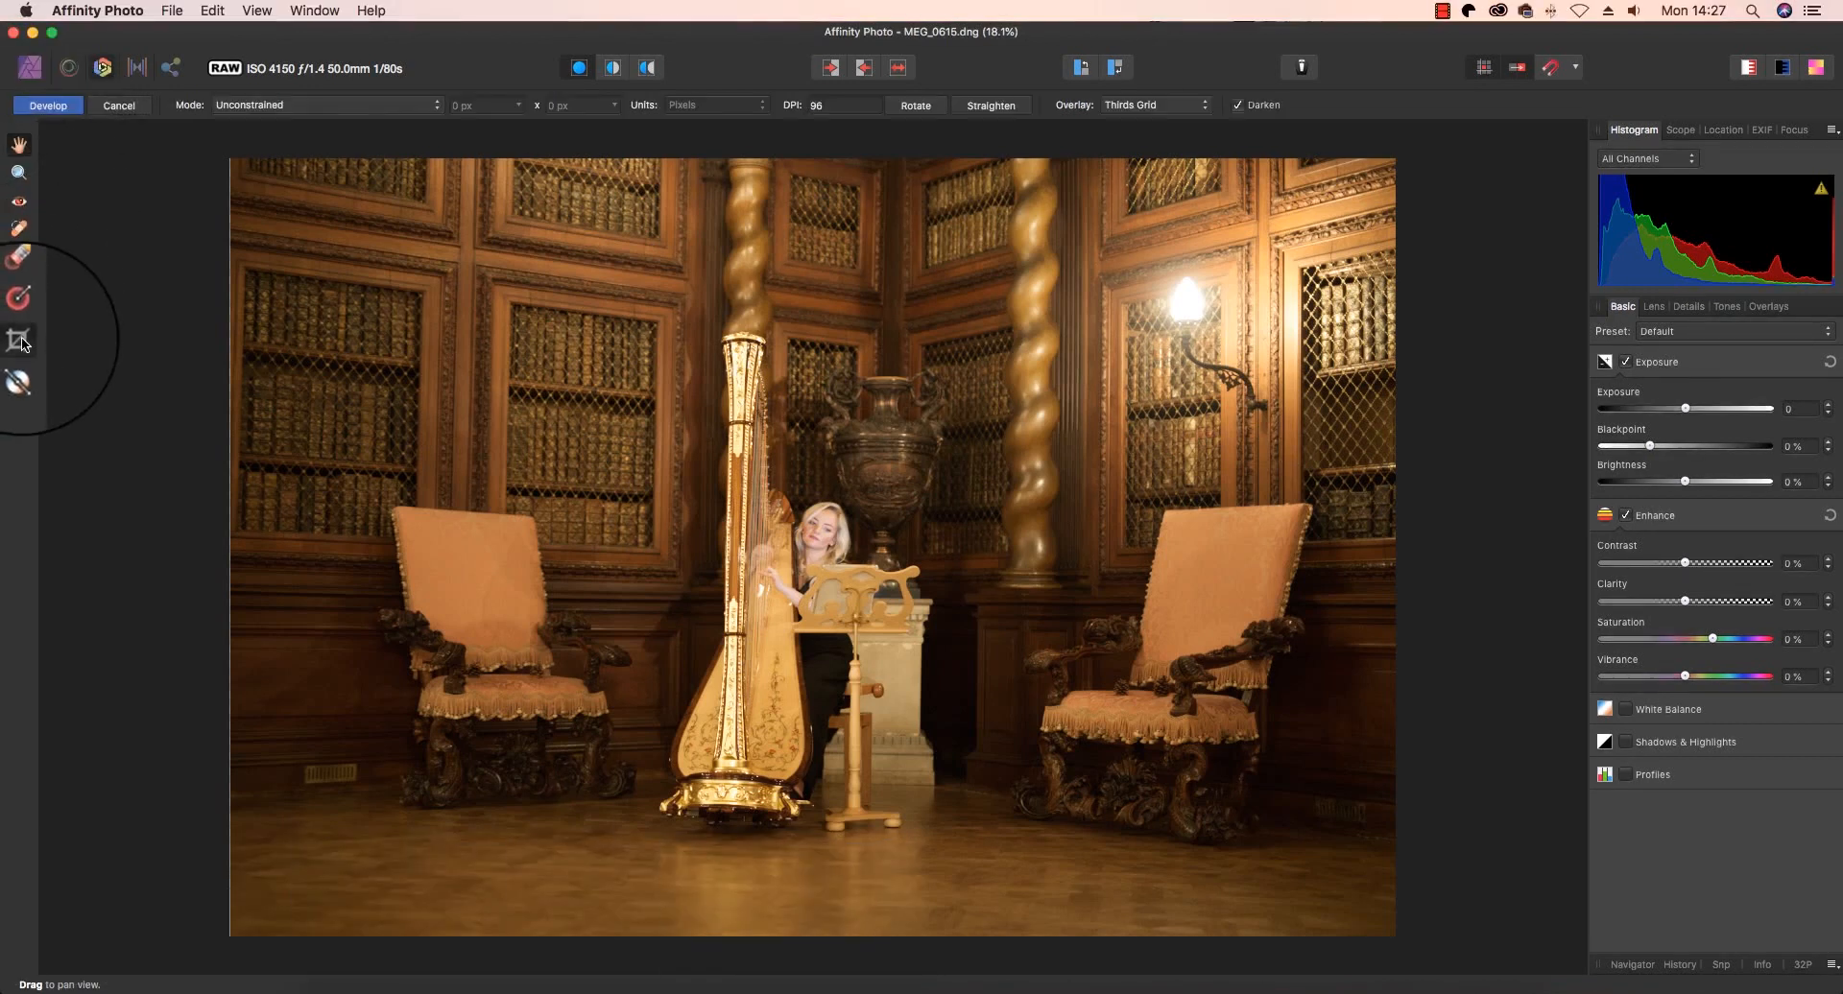
click(20, 341)
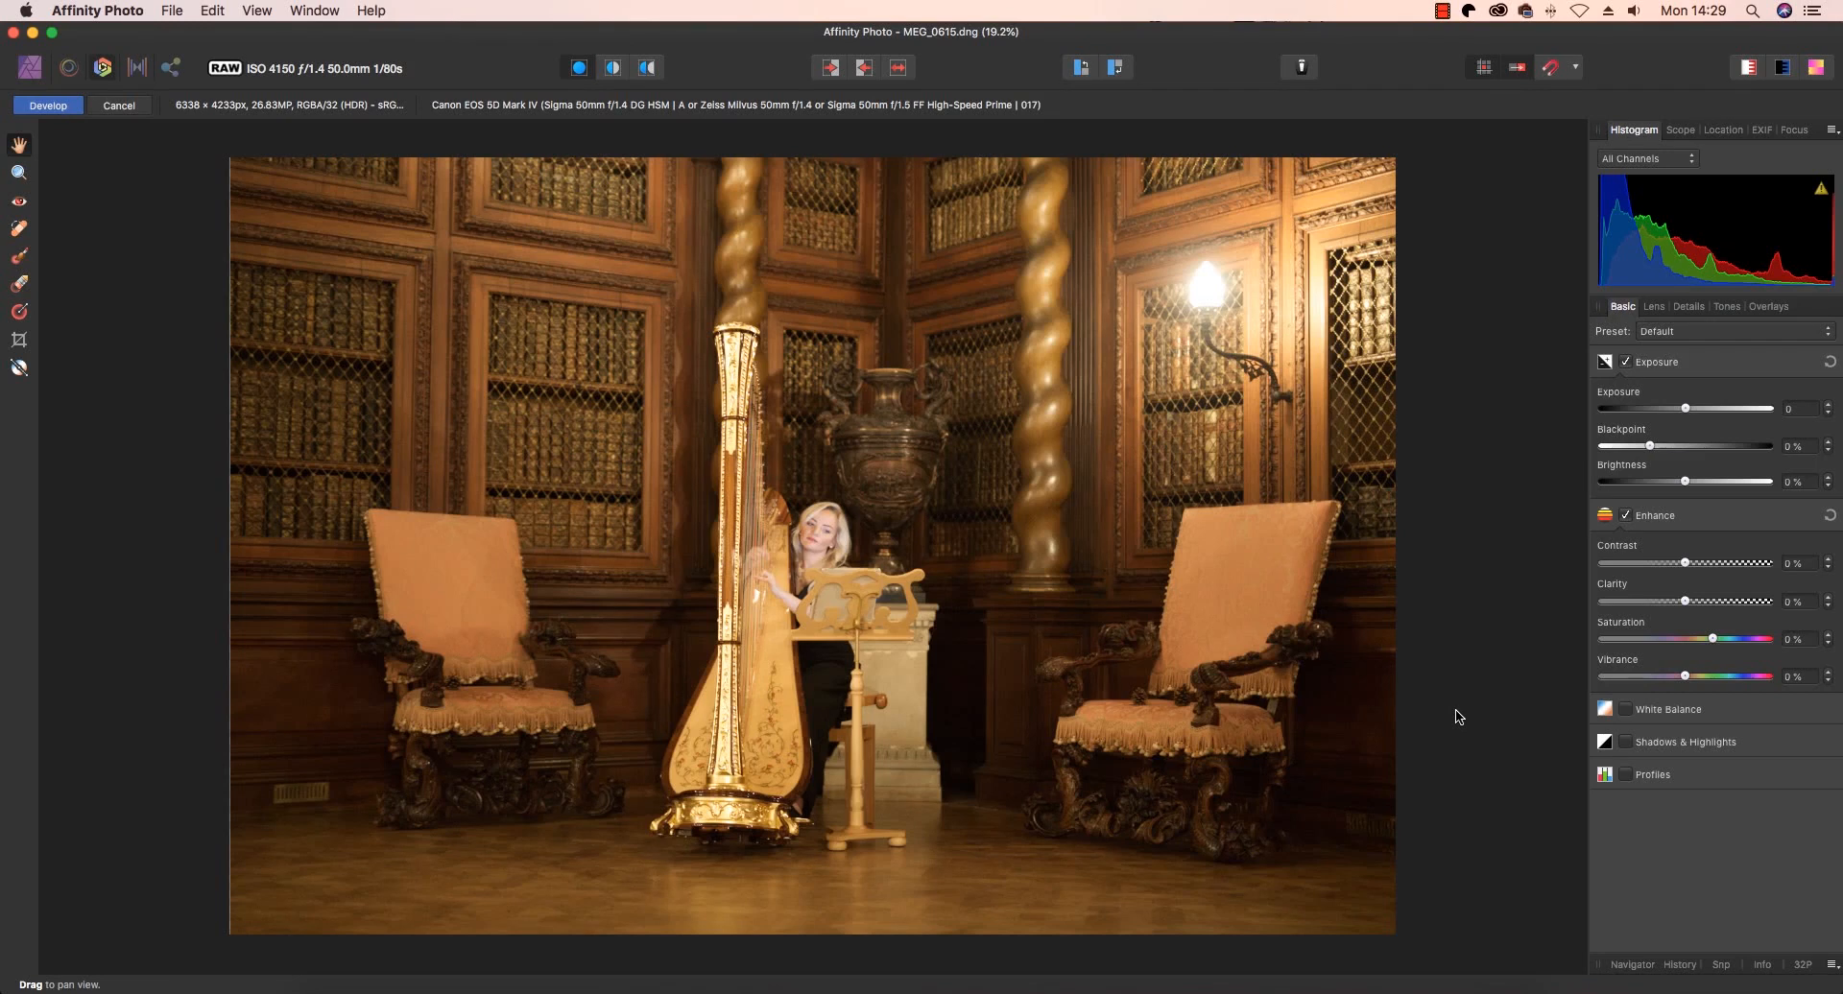
mouse_move(1503, 538)
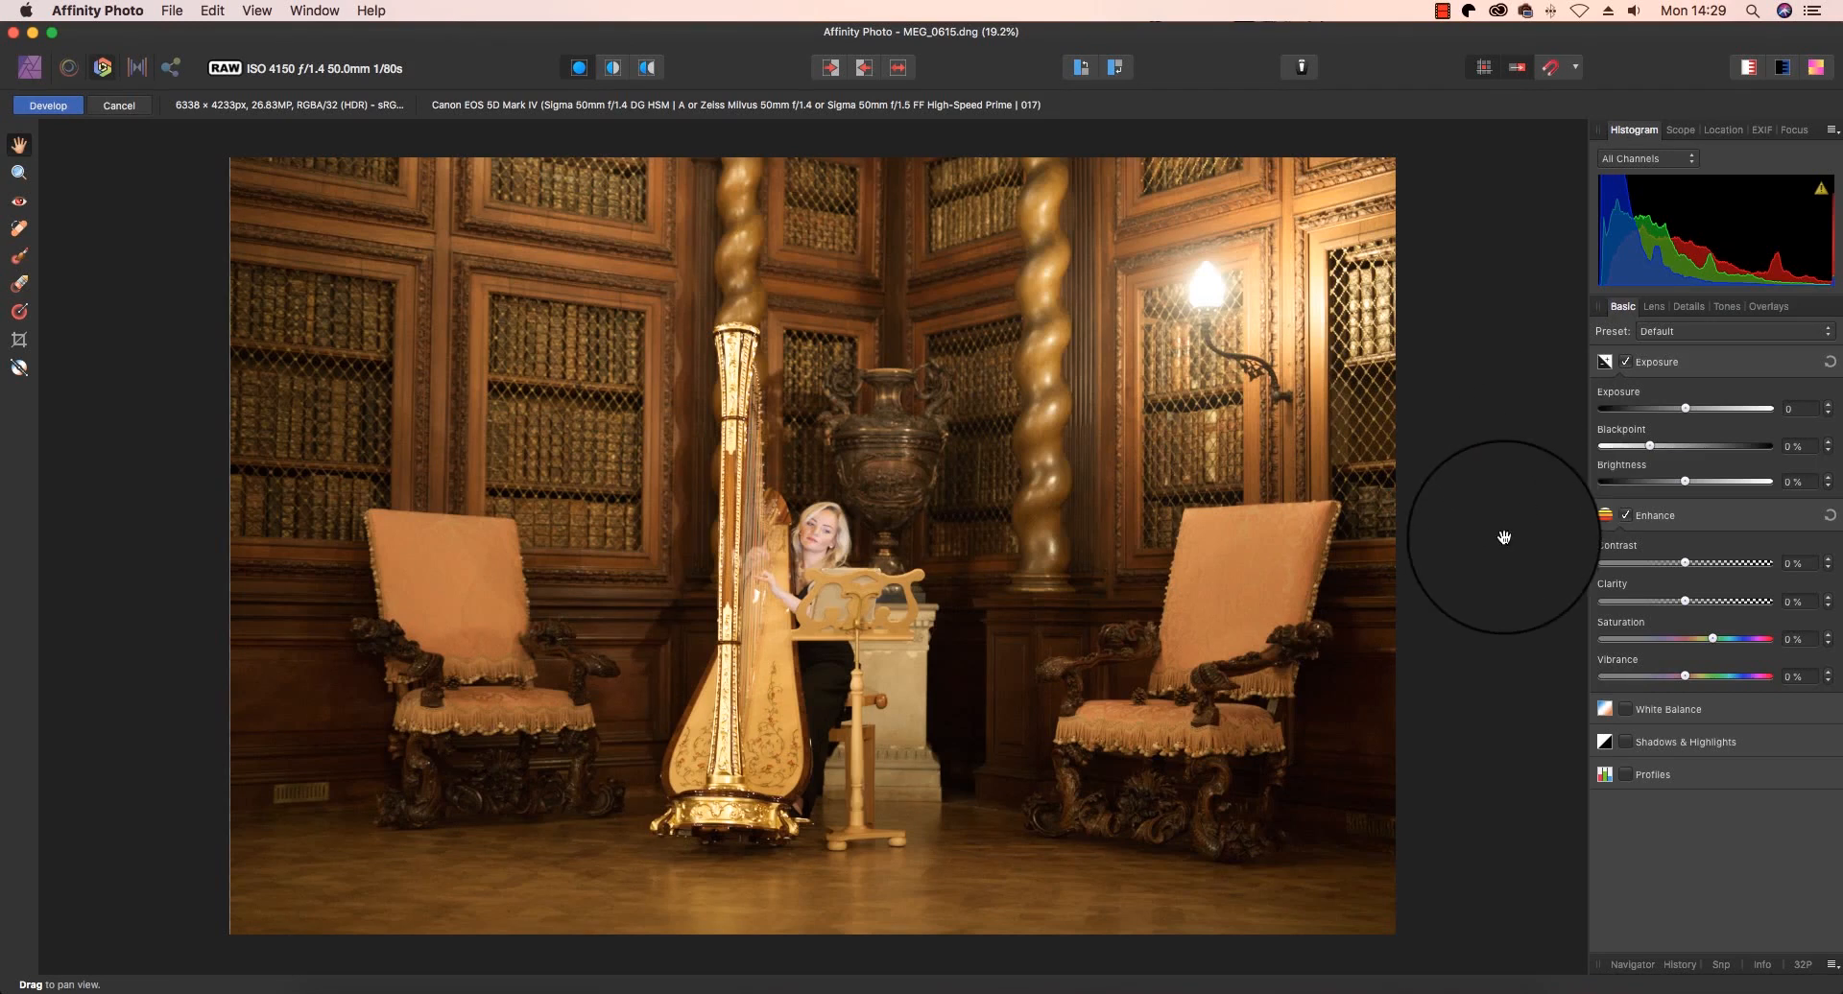
Turn on Defringe with Chromatic Aberration Reduction in the Lens tab, then return to Basic.
click(1652, 305)
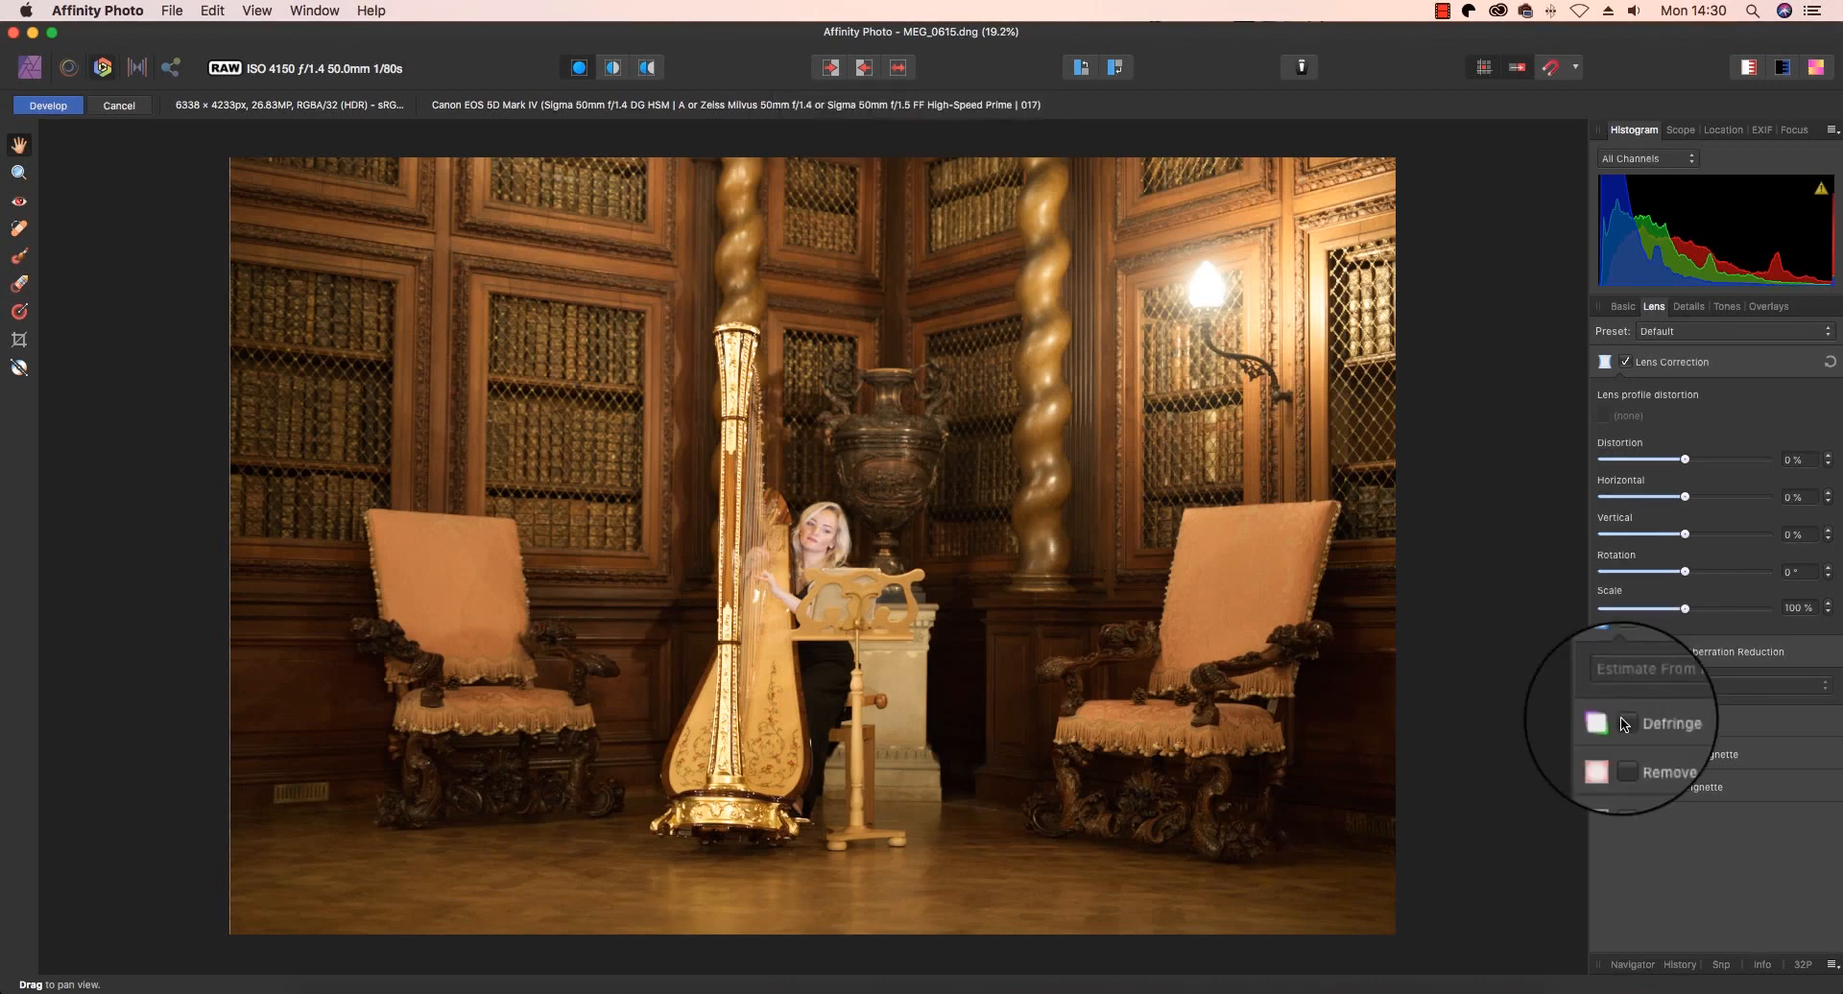
click(1625, 722)
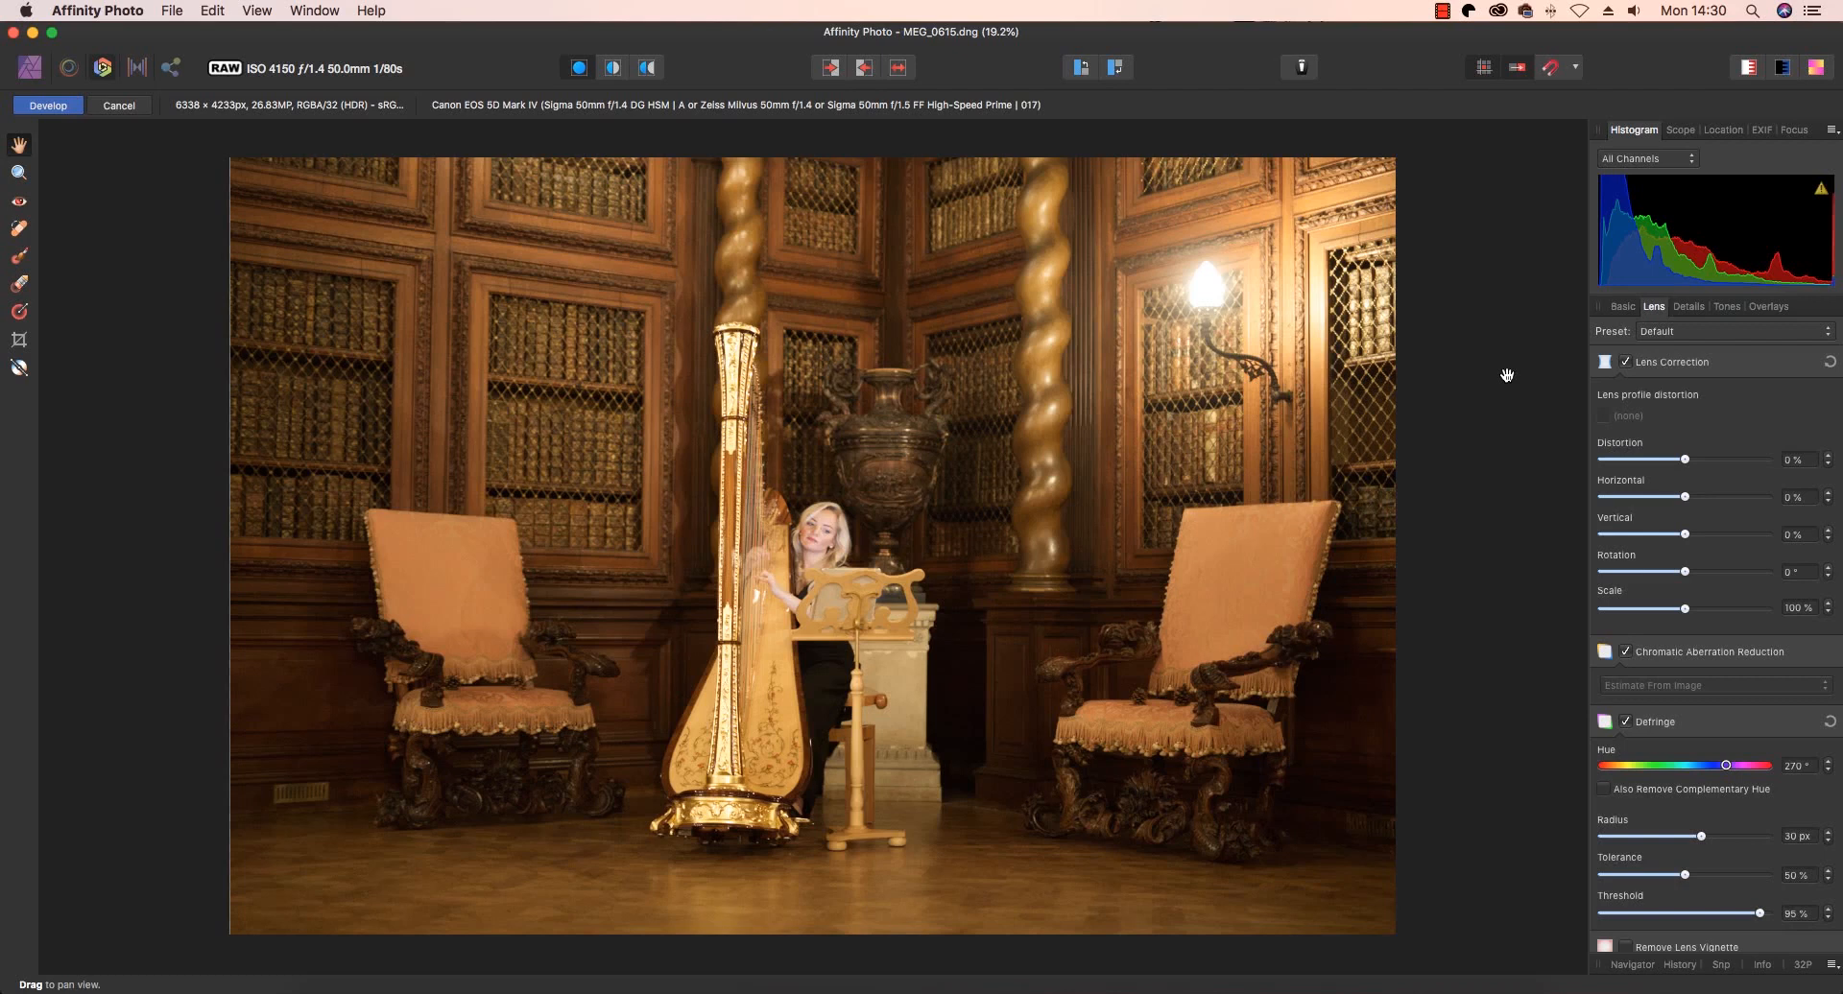
click(1622, 307)
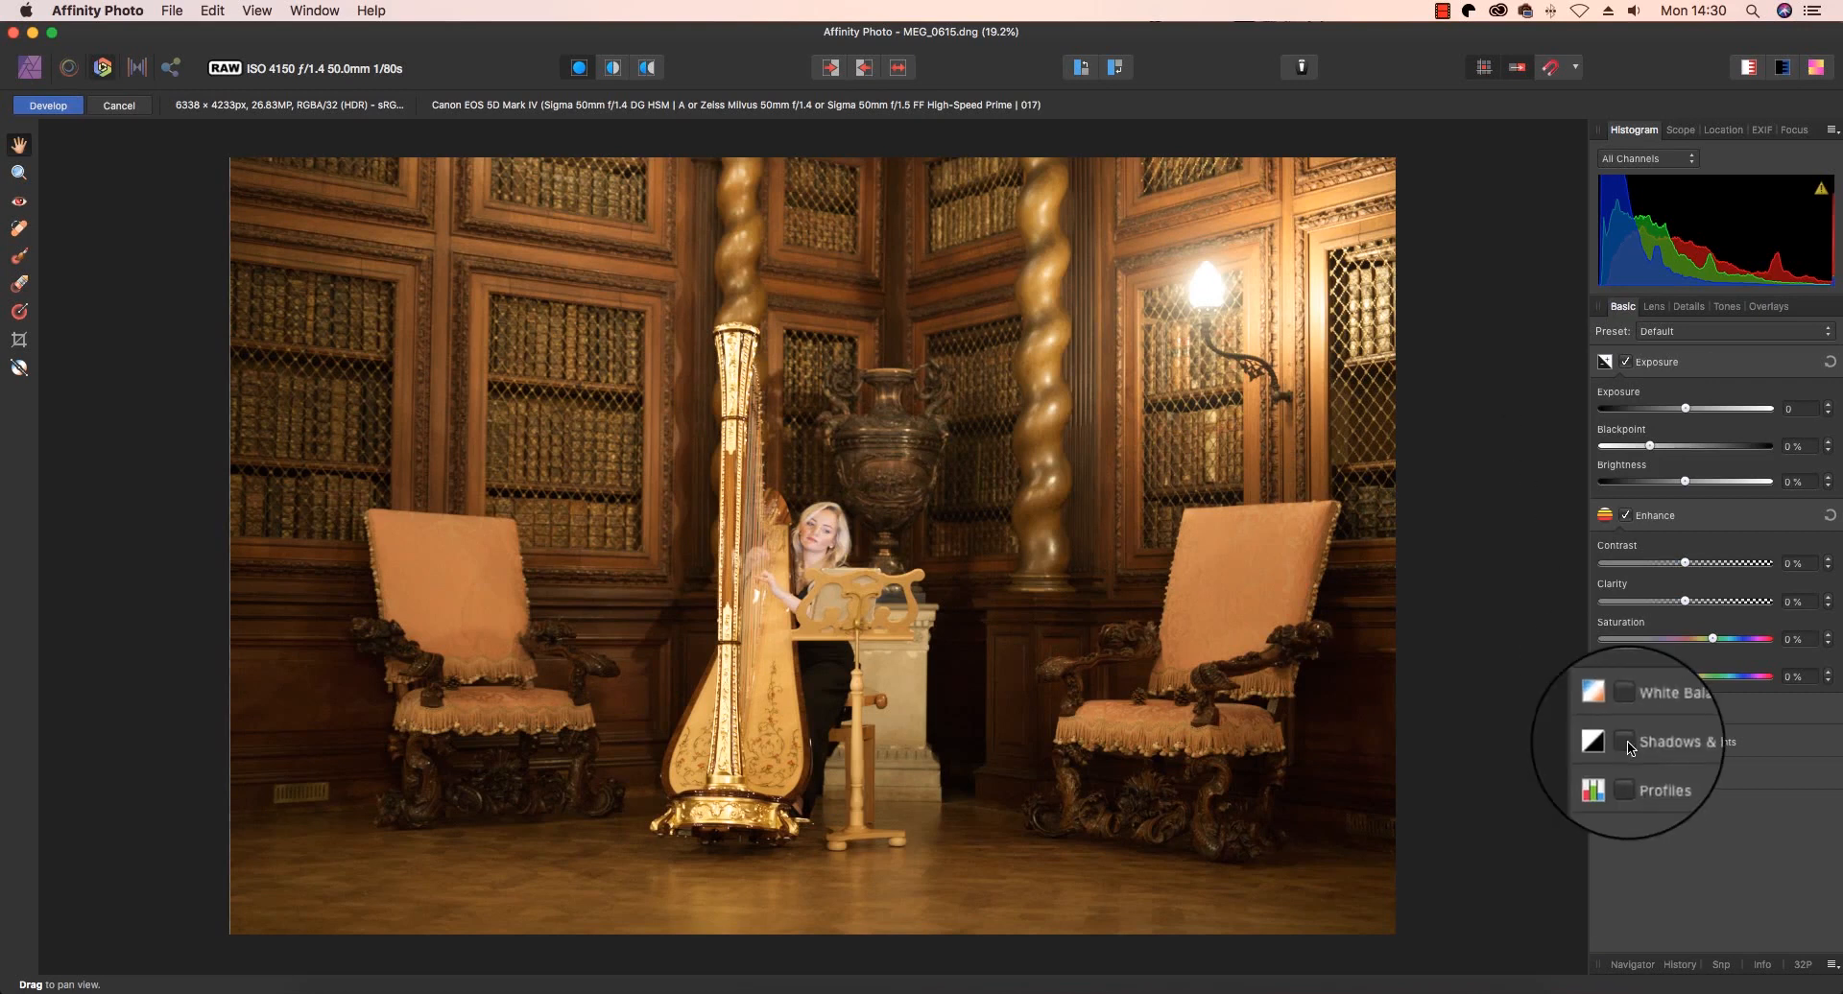
Enable Shadows & Highlights to lift shadows and pull highlights down 56%.
click(1624, 742)
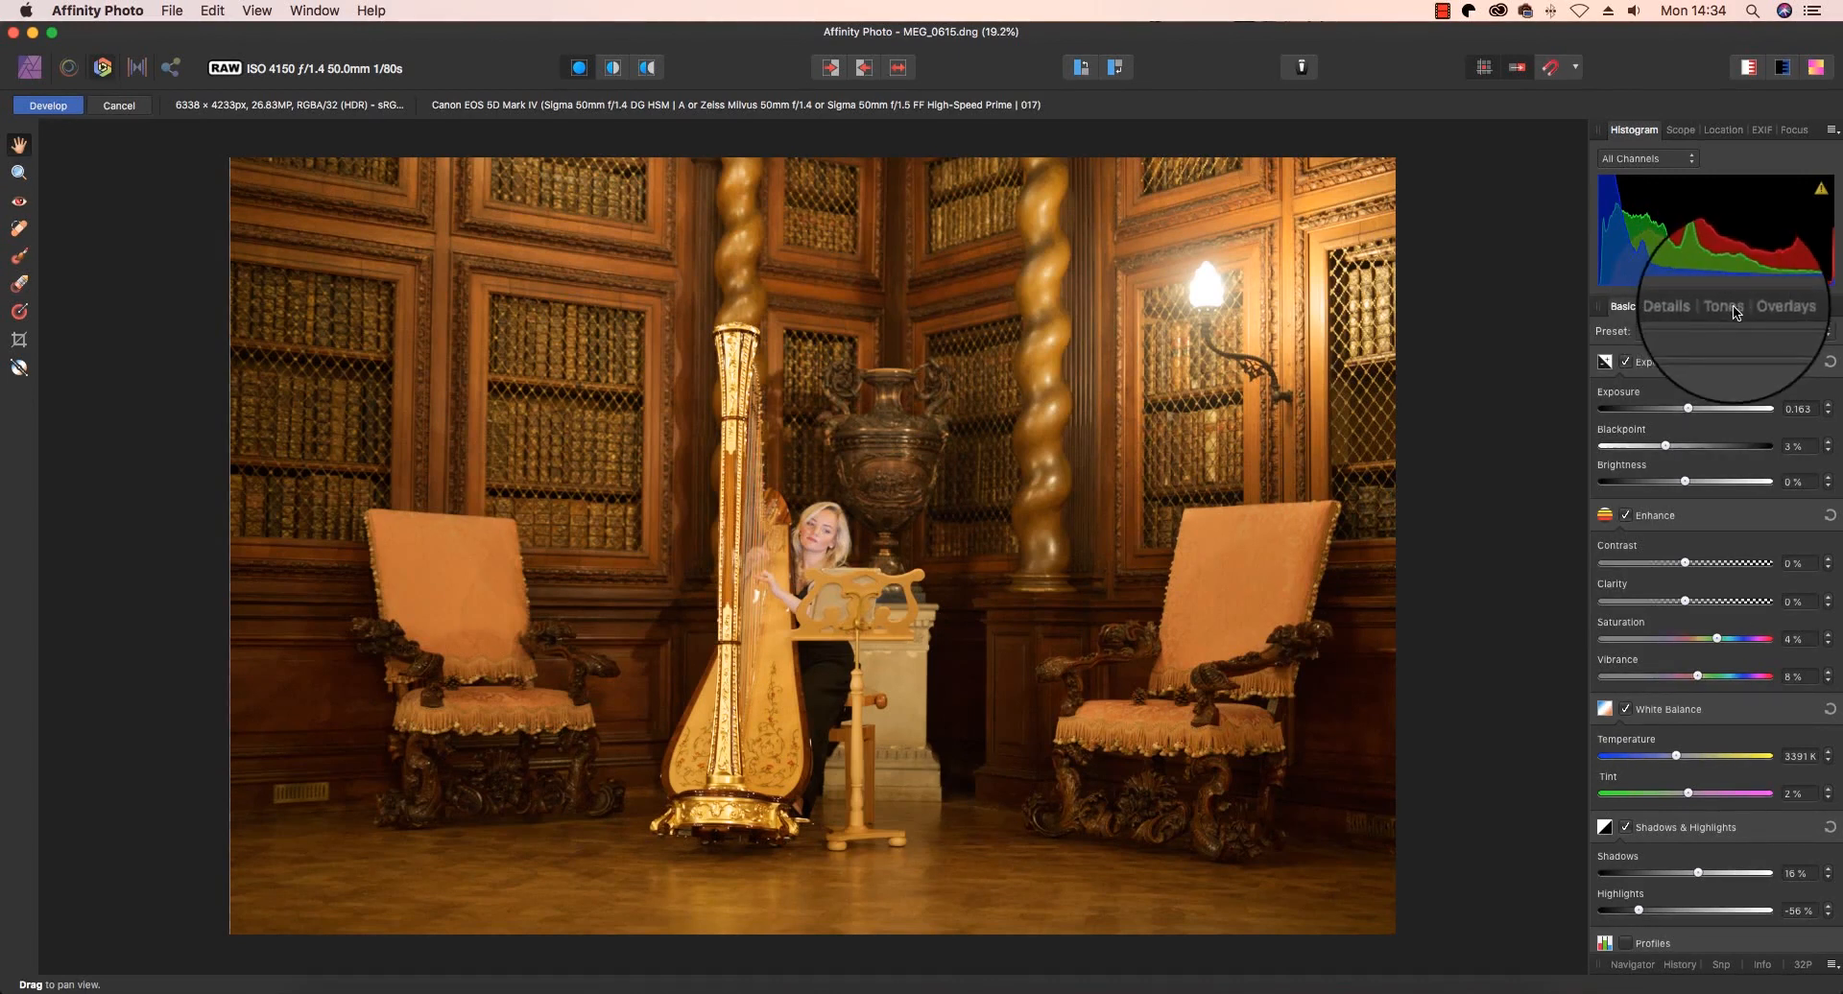
Enable Curves in the Tones tab and shape a gentle contrast-adding S-curve.
click(1726, 299)
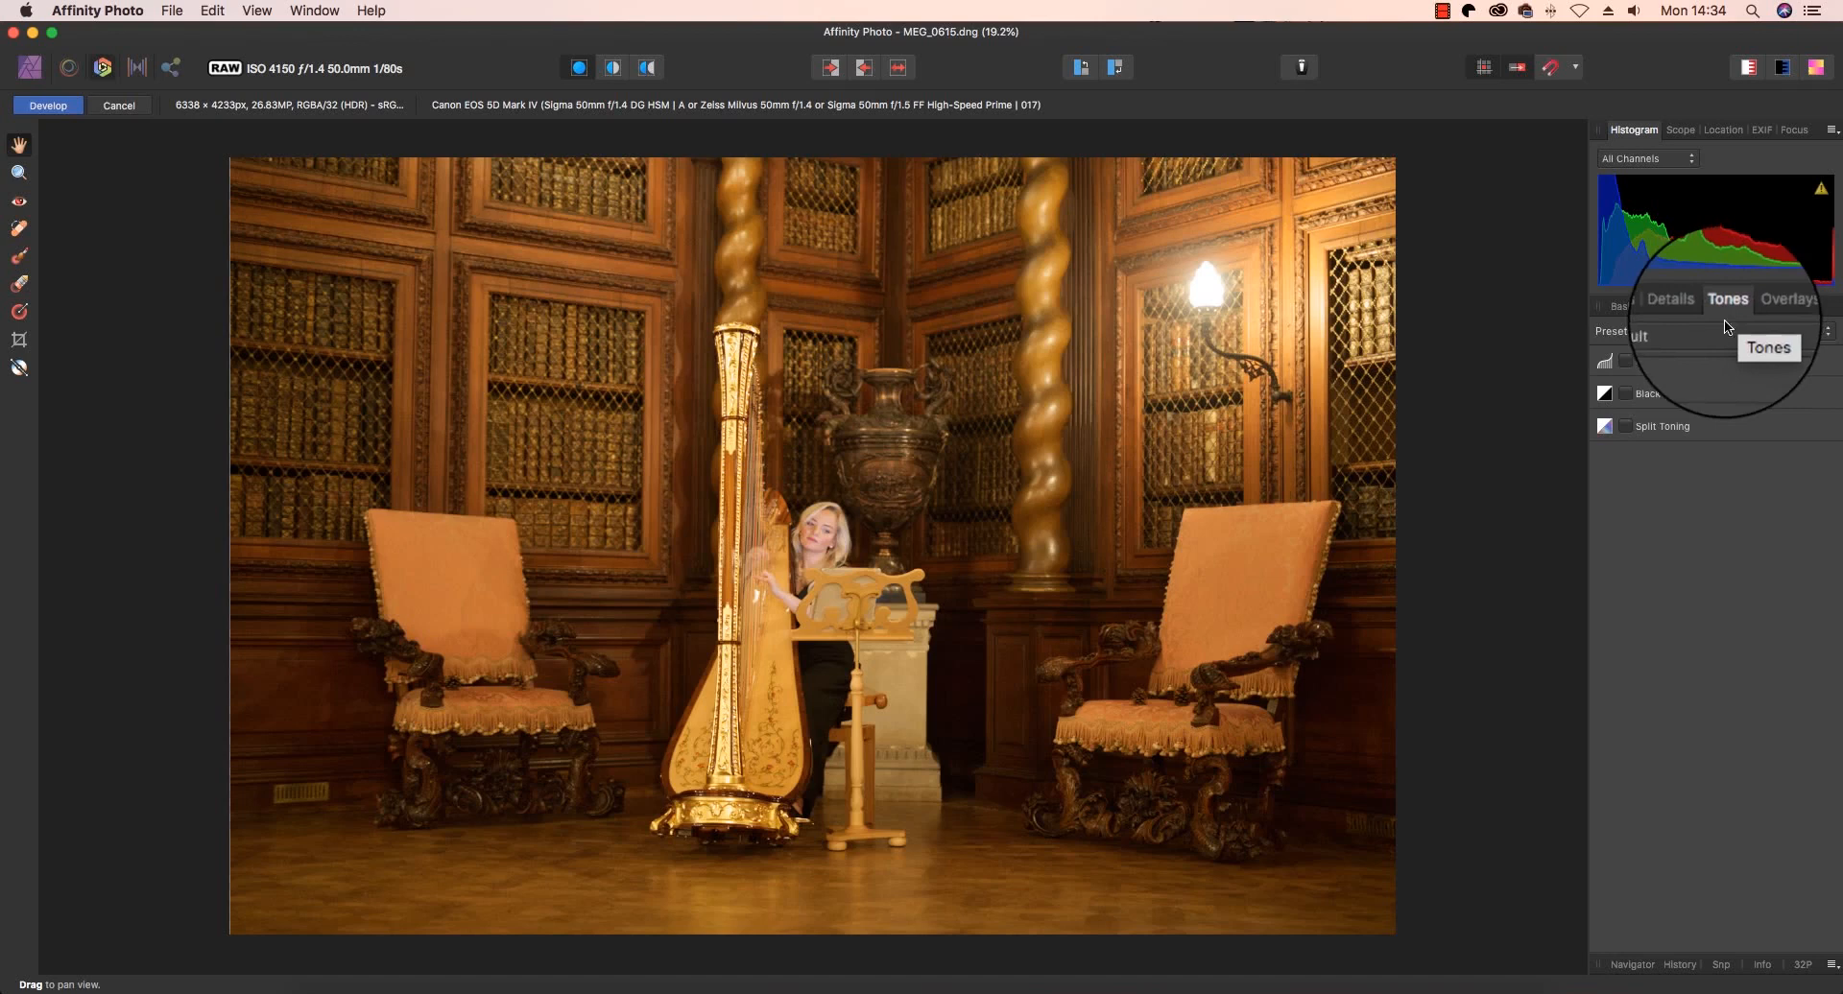
click(1728, 299)
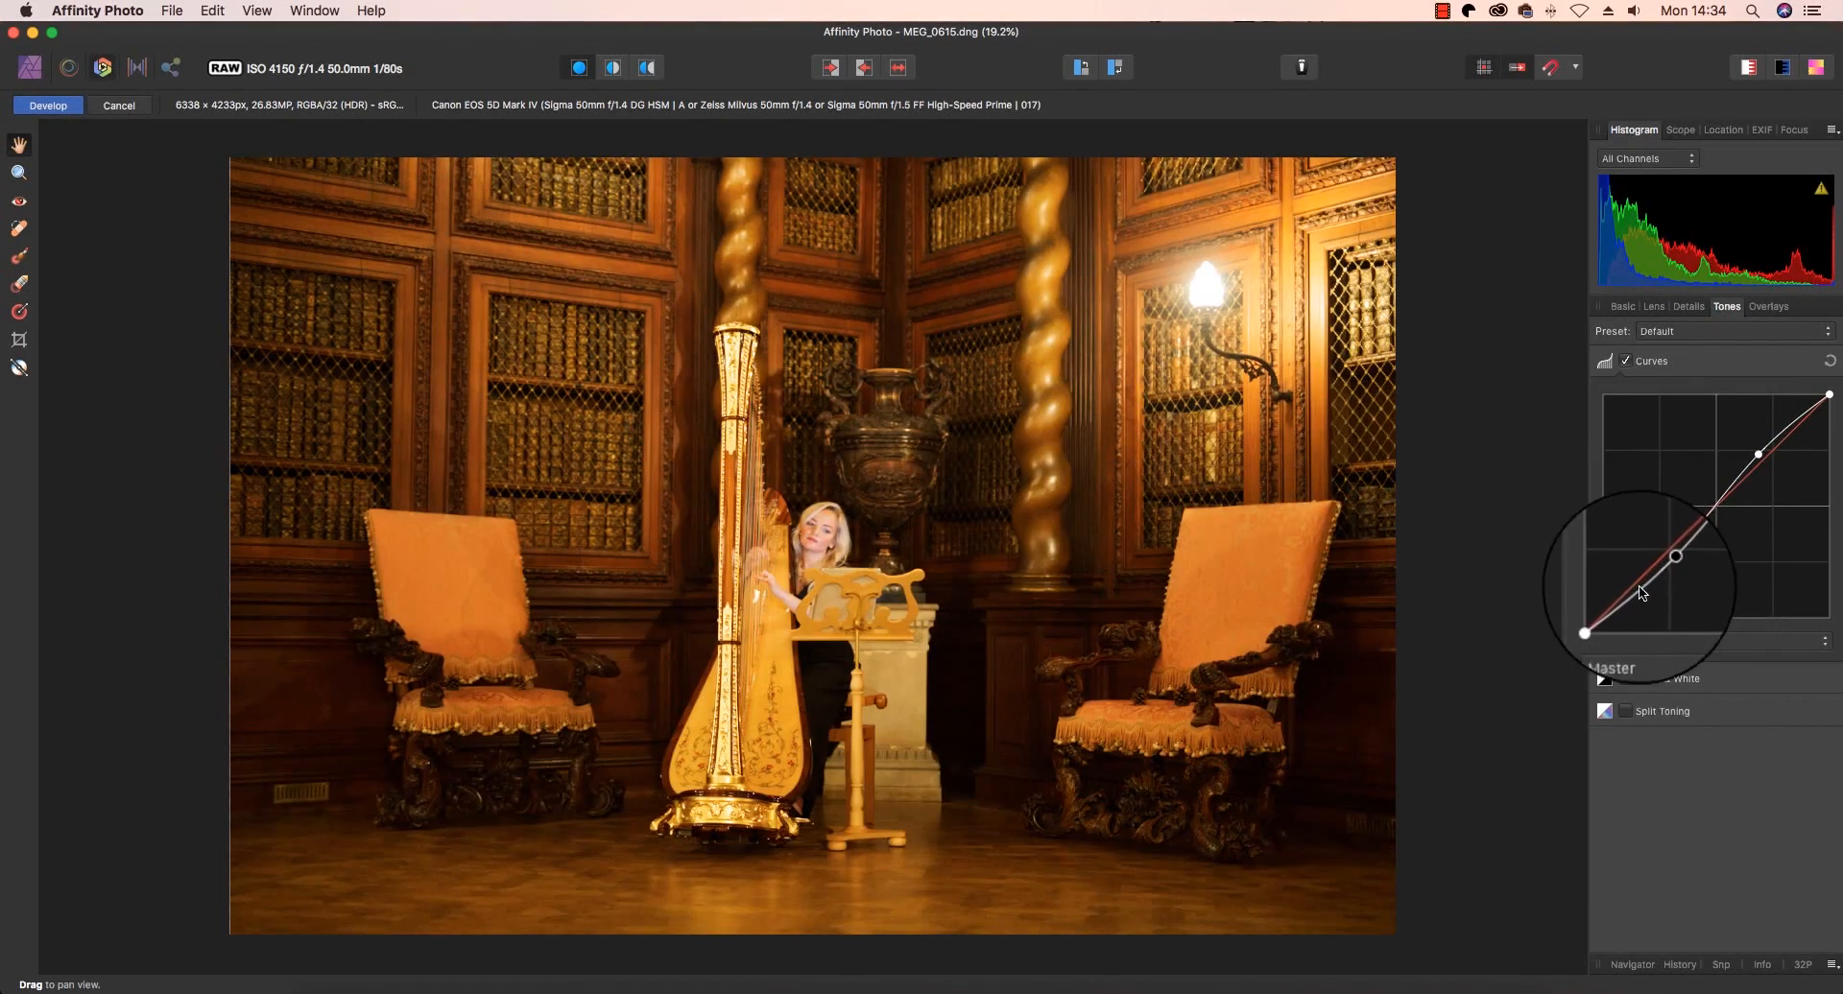
click(1625, 679)
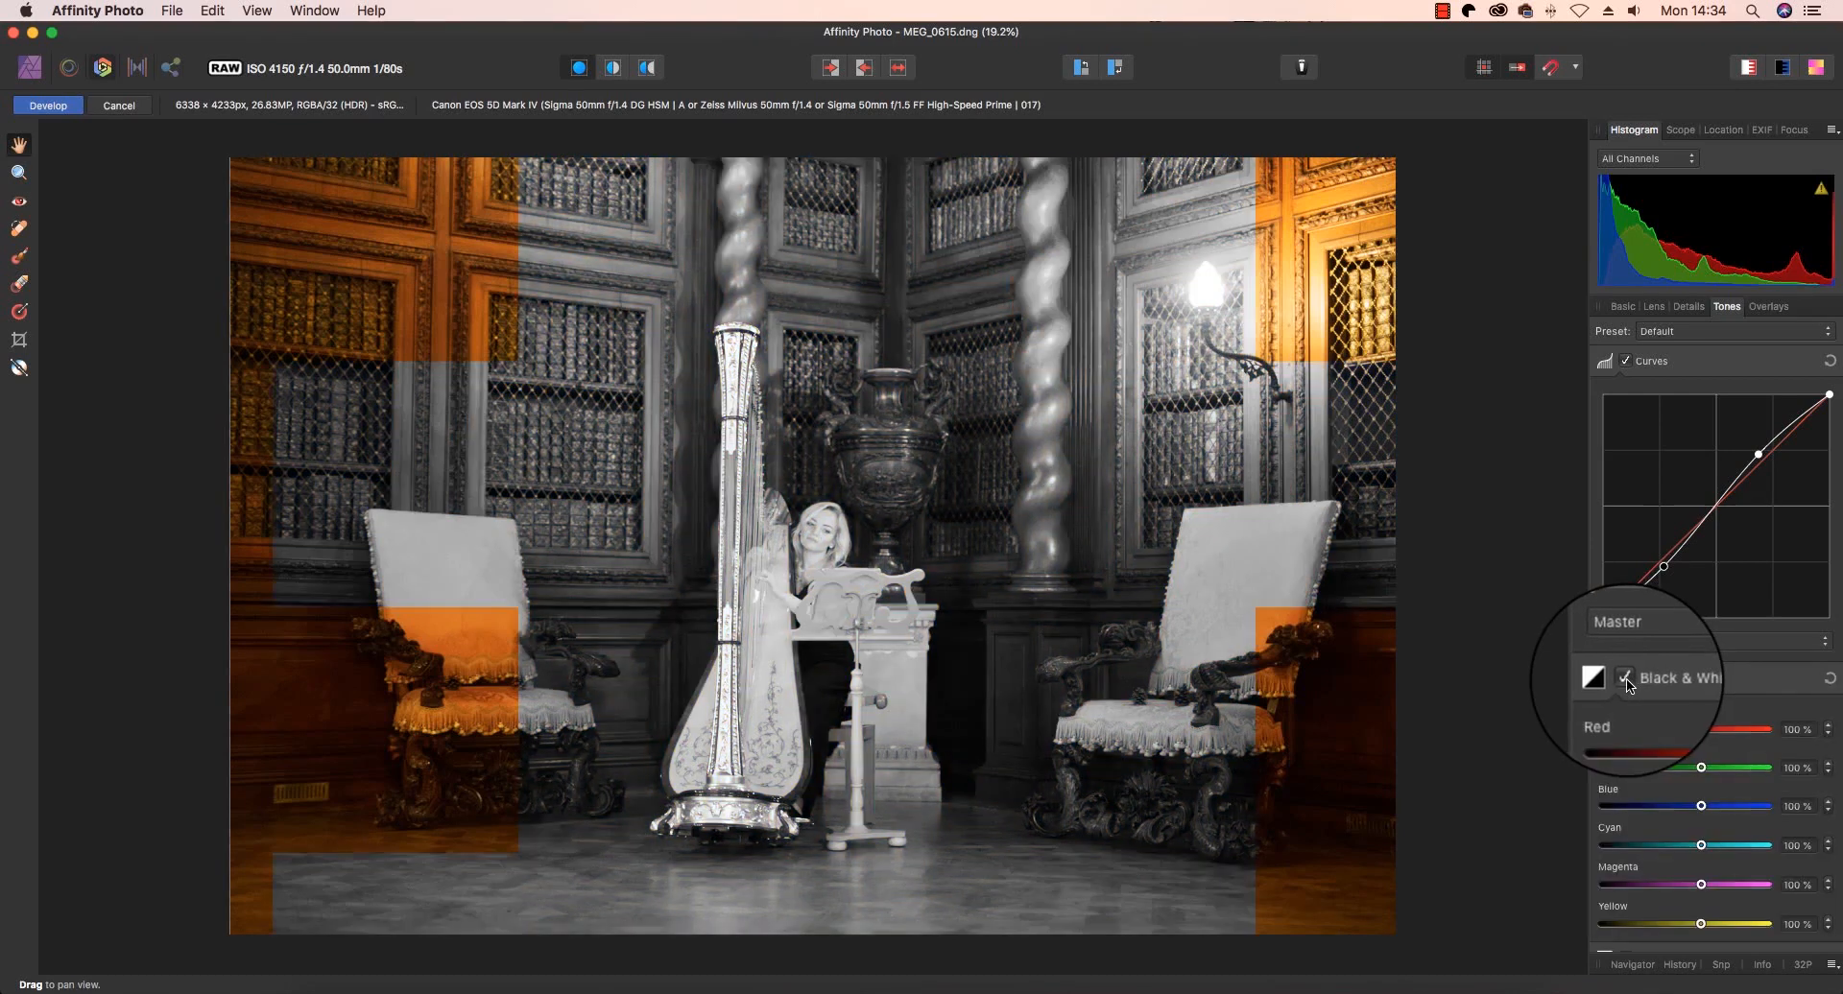
Try Black & White and Split Toning, leave both off, and compare with the original.
click(1626, 680)
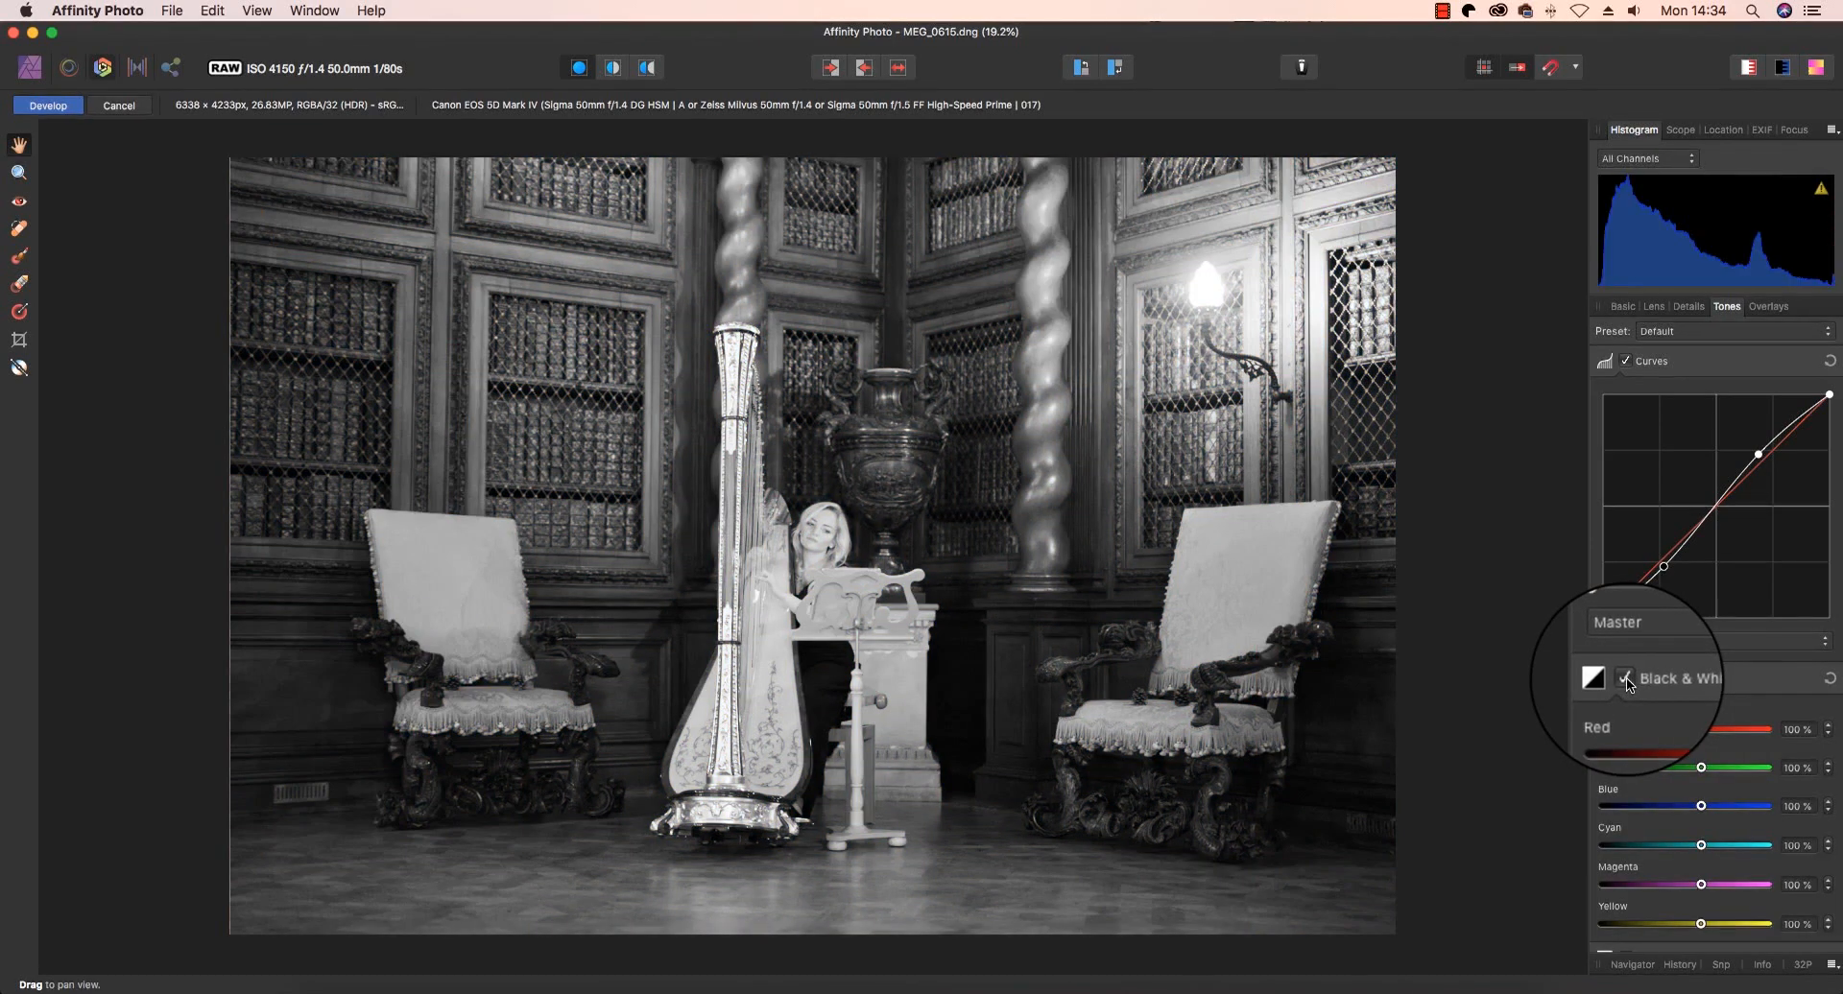
click(1624, 679)
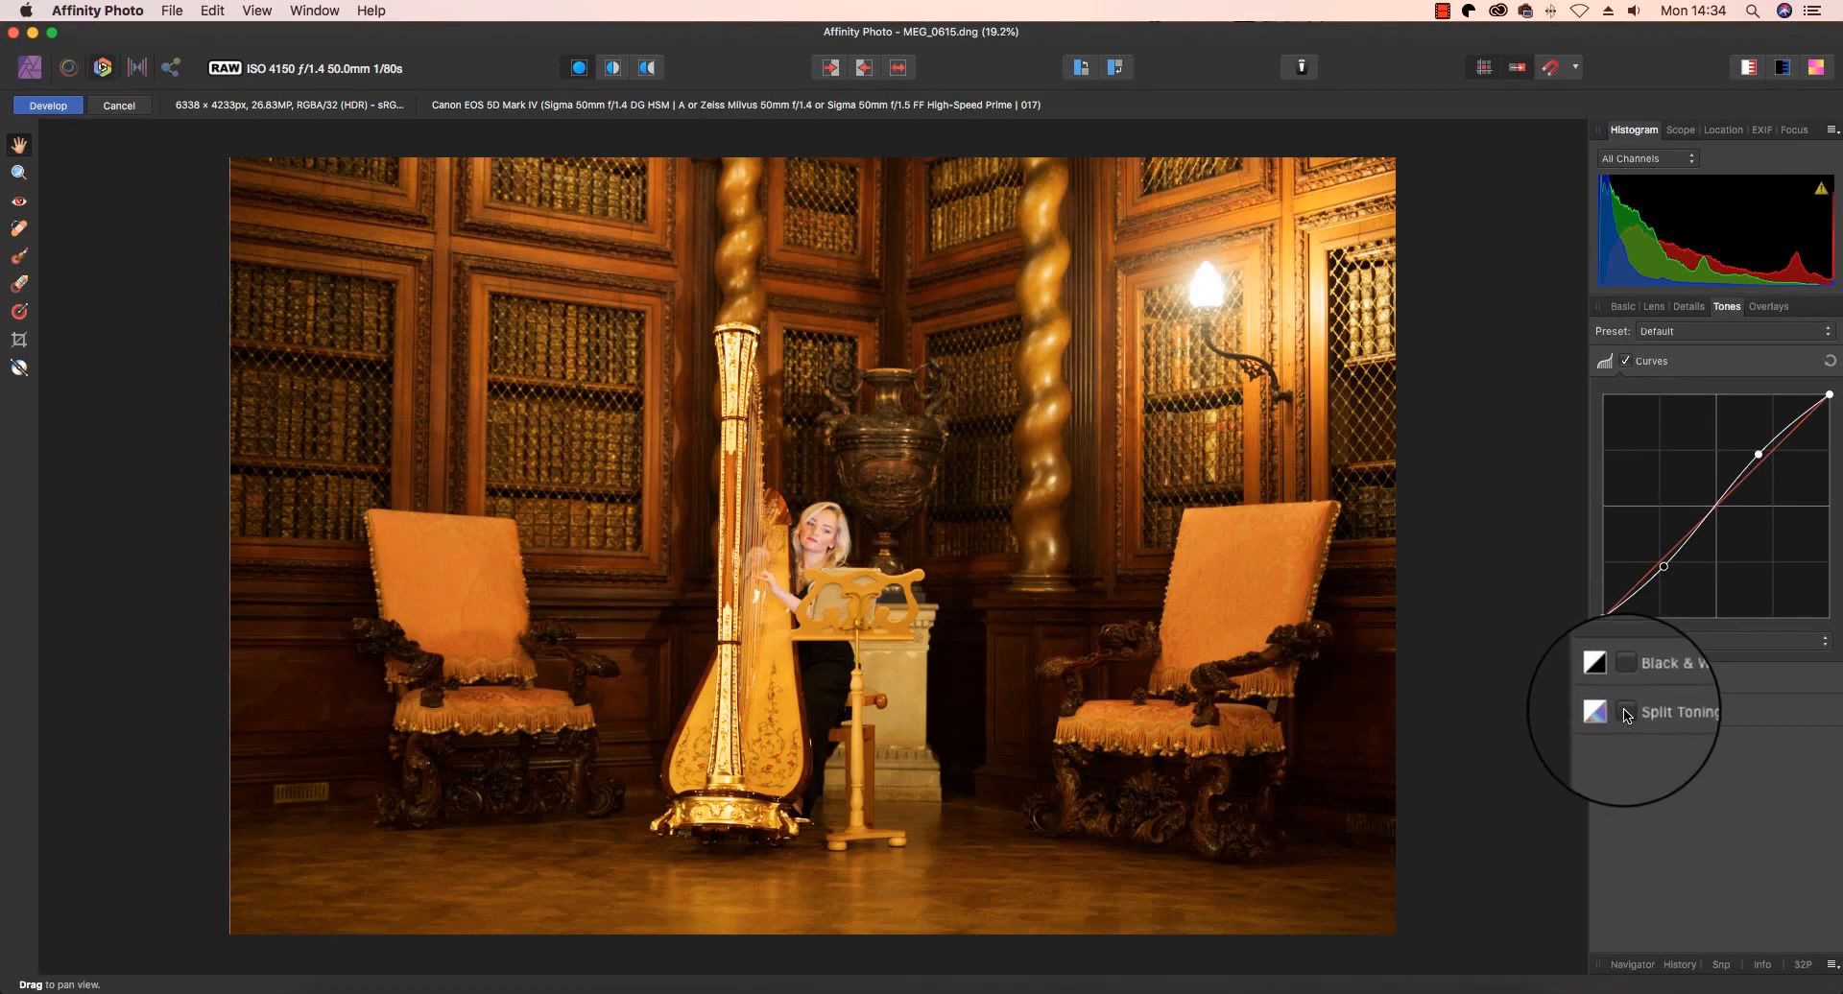
click(1625, 715)
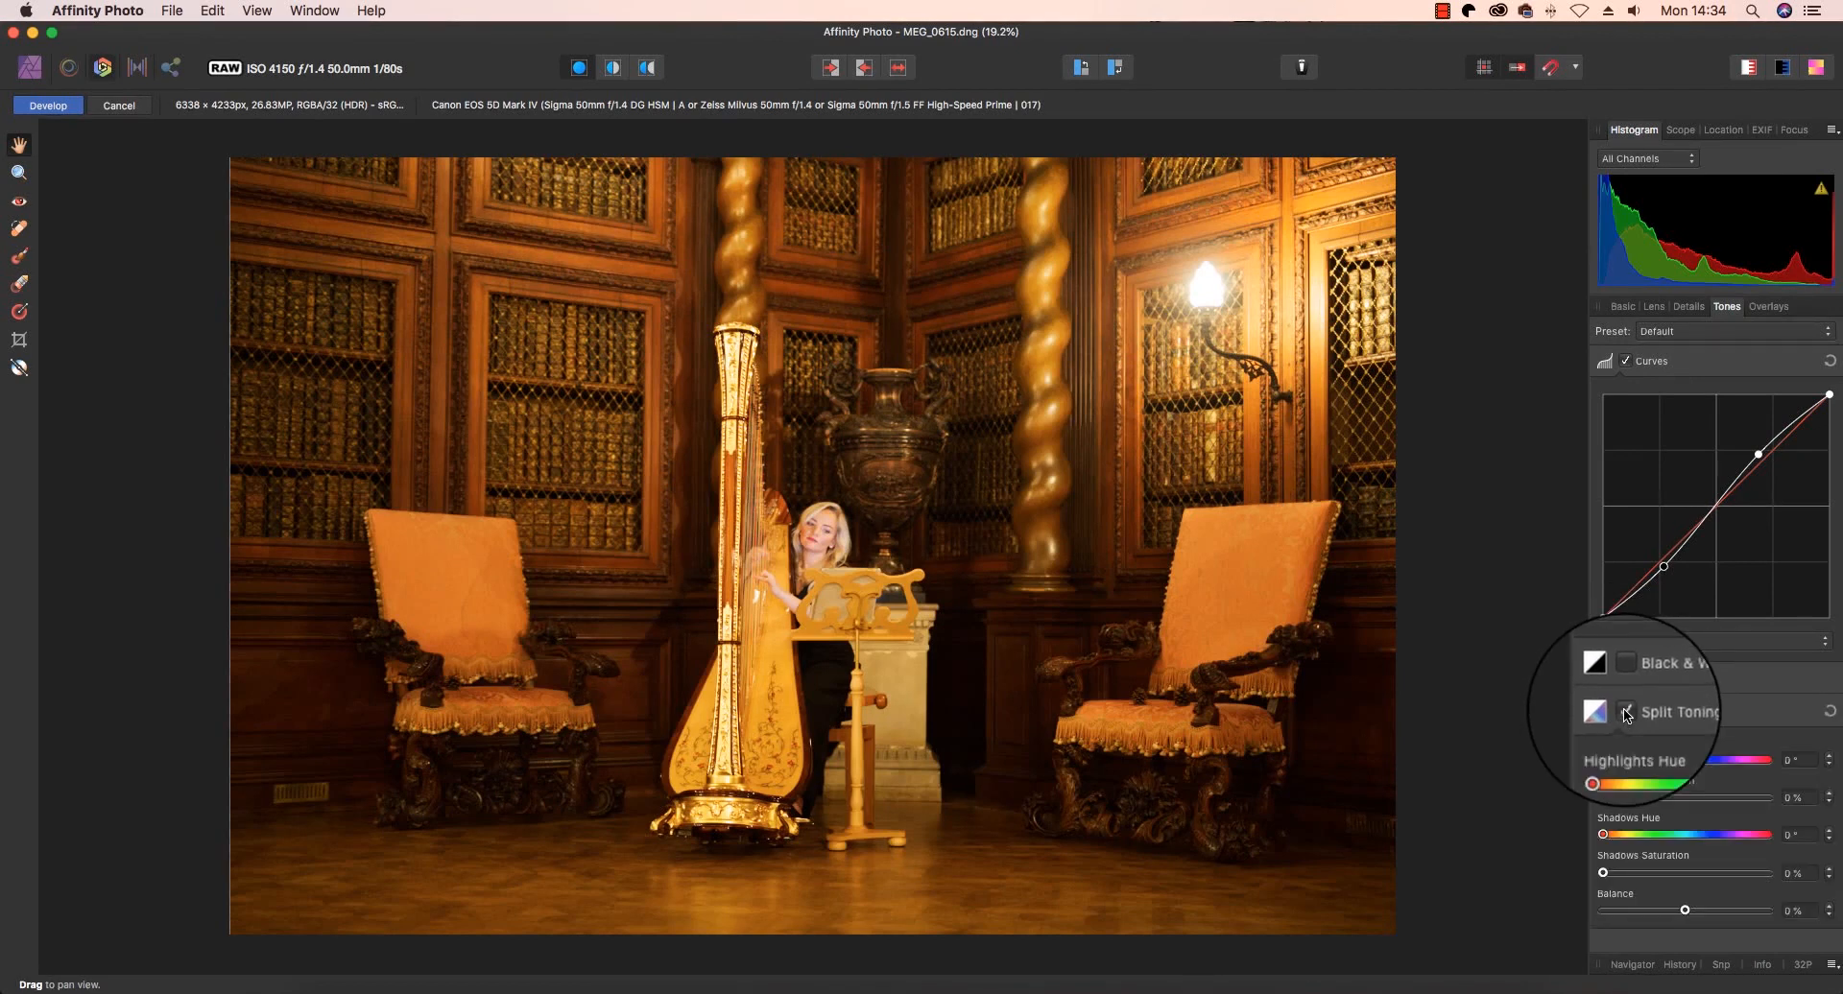
click(1626, 711)
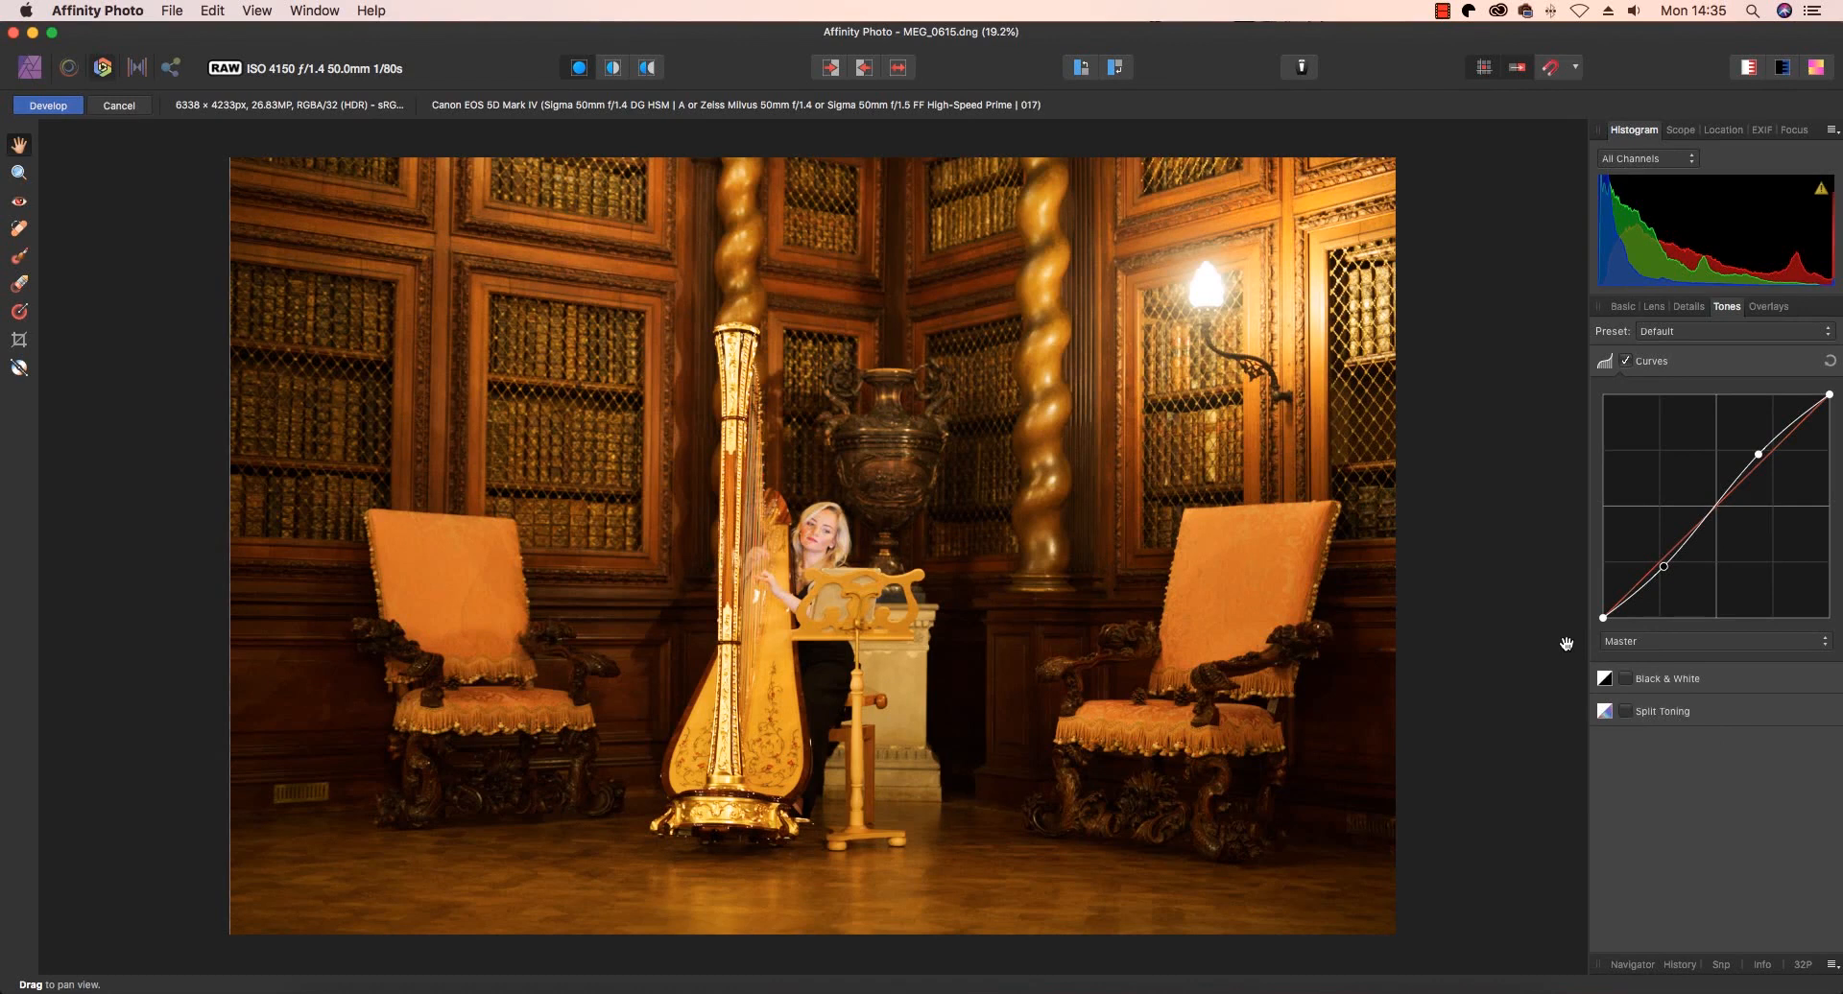
click(611, 68)
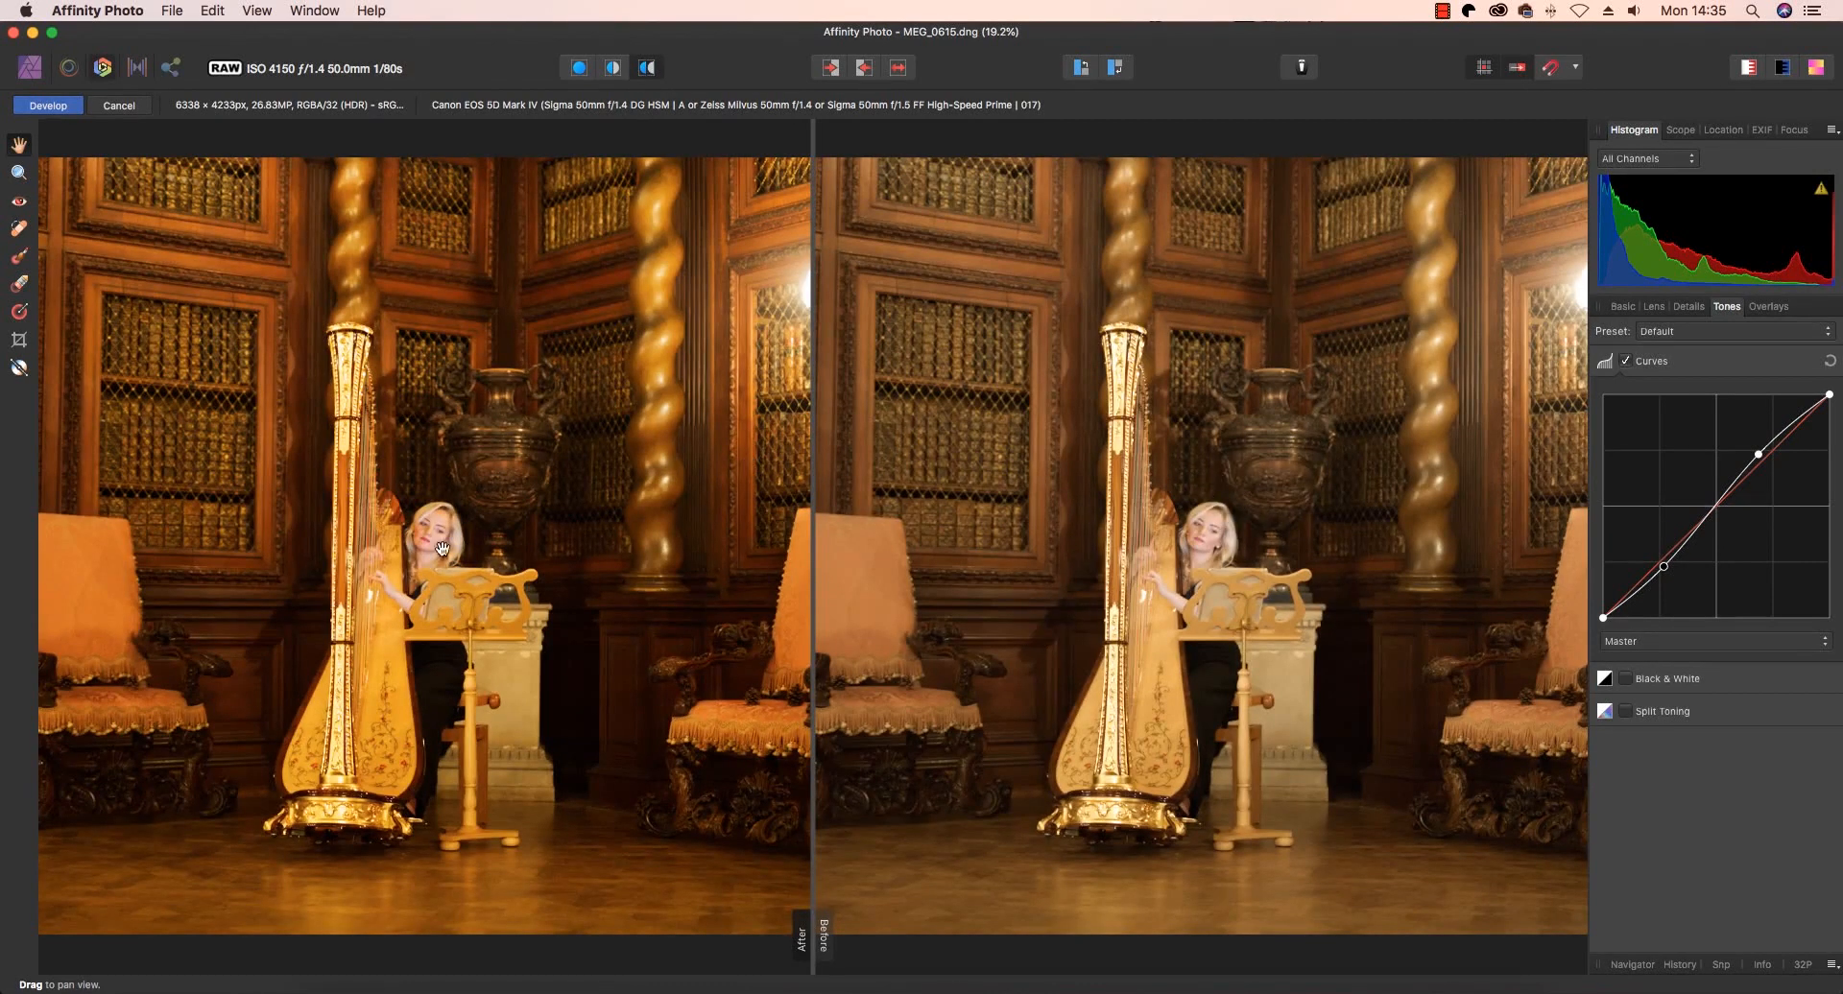
mouse_move(452, 574)
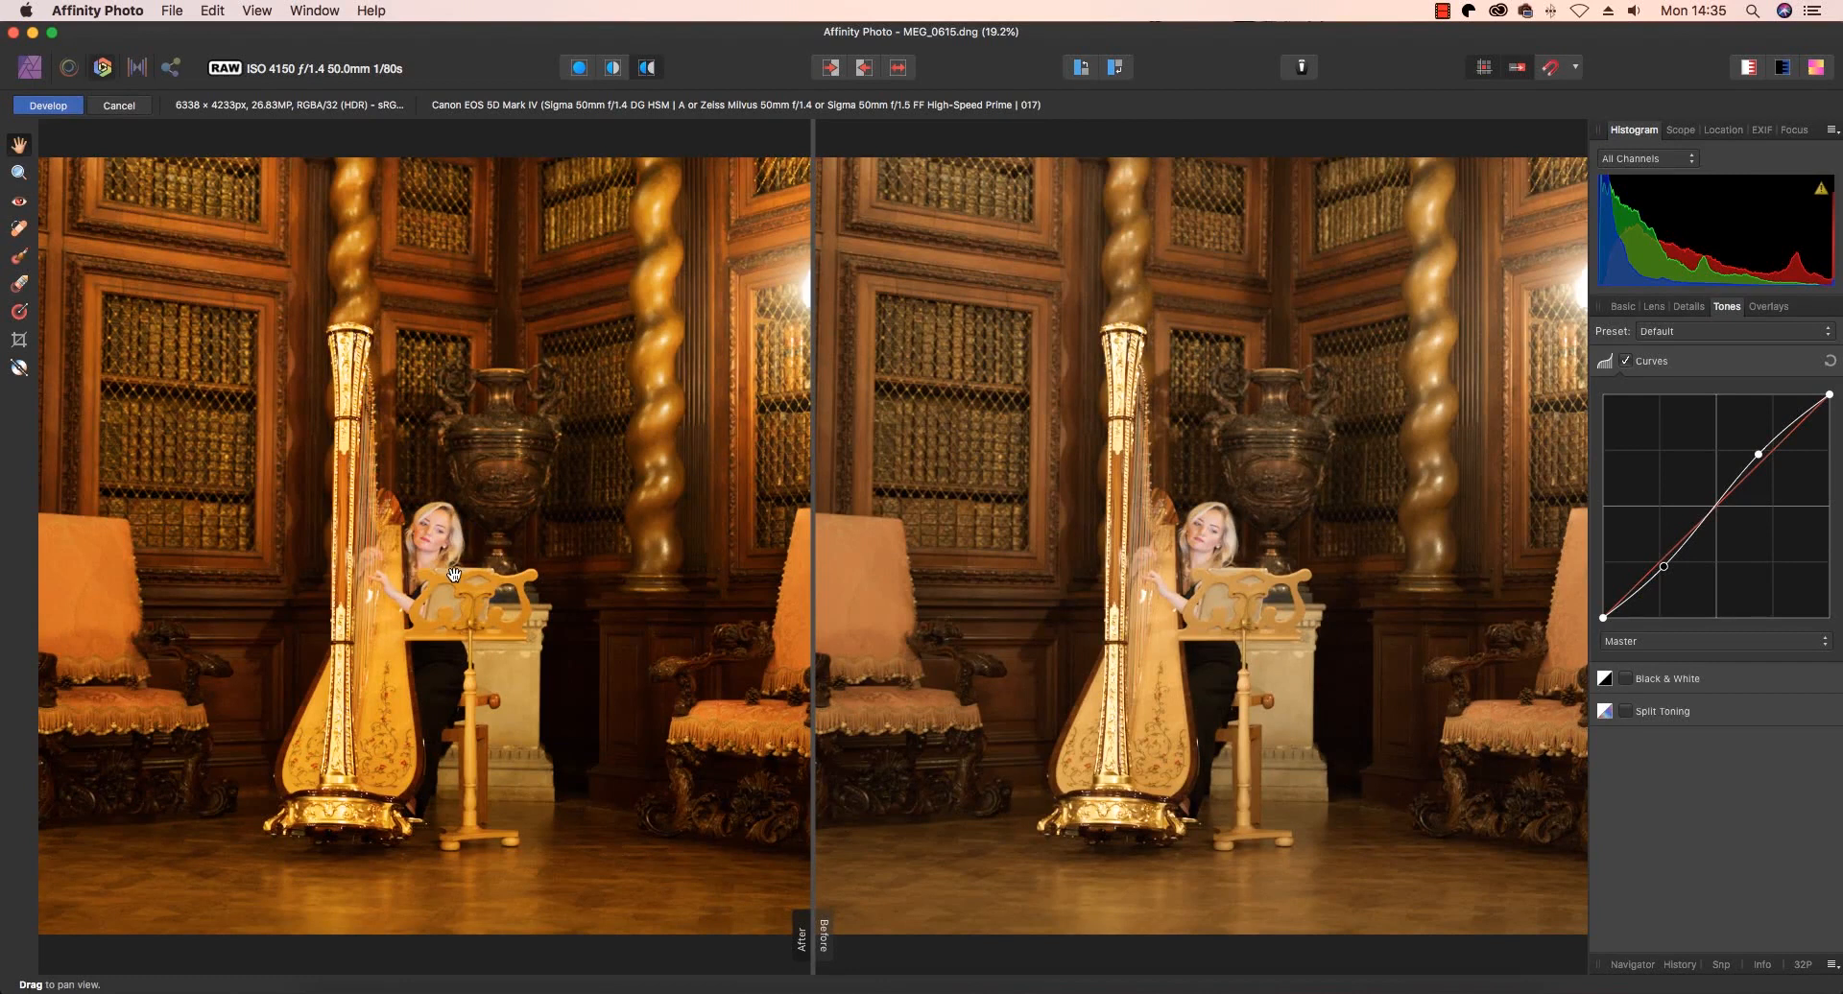
click(578, 68)
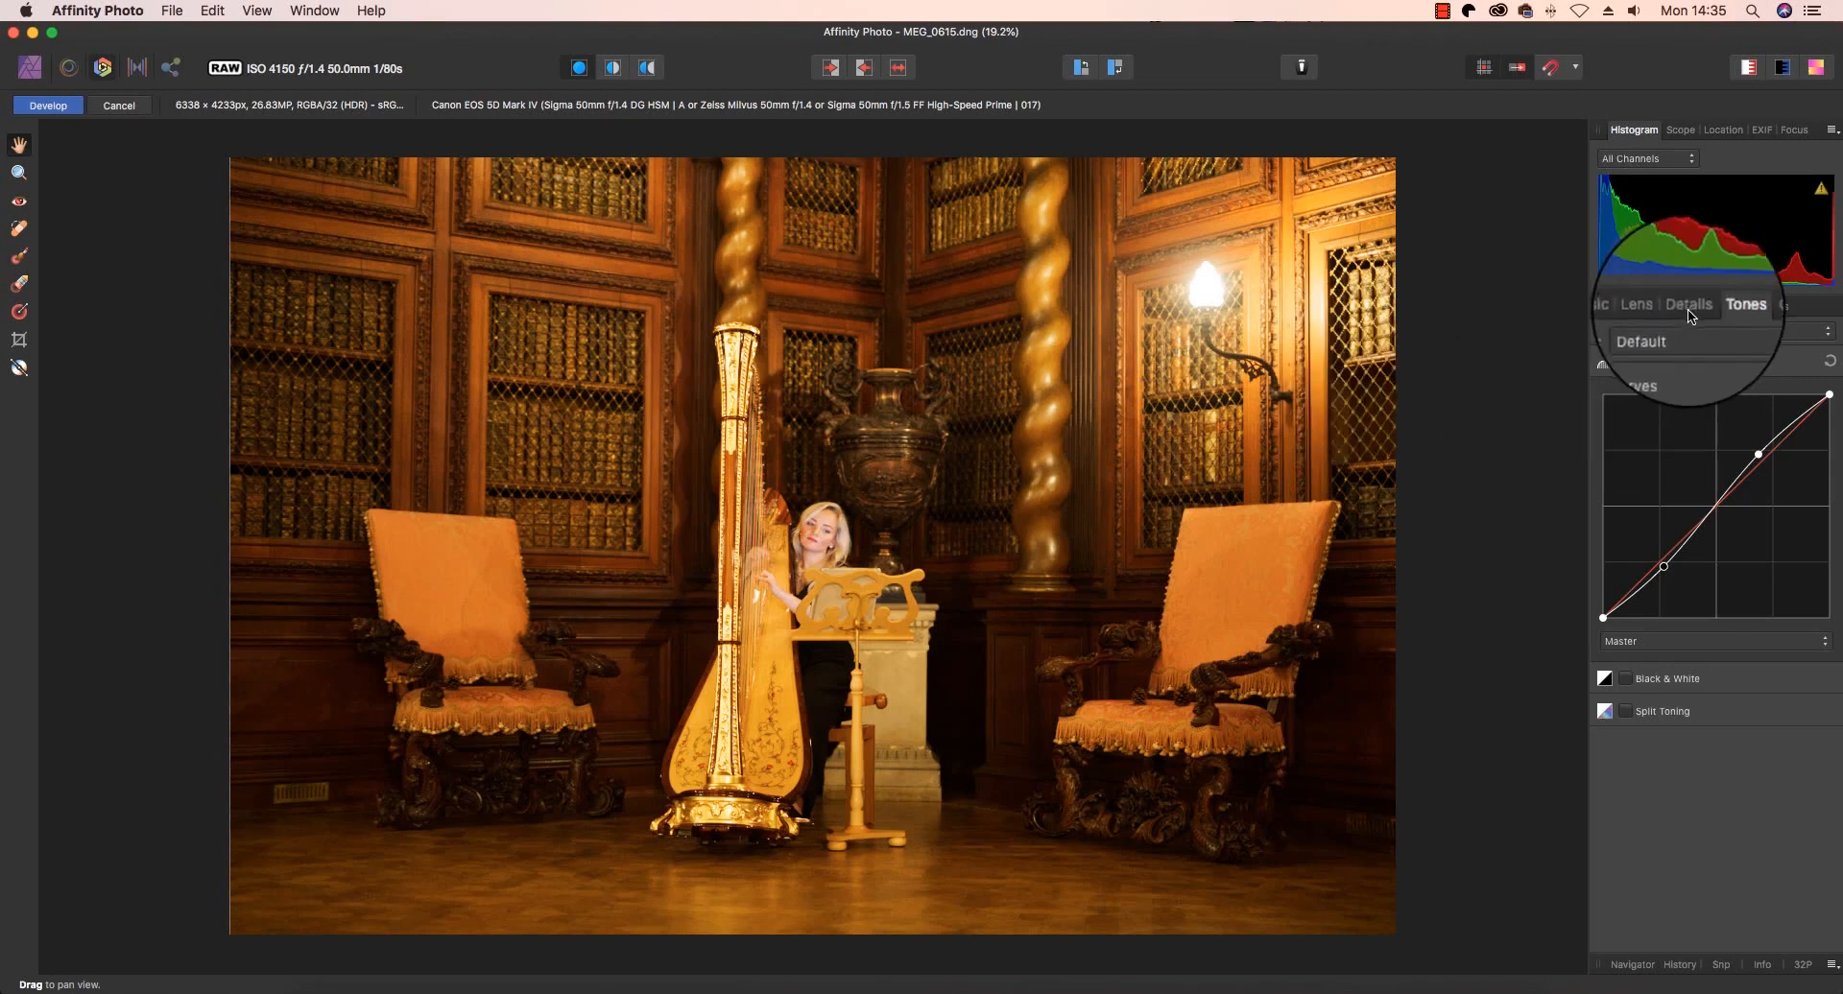
Enable Detail Refinement at 16% radius and 10% amount, zooming in on the harpist.
click(1689, 303)
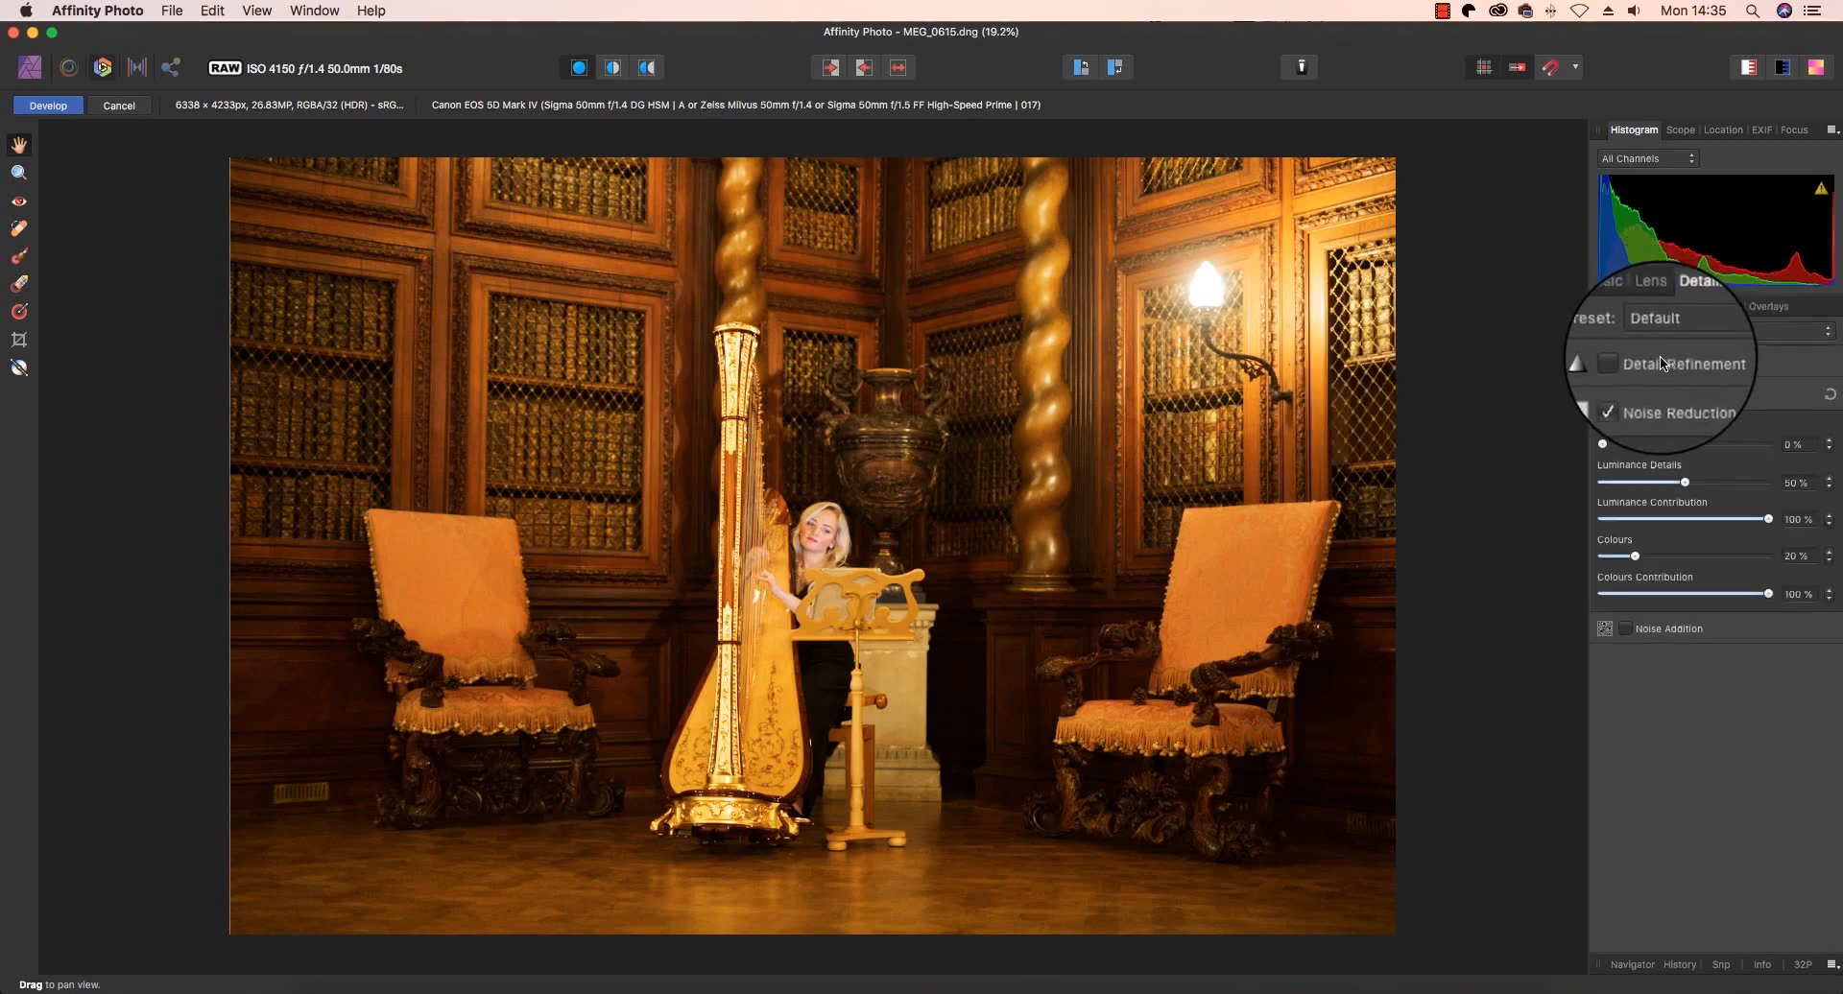
click(1608, 364)
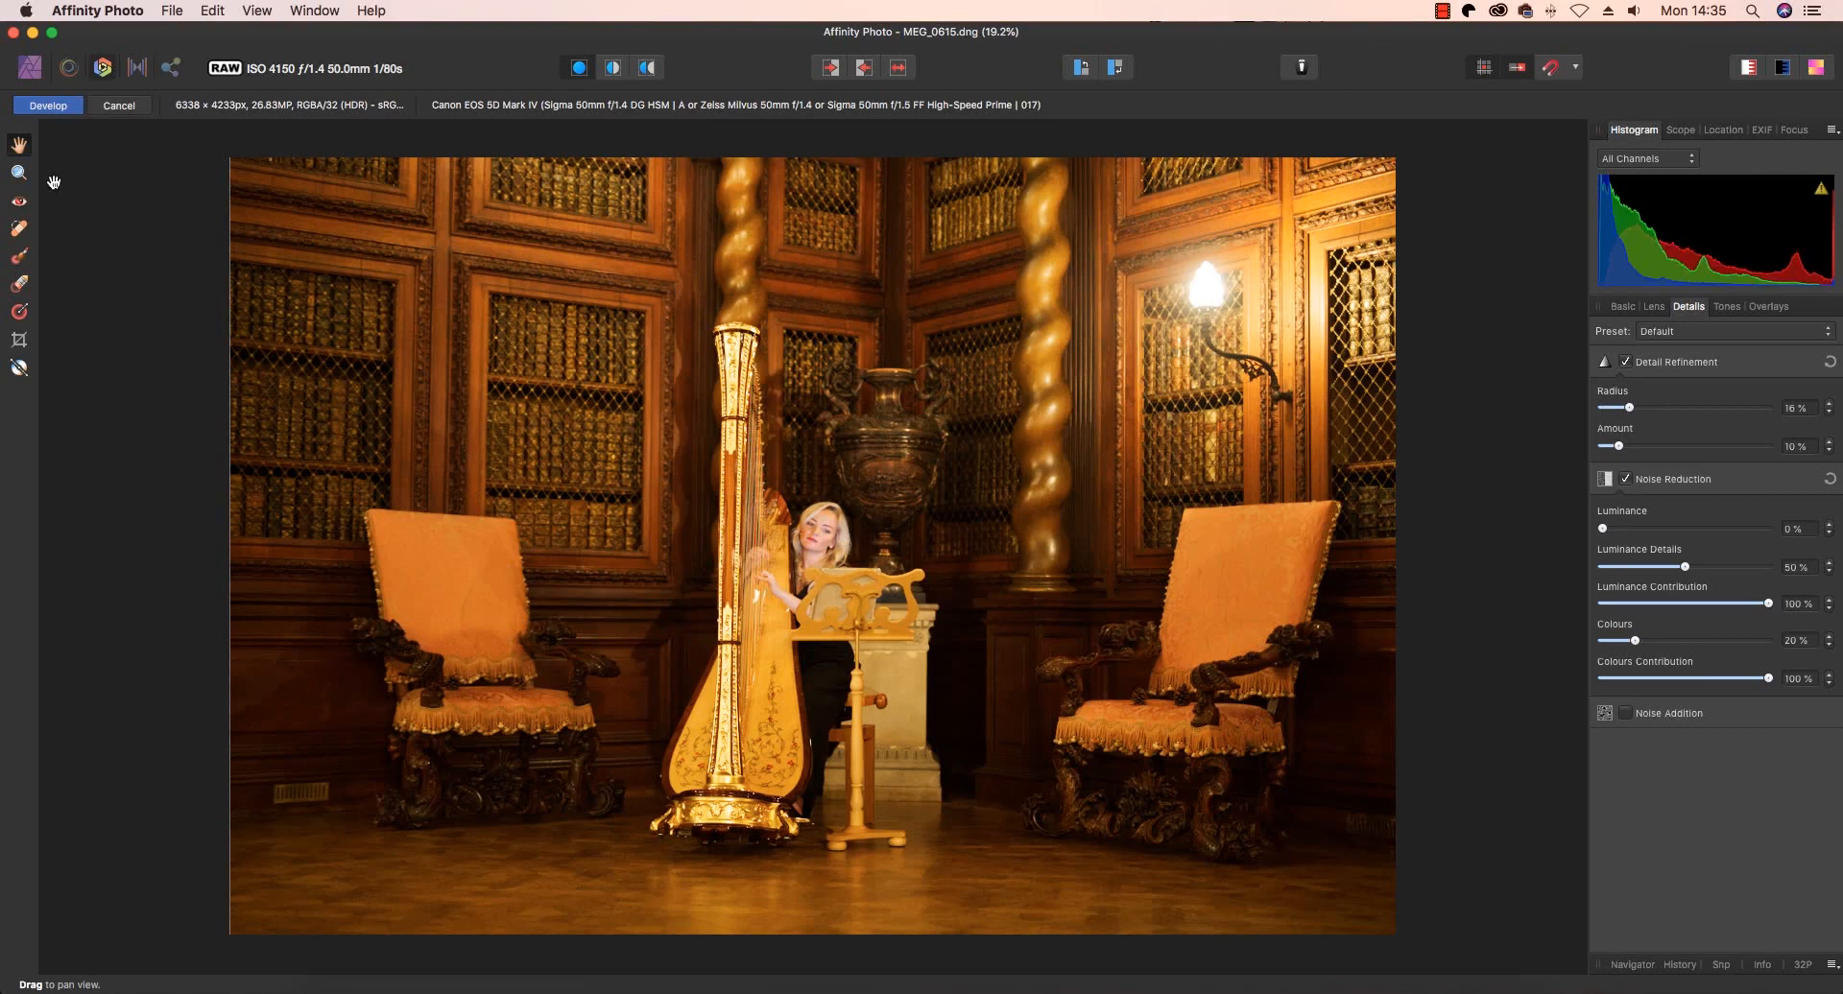
click(19, 174)
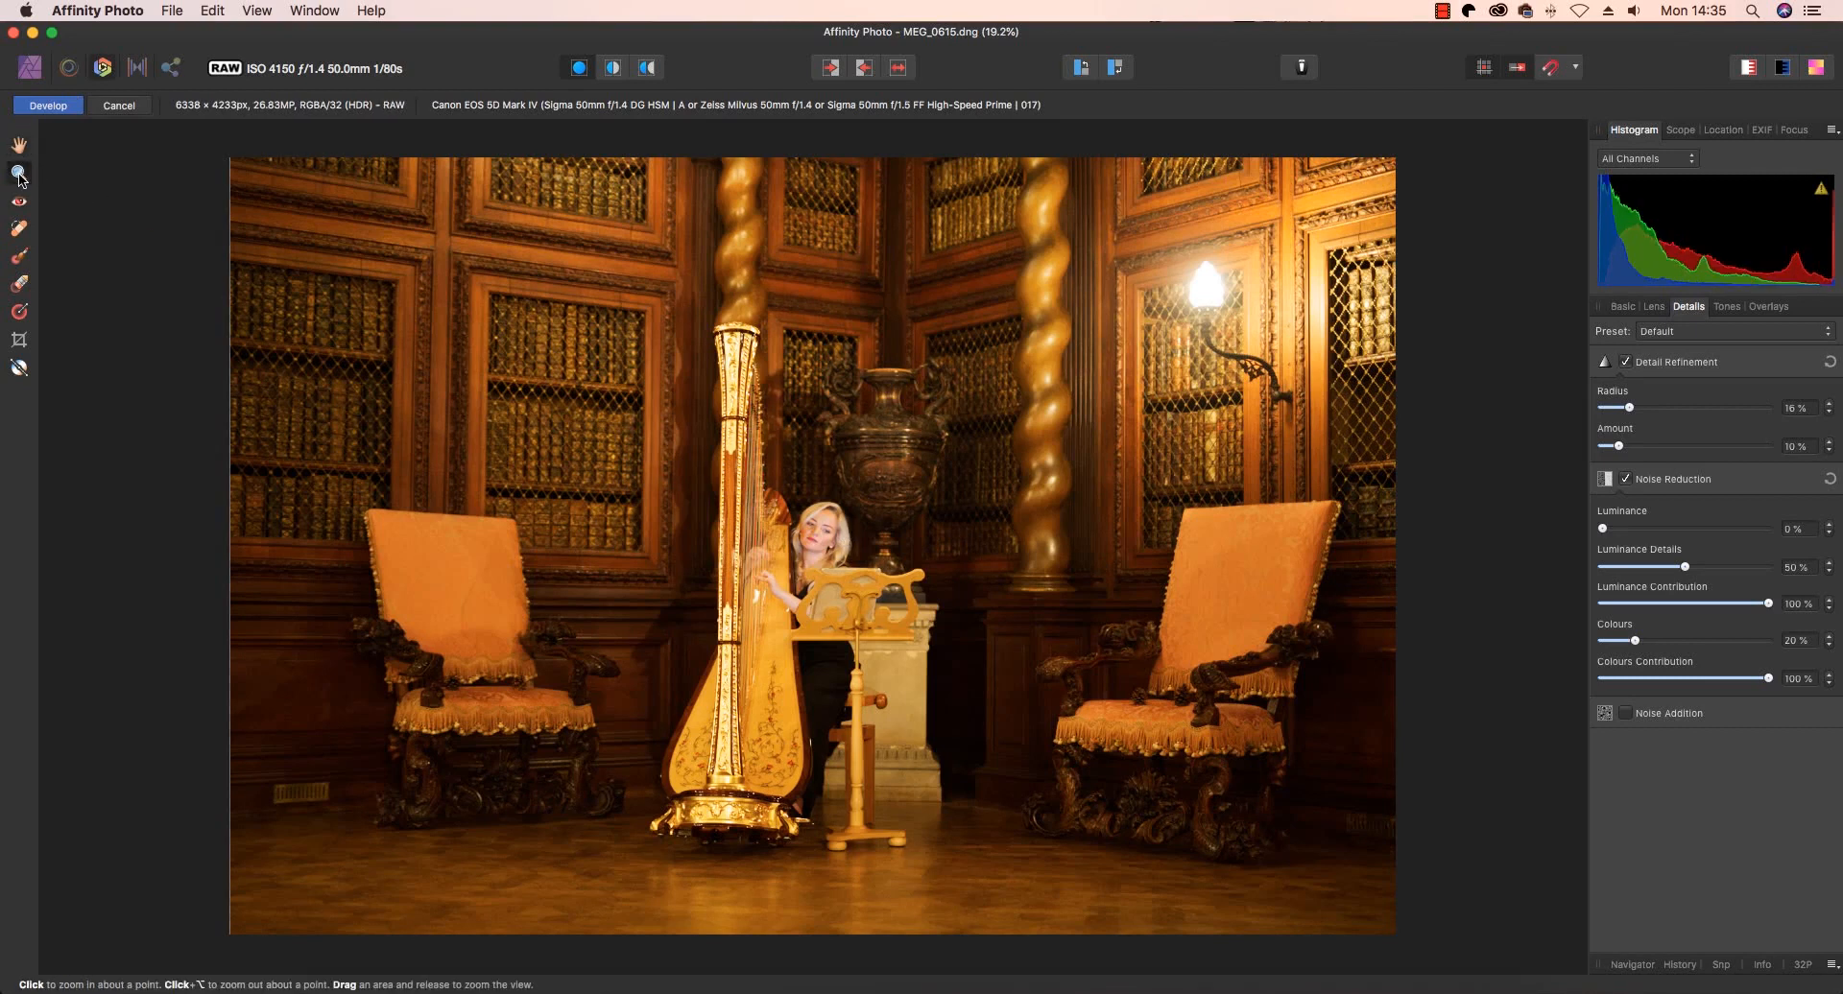
click(813, 527)
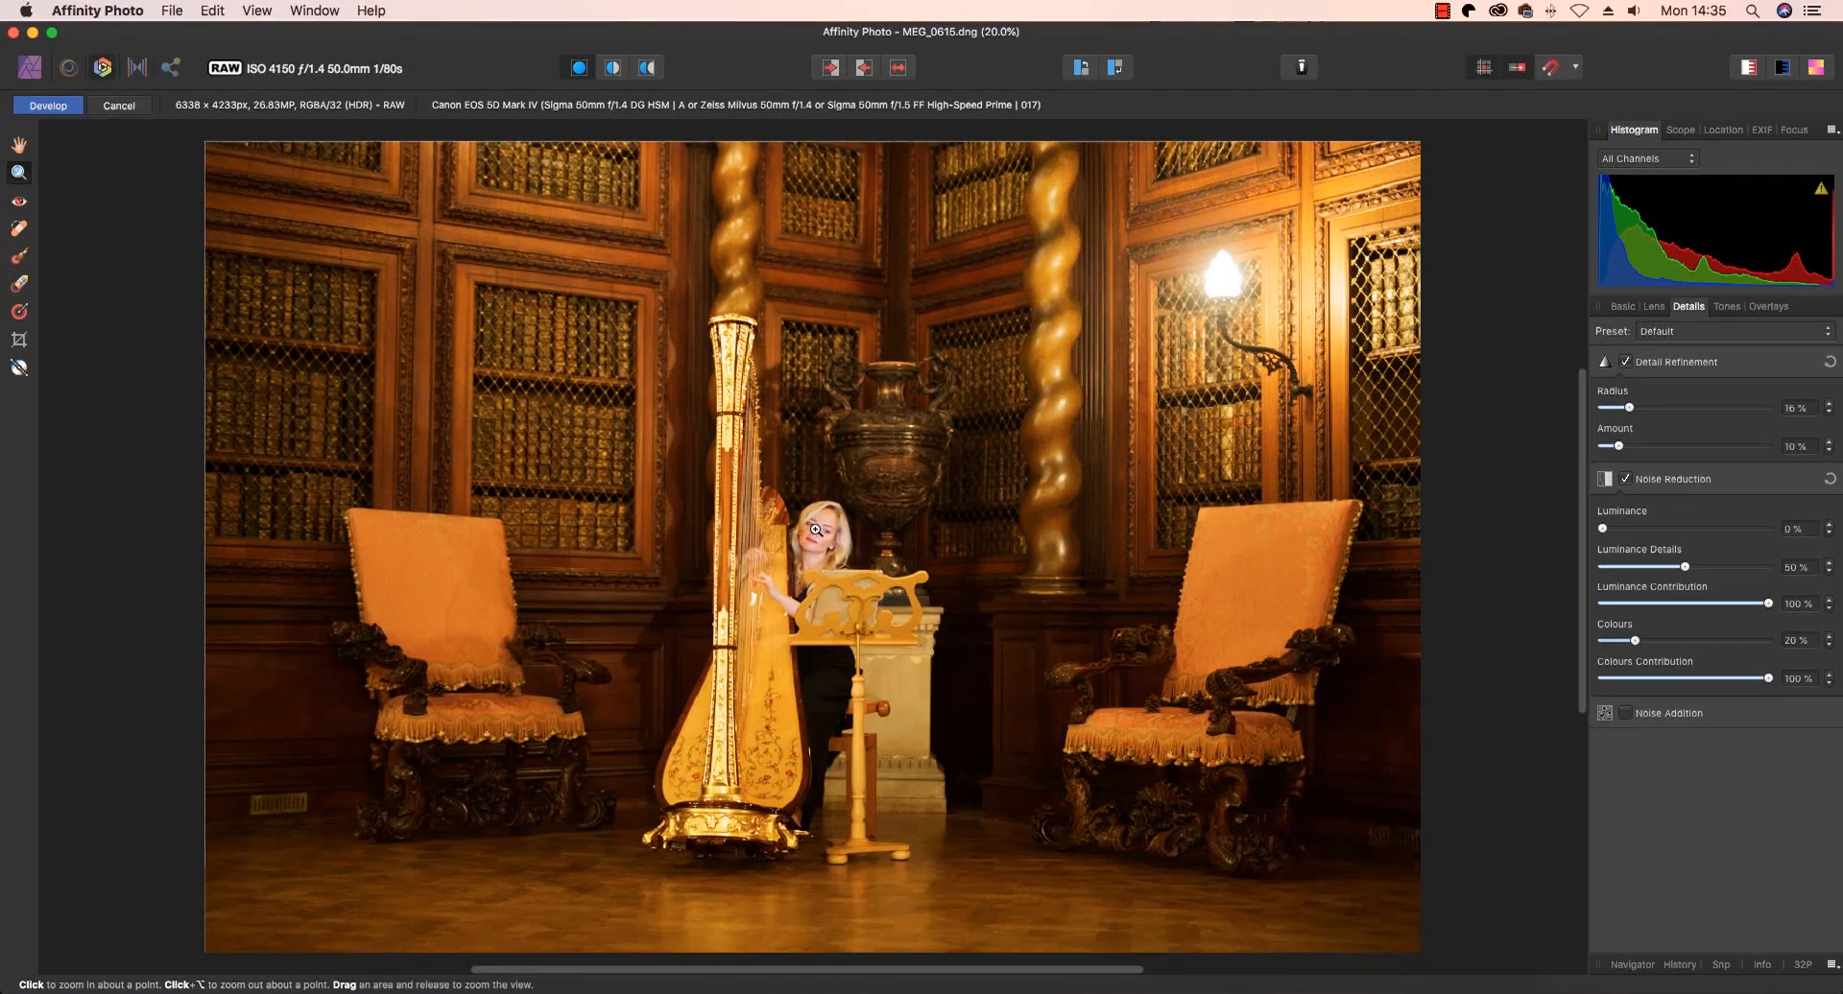
click(813, 528)
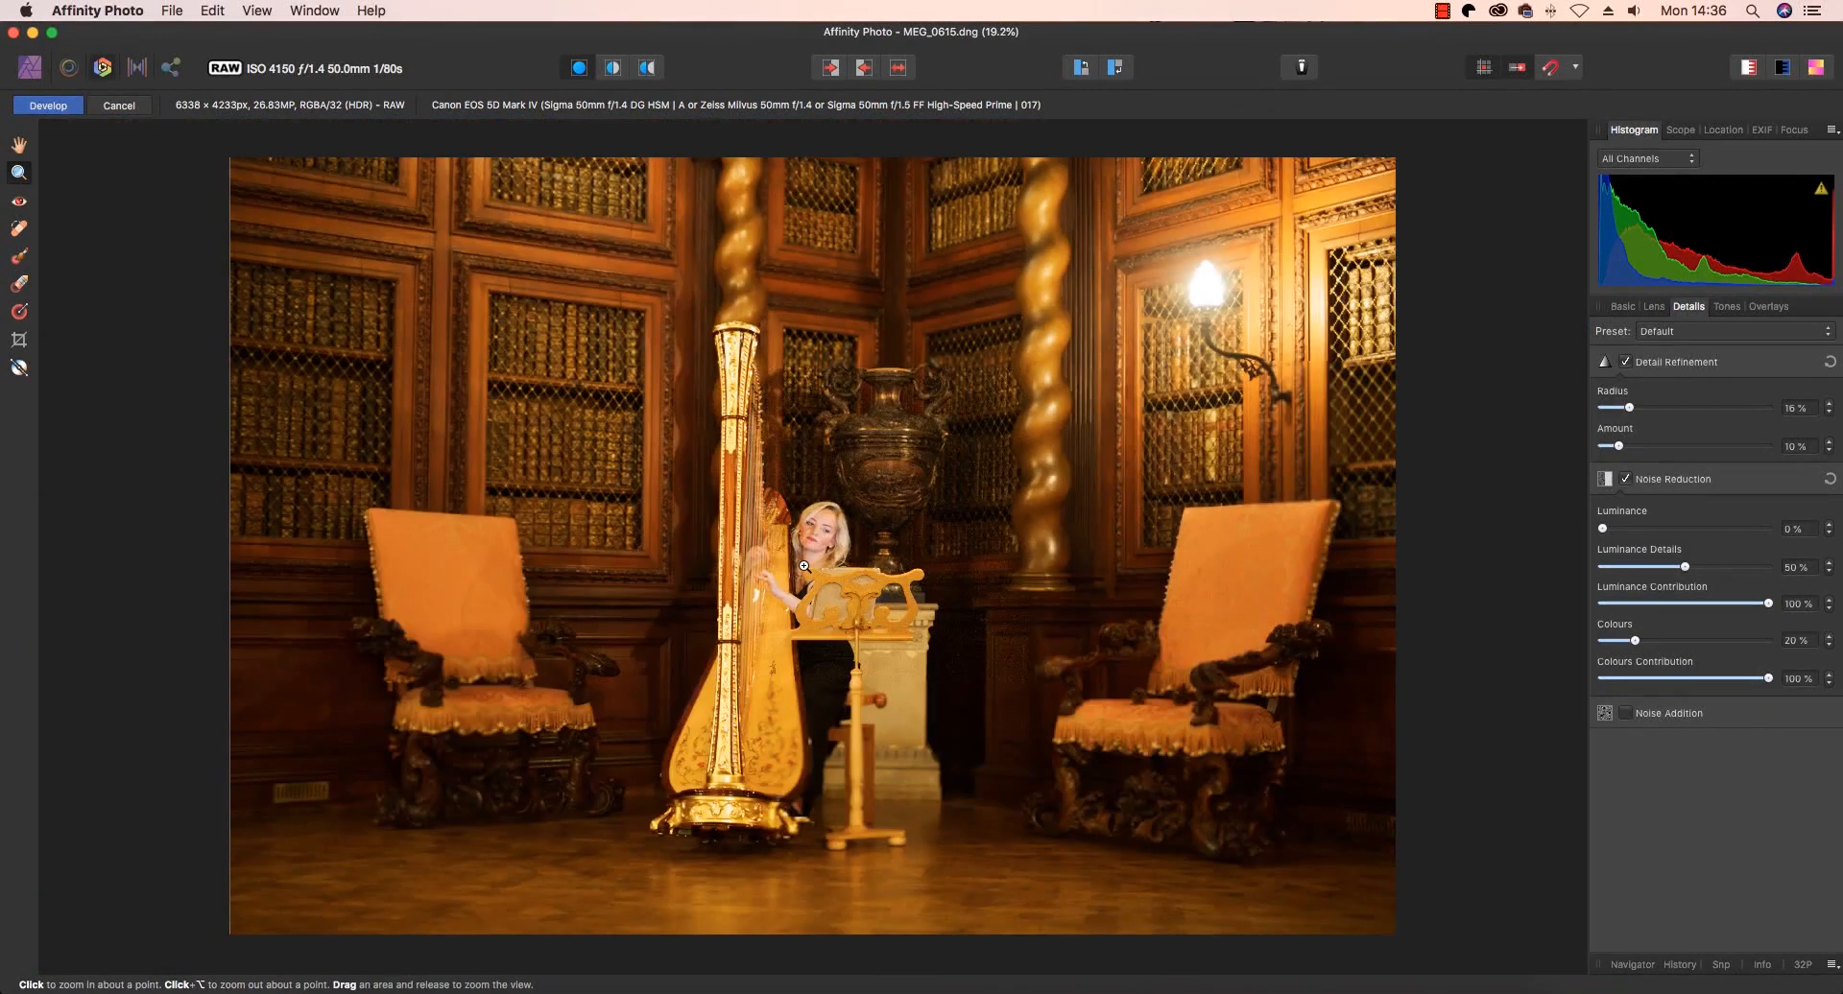
mouse_move(910, 513)
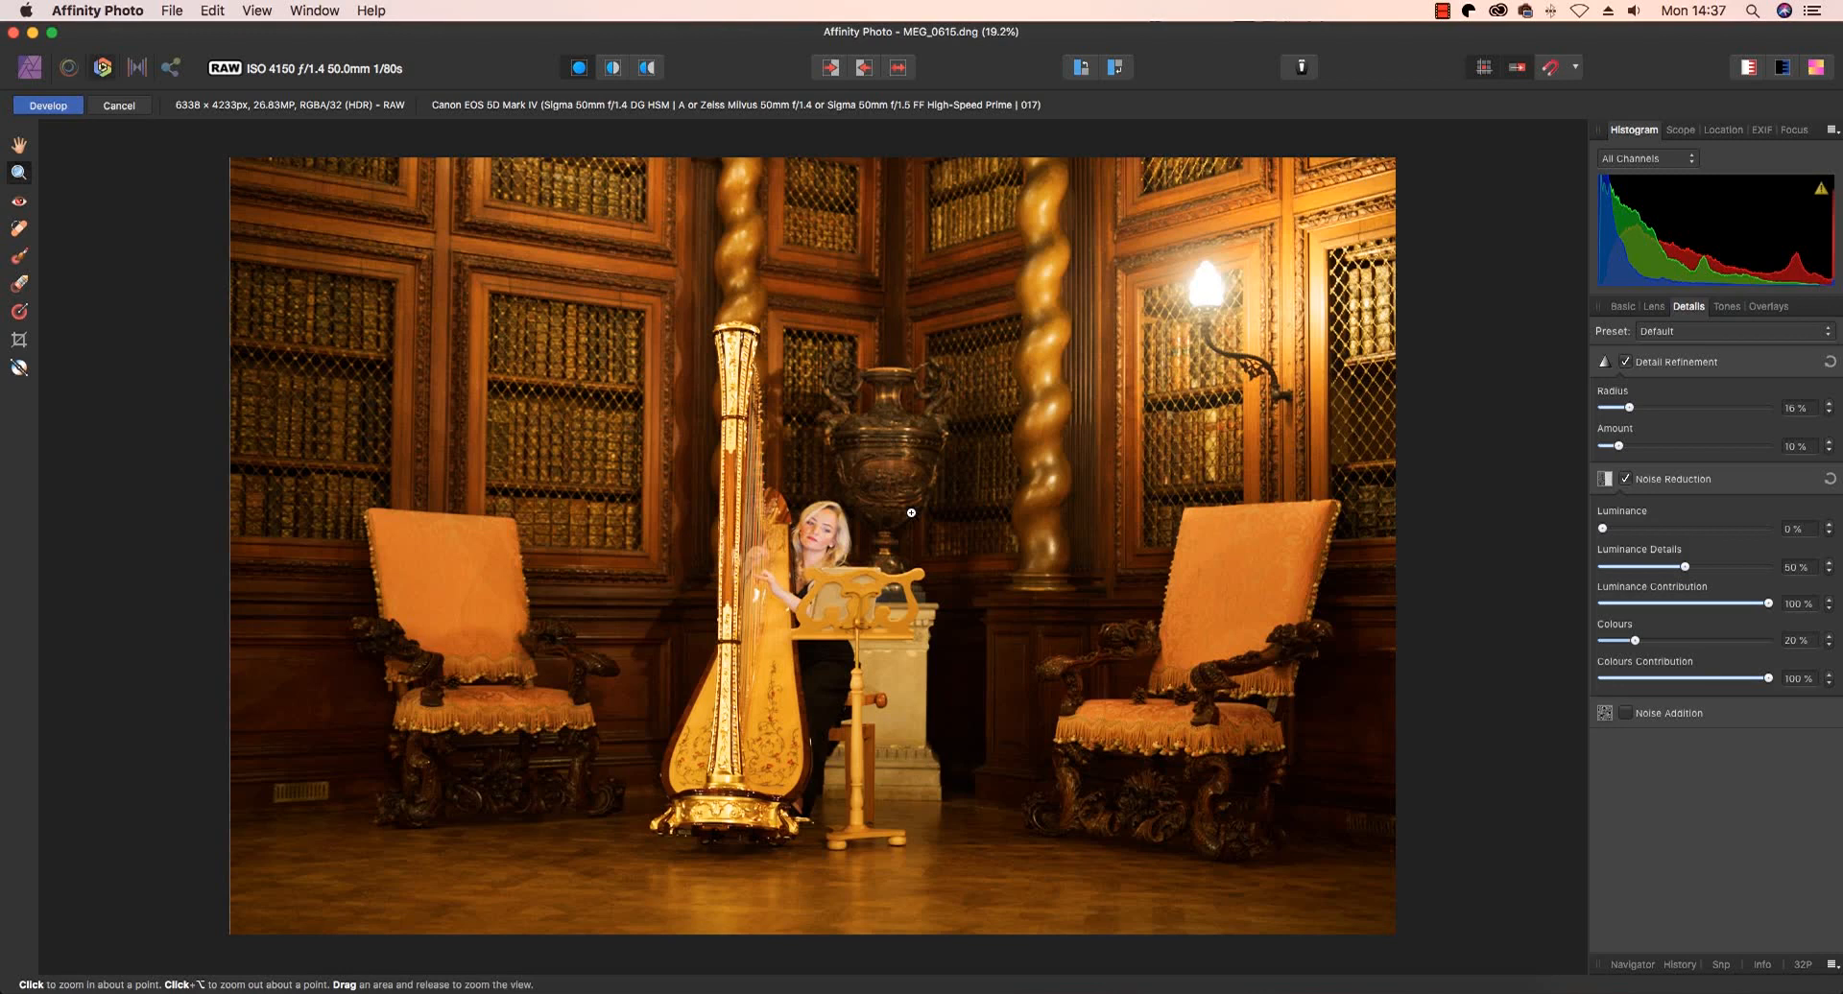
mouse_move(904, 518)
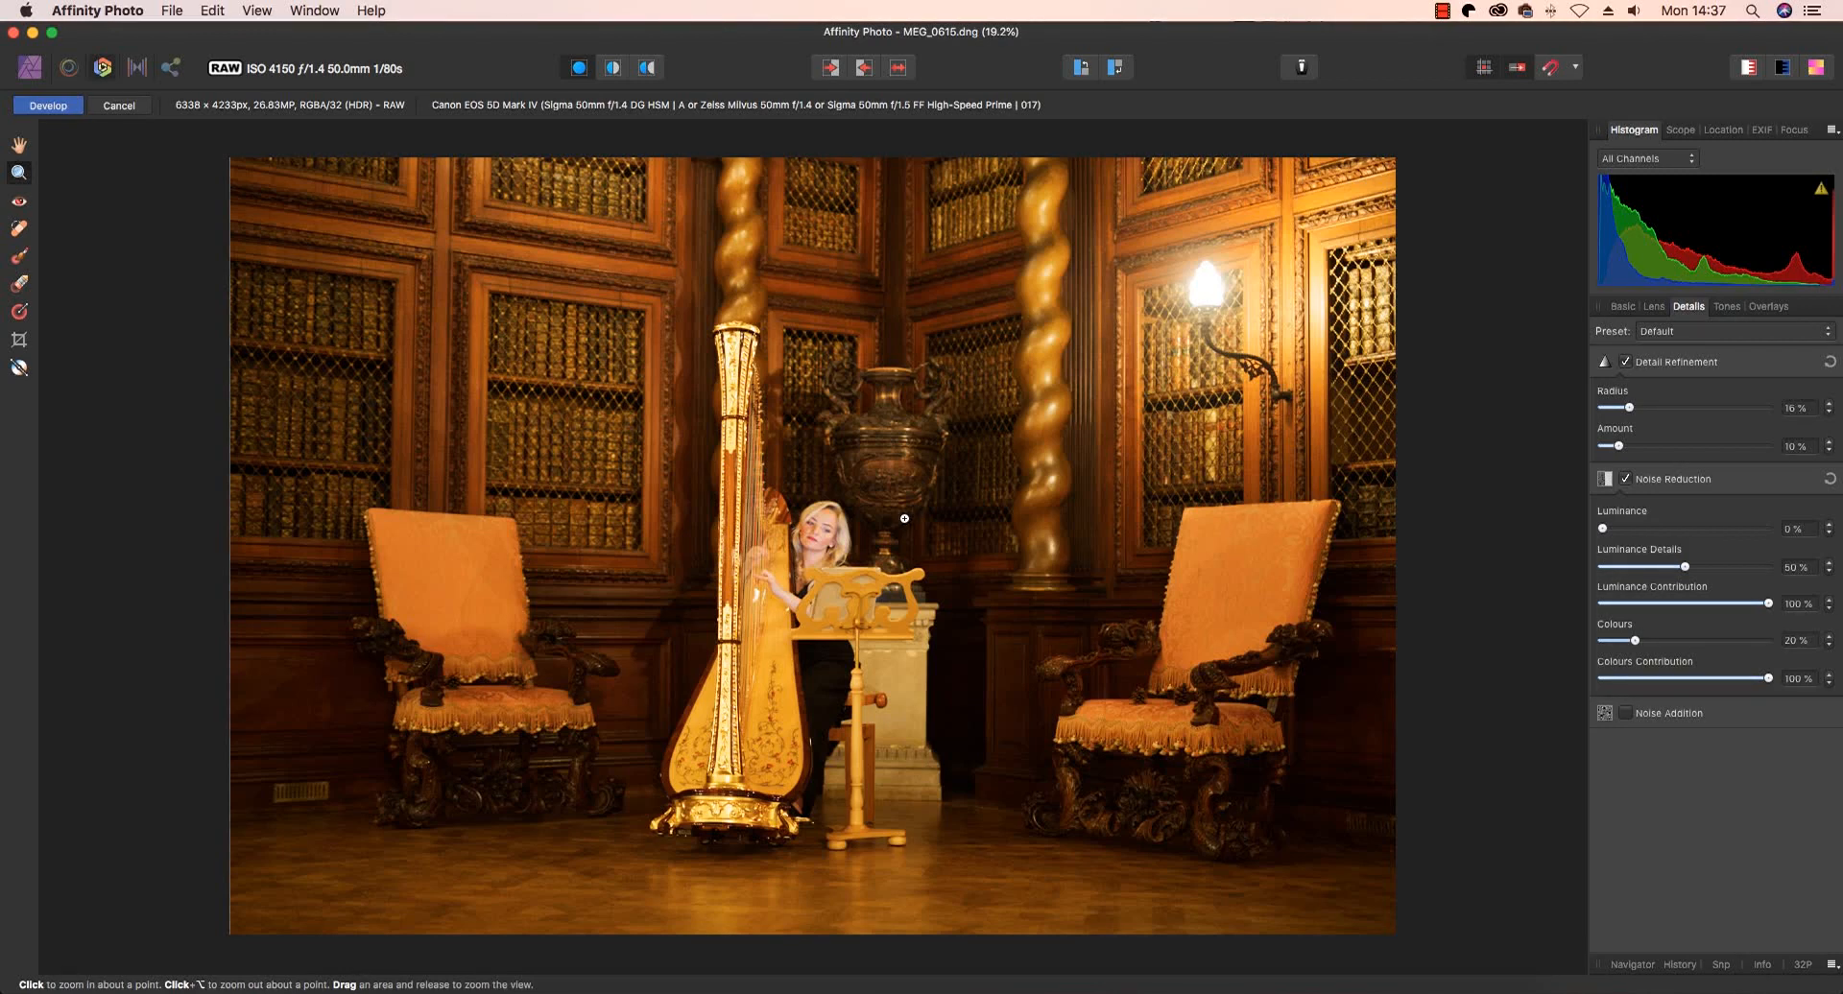
mouse_move(1807, 594)
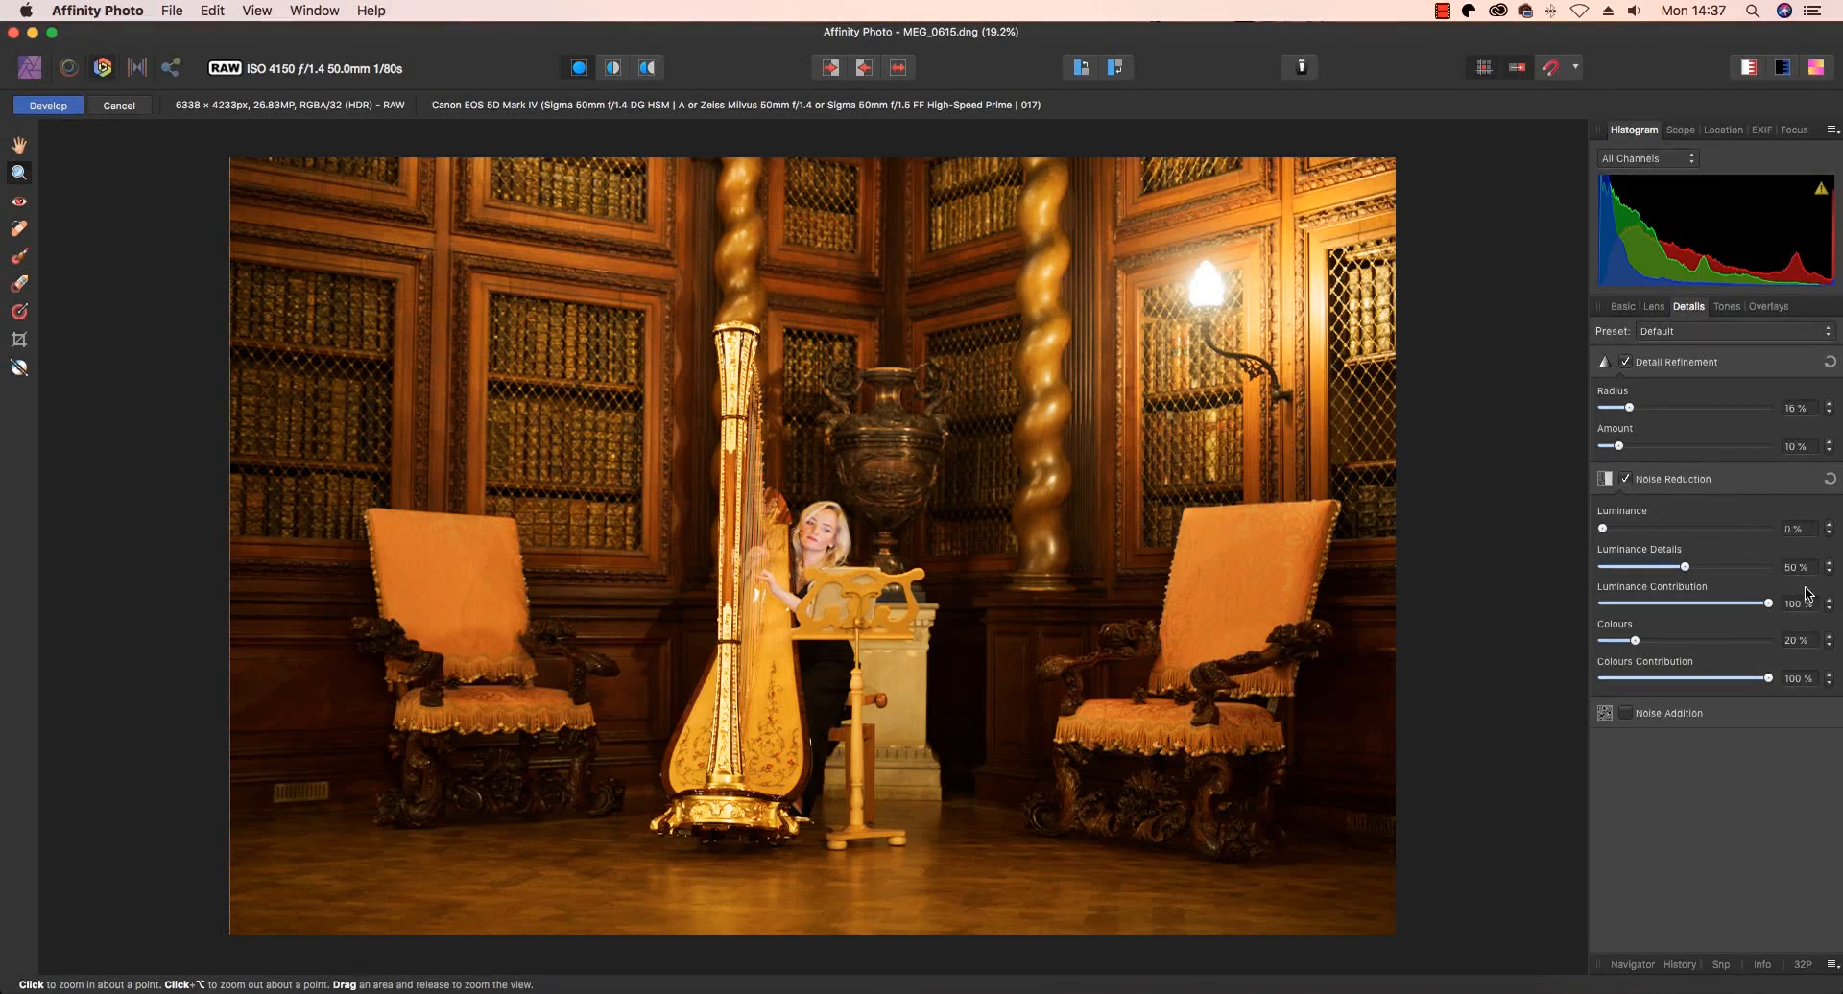
mouse_move(1807, 576)
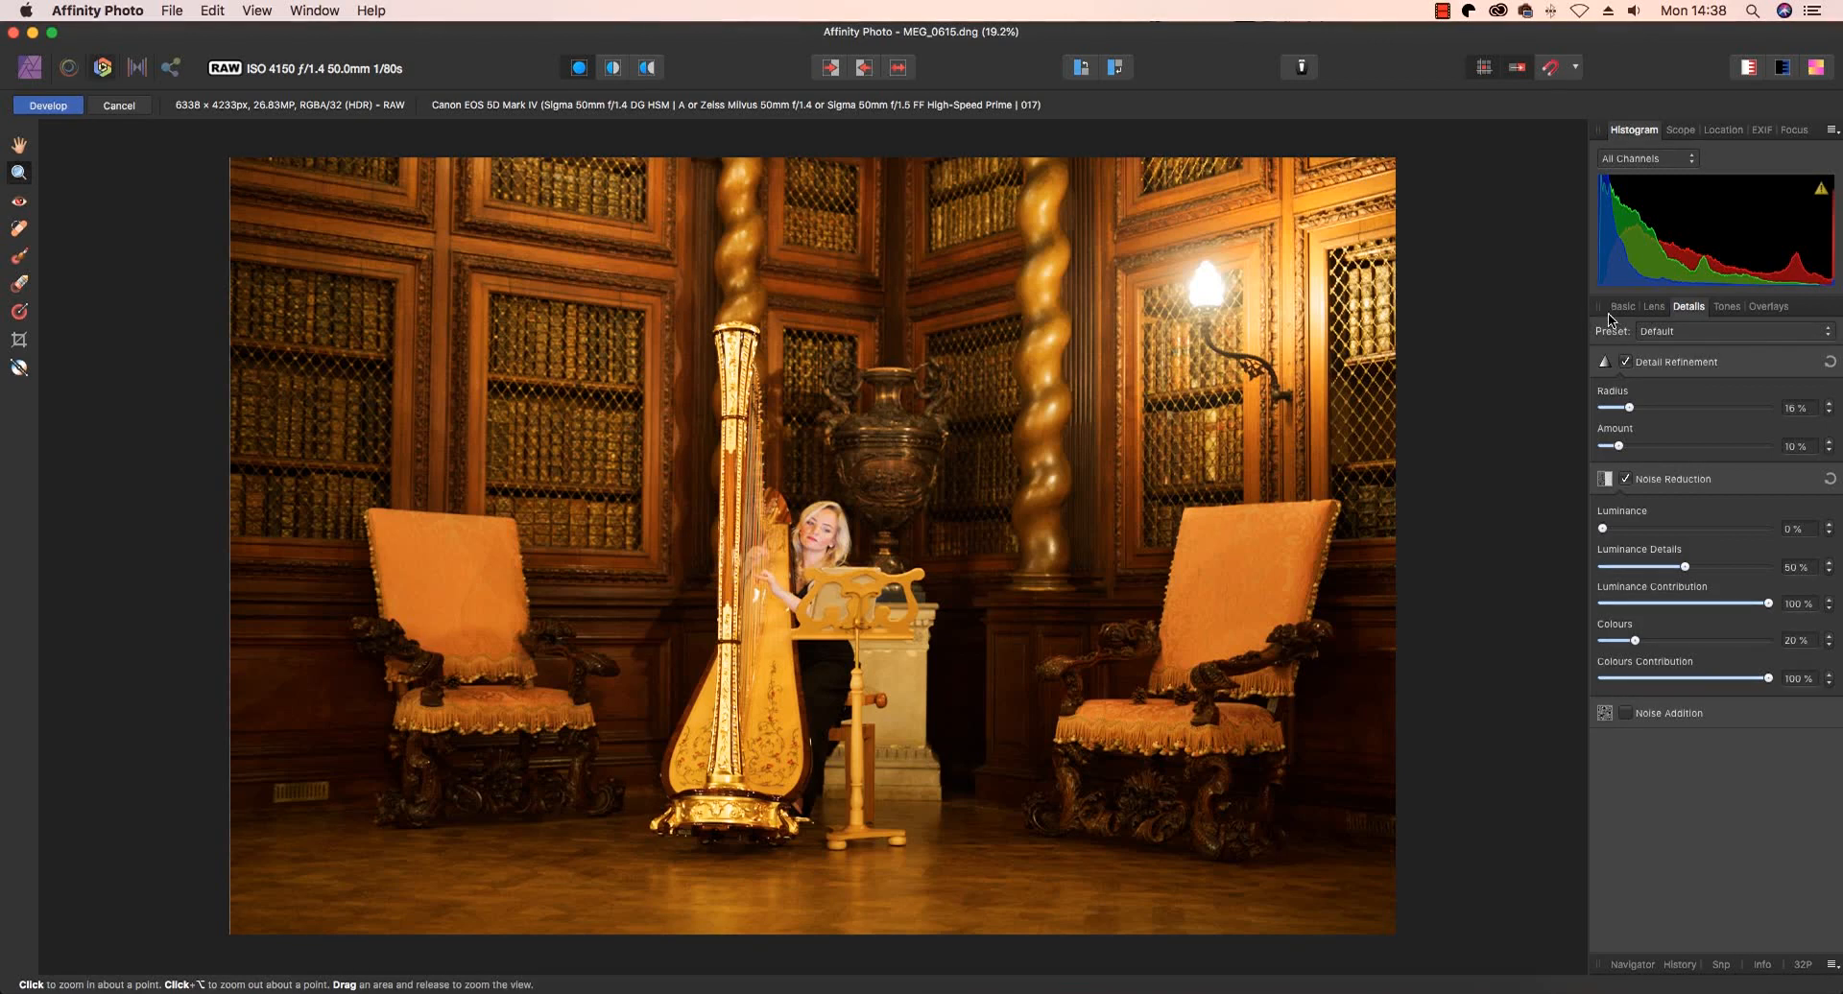
Return to the Basic tab of the Develop adjustments.
click(1622, 307)
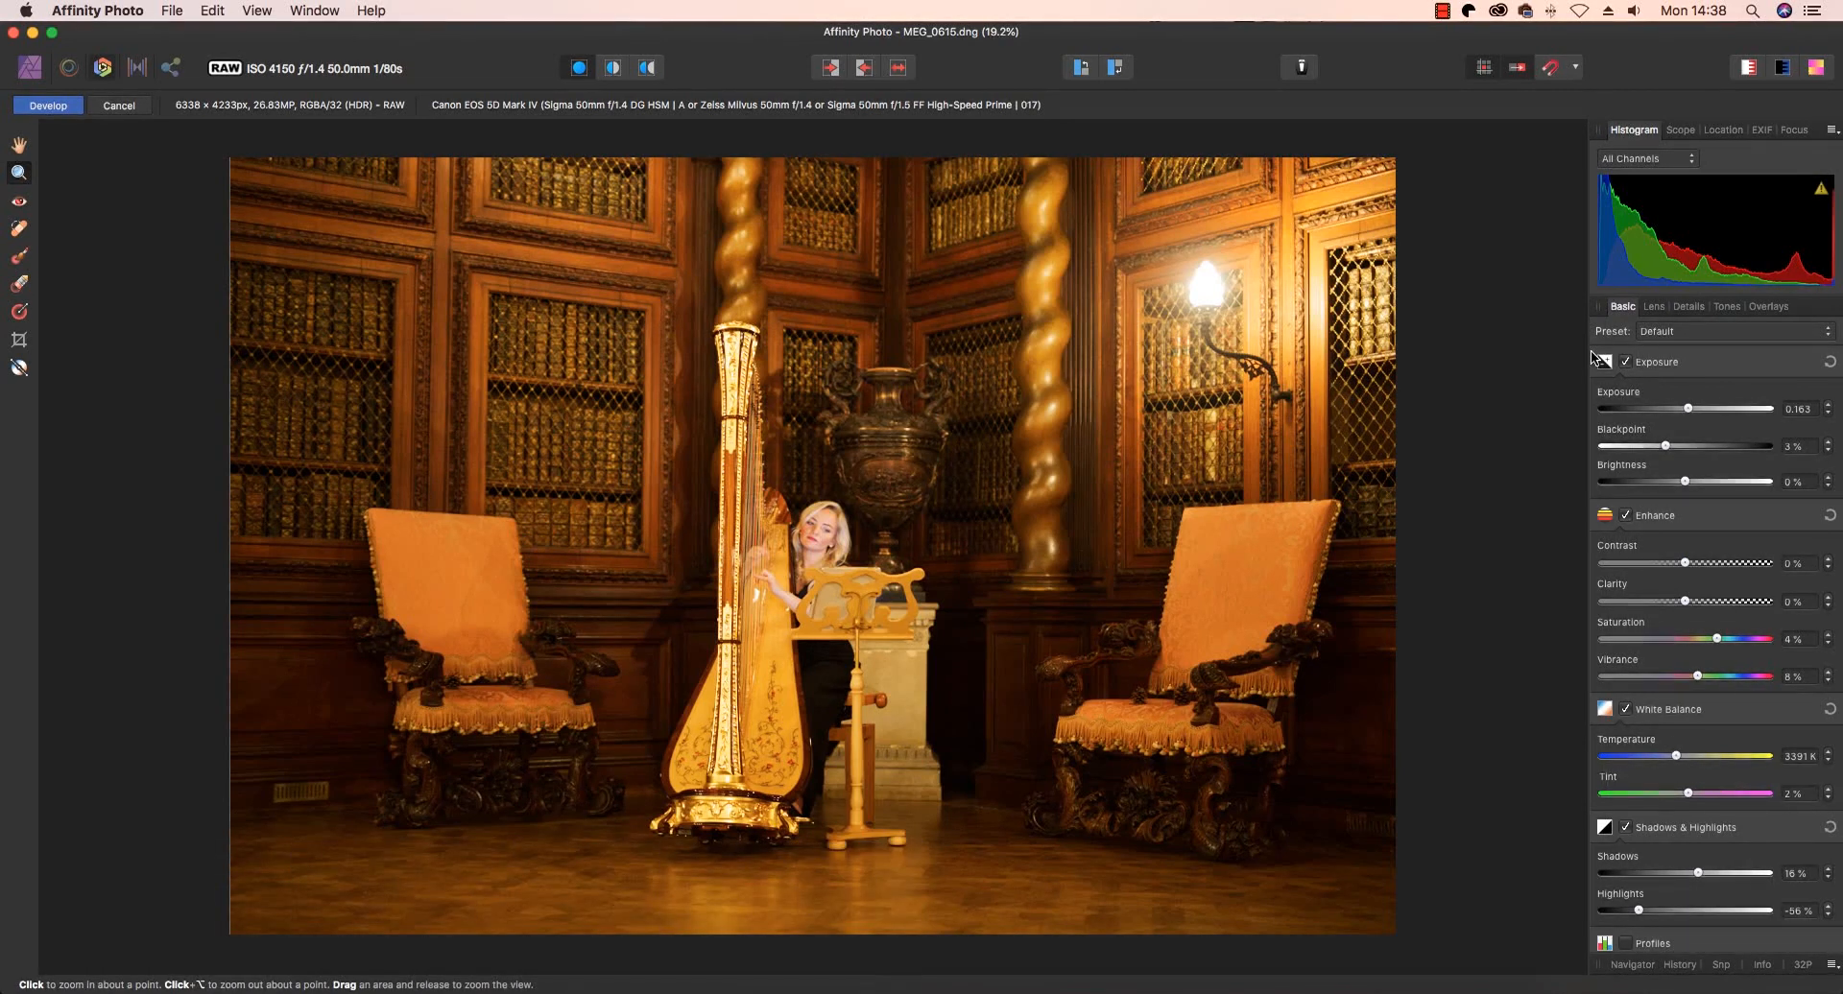
mouse_move(1478, 360)
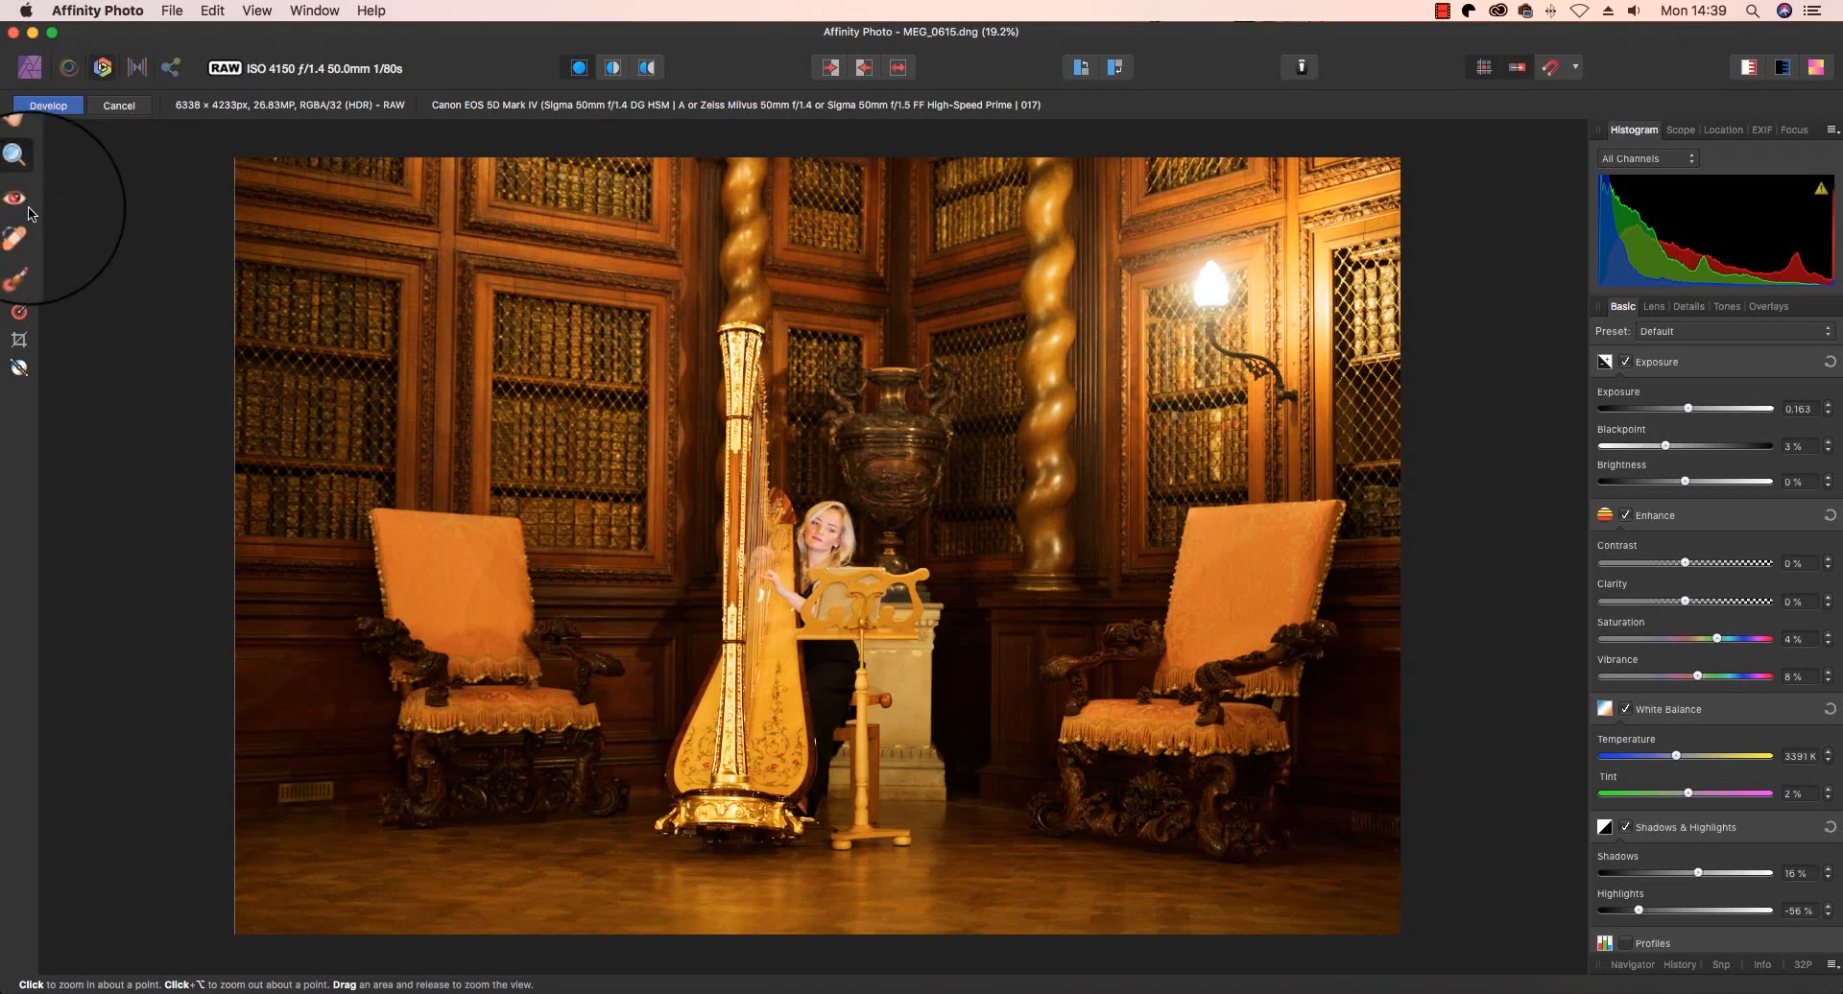
mouse_move(17, 237)
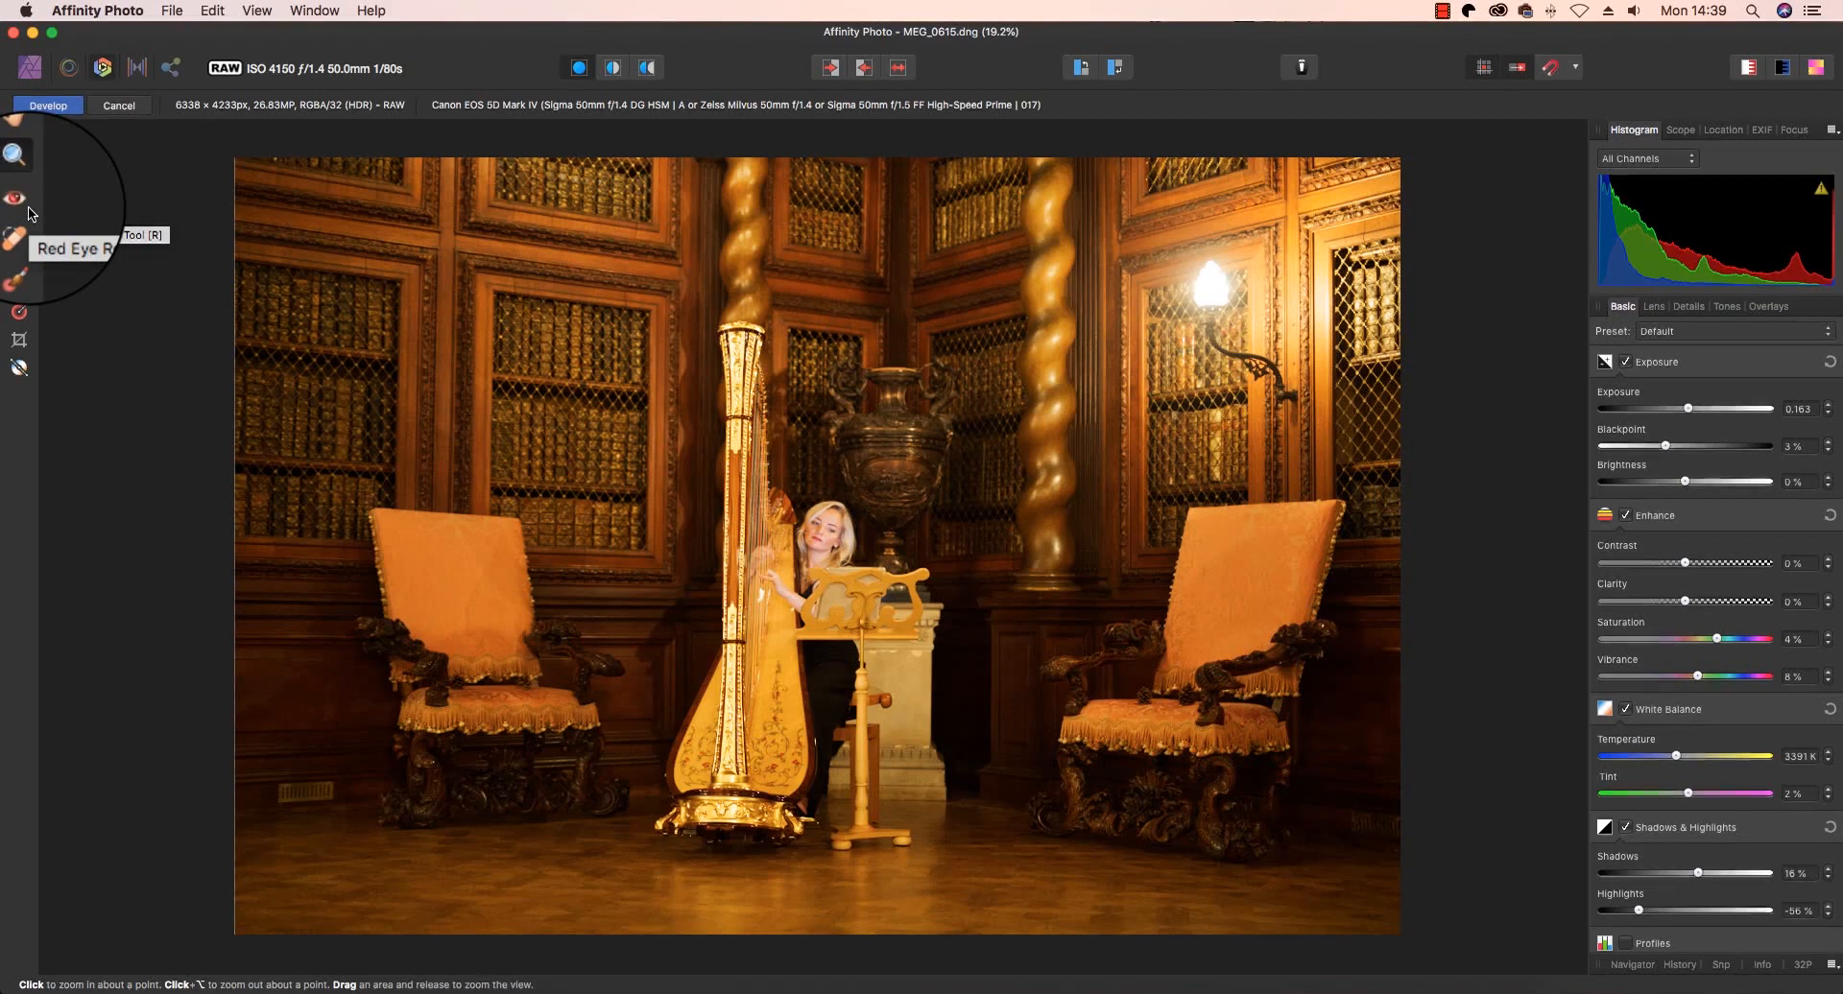
mouse_move(18, 228)
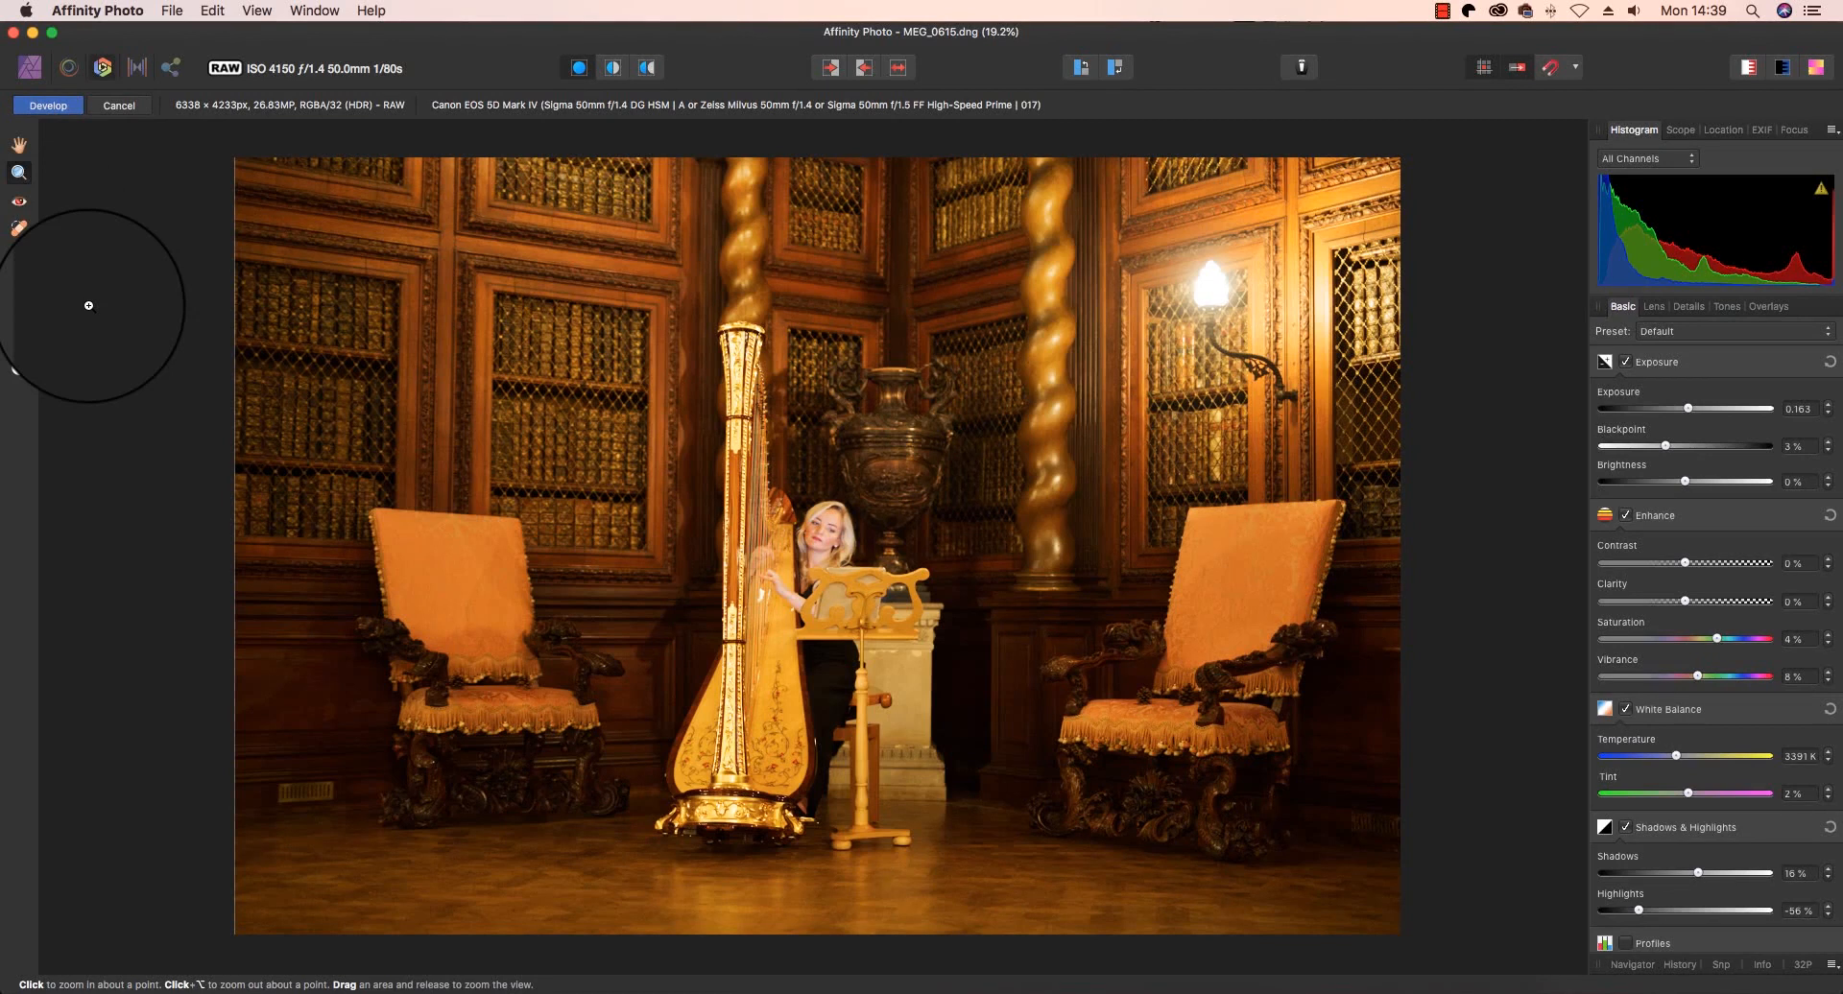
mouse_move(21, 314)
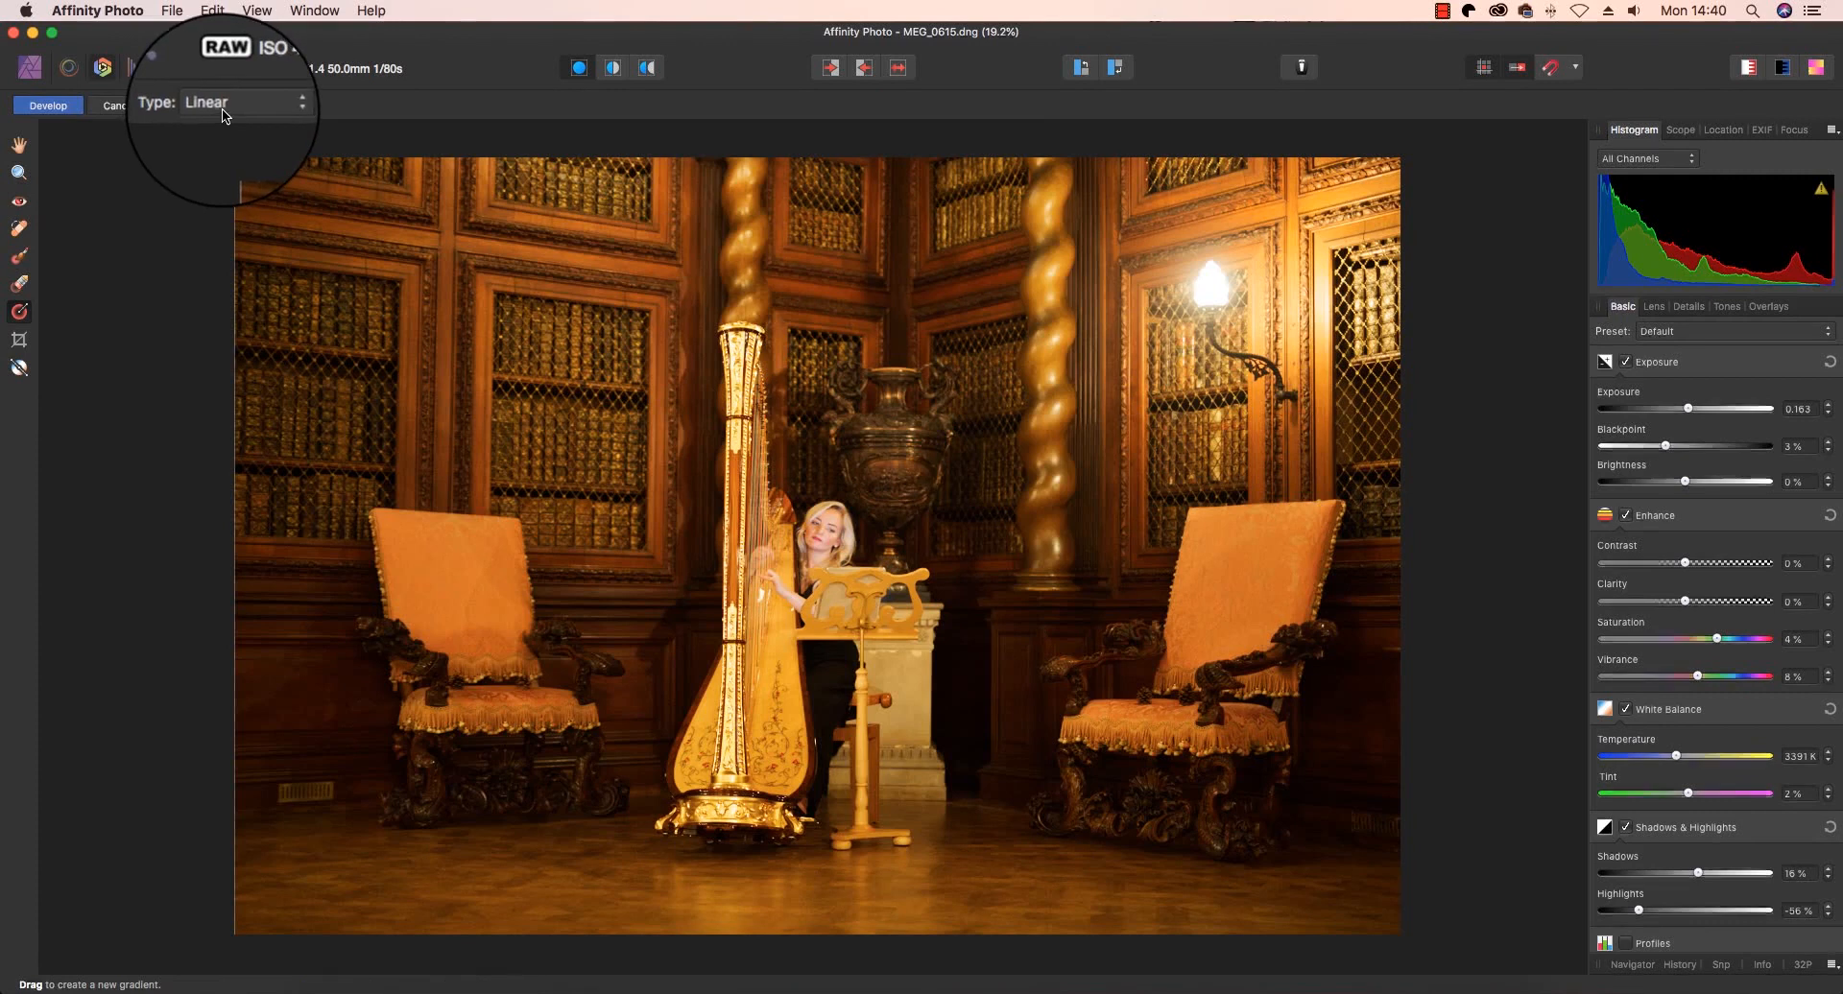
Draw an elliptical overlay gradient over the harpist, resizing it and centring it on her.
click(224, 103)
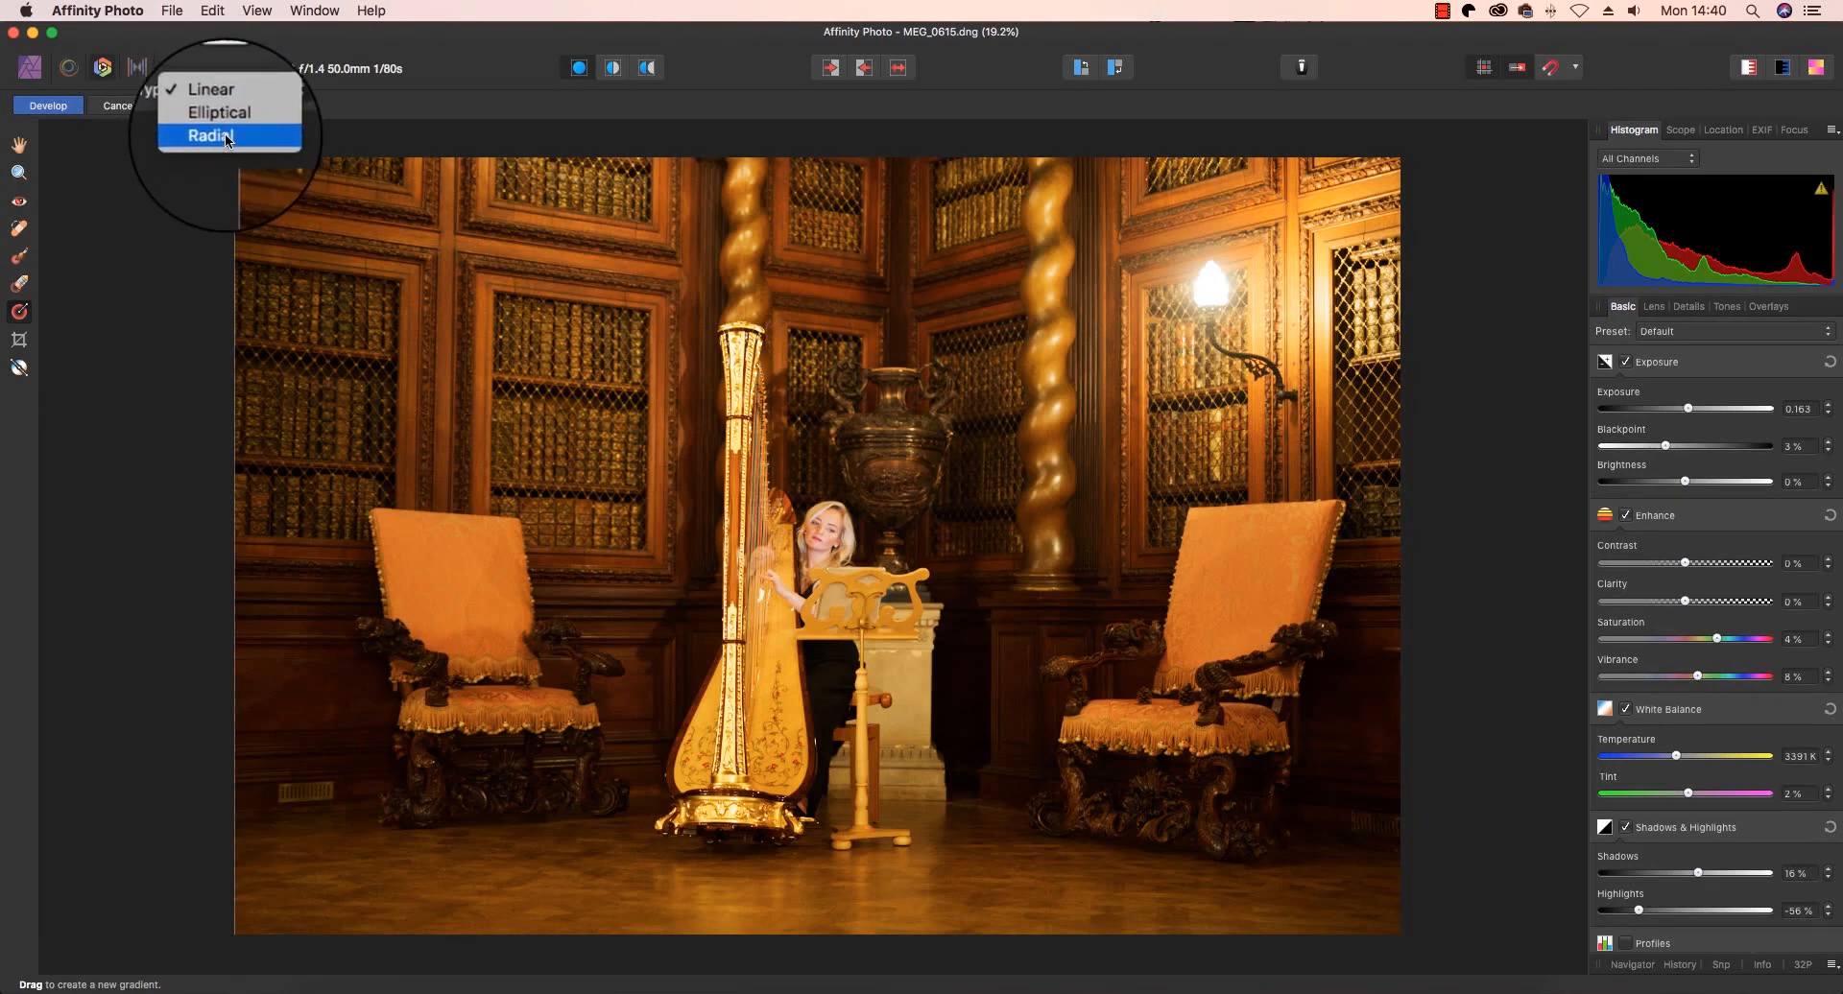
click(218, 112)
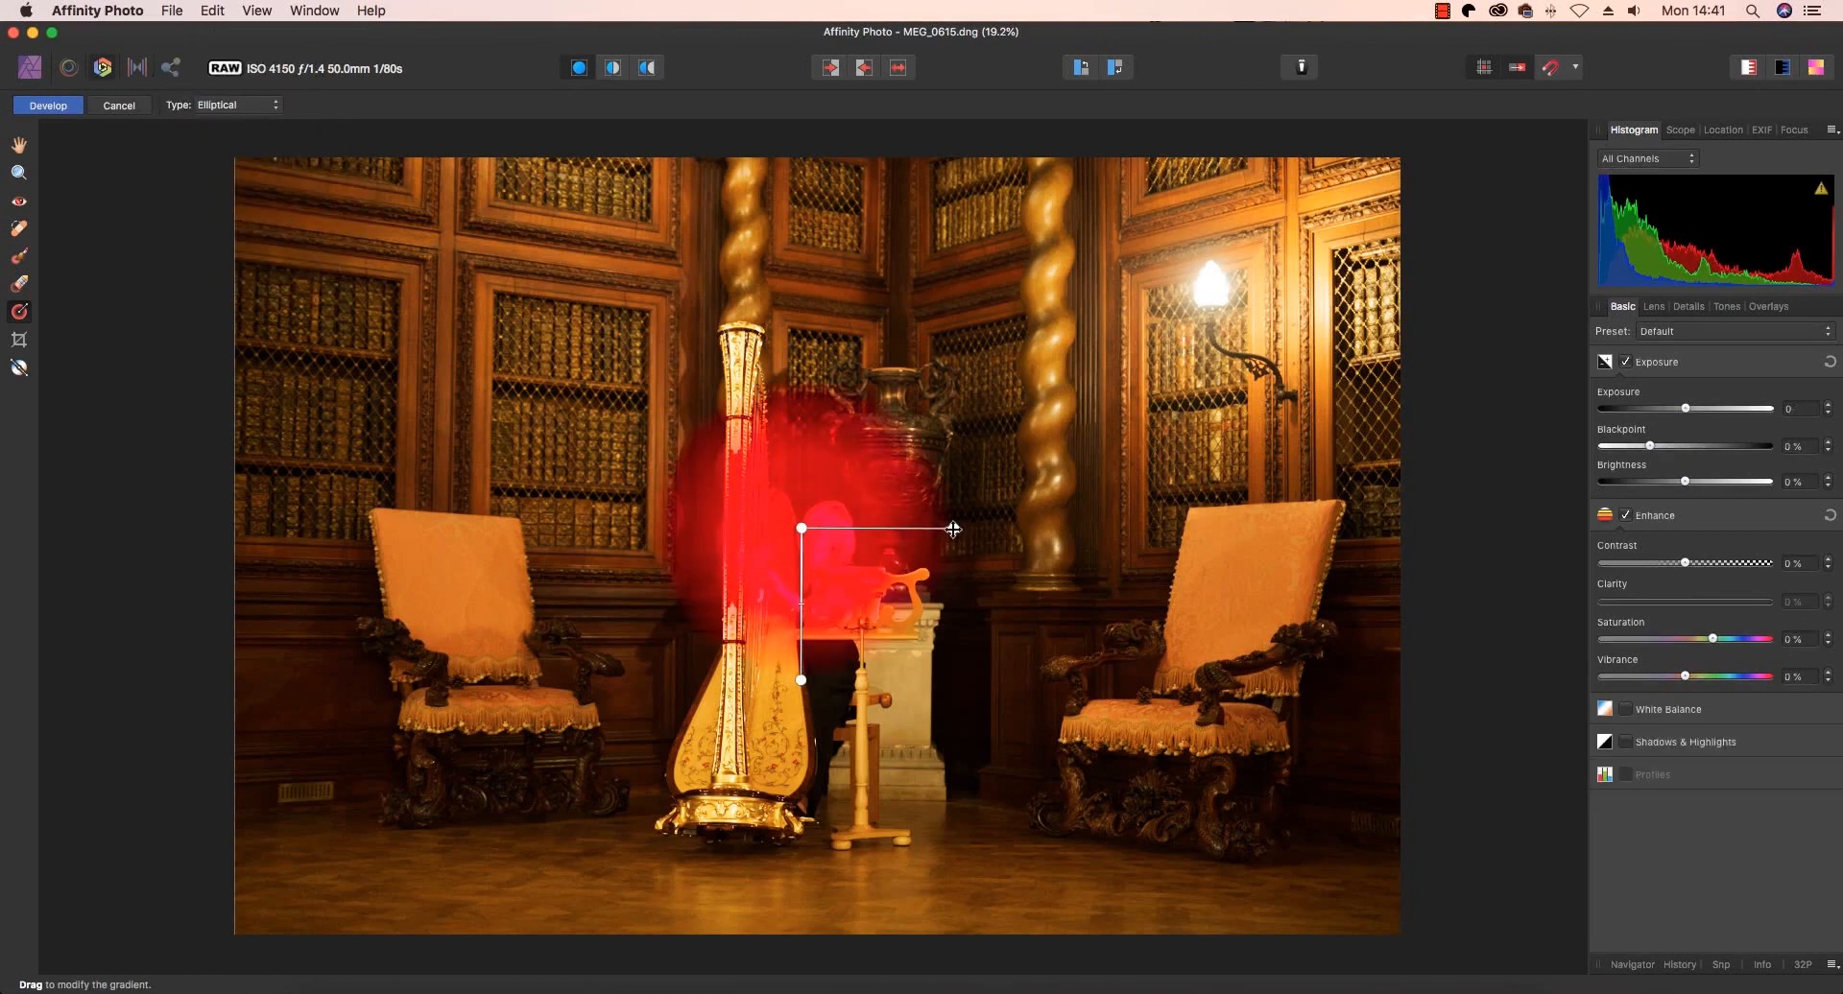
drag(952, 528, 886, 528)
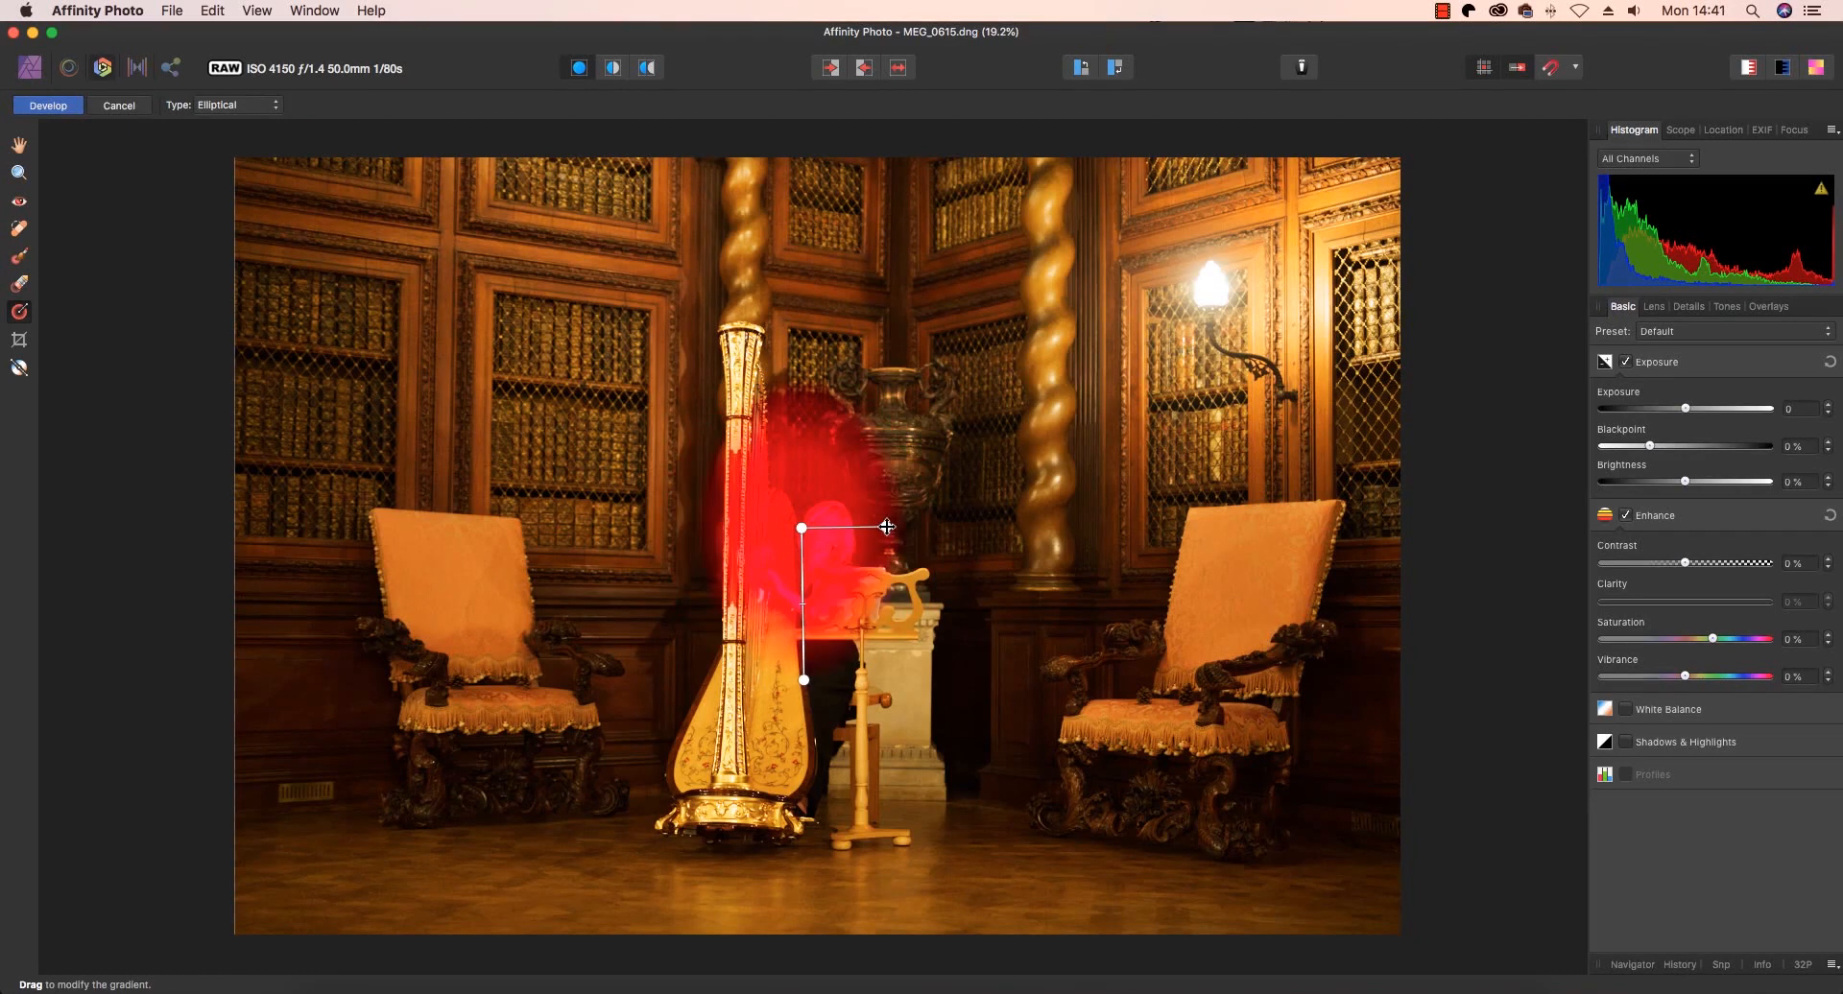
drag(885, 527, 870, 536)
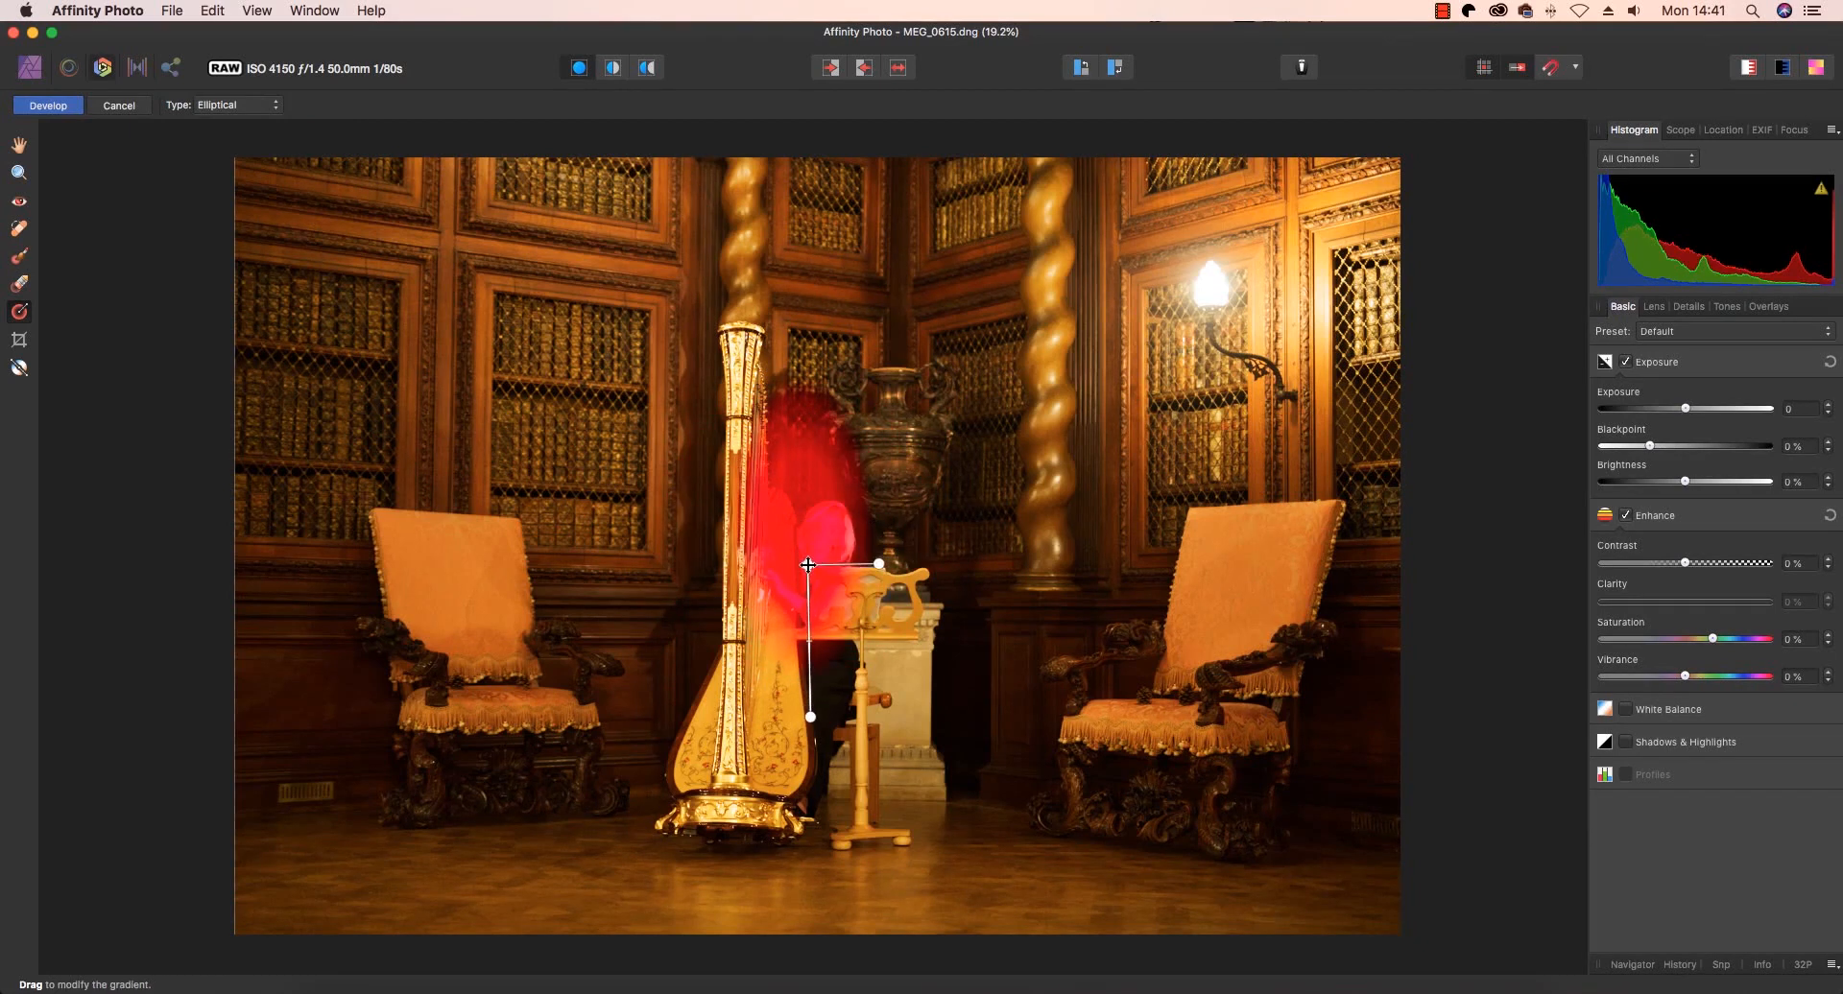
drag(808, 566, 808, 576)
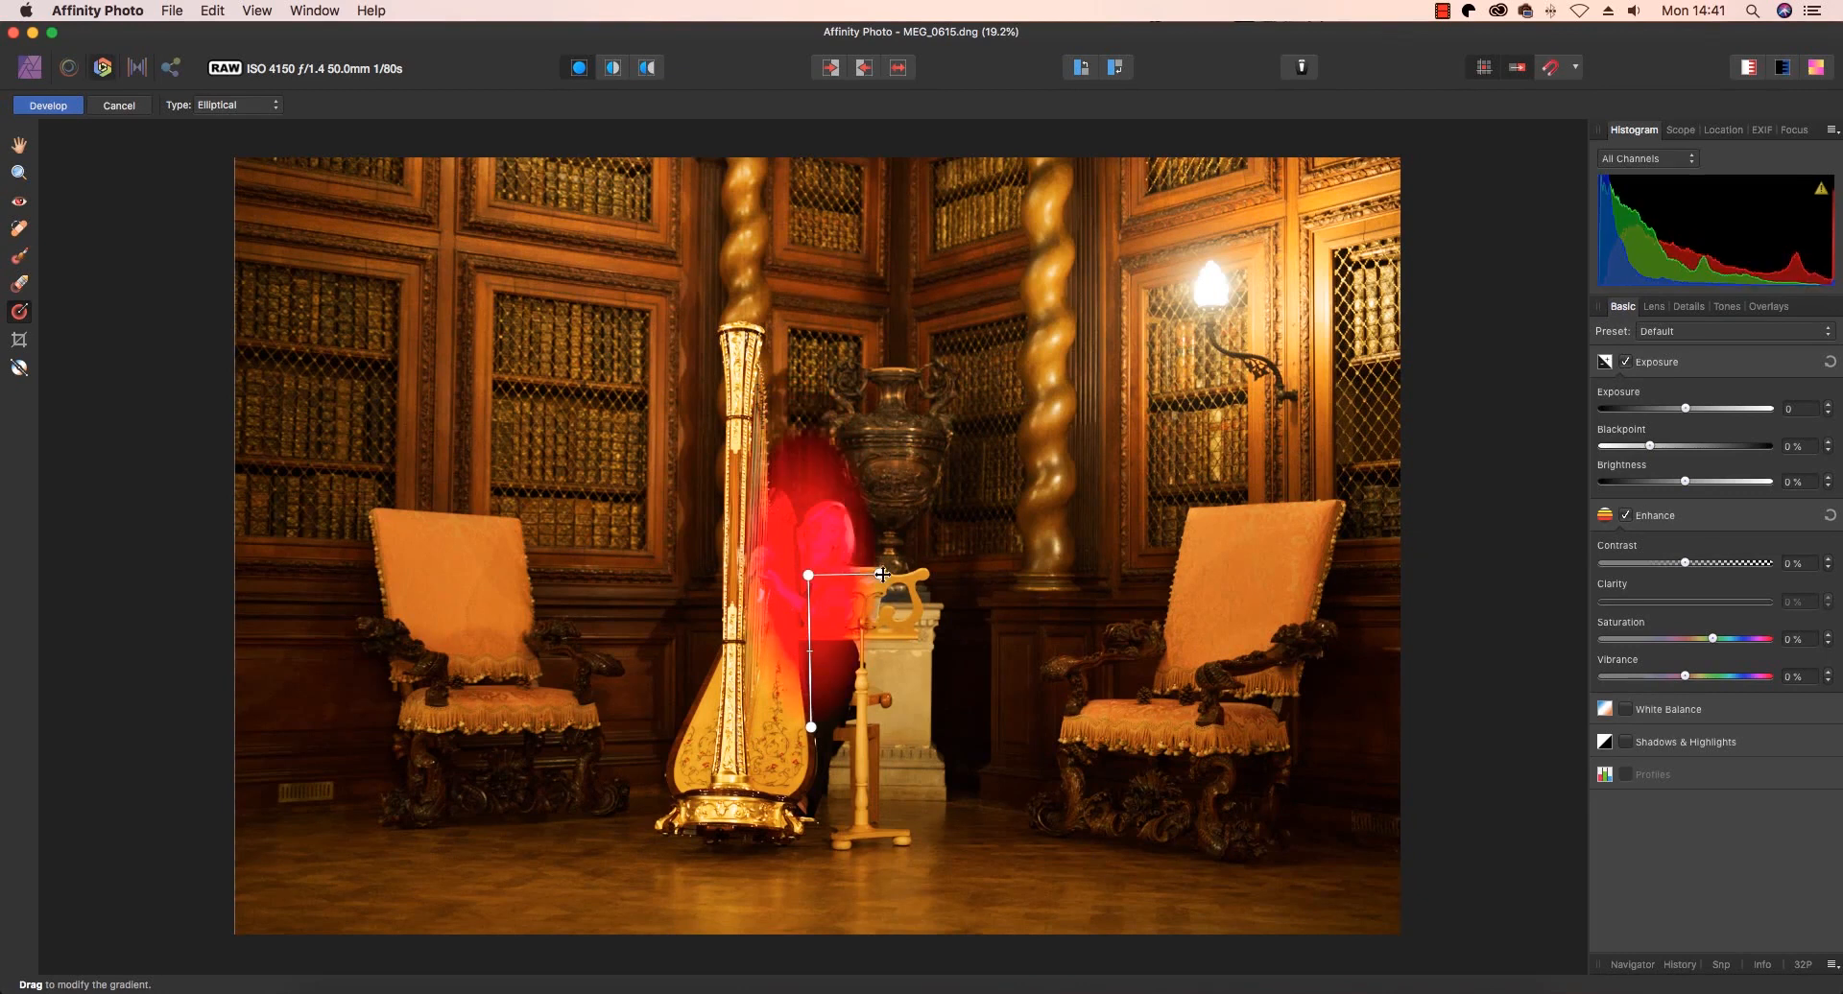
mouse_move(1616, 442)
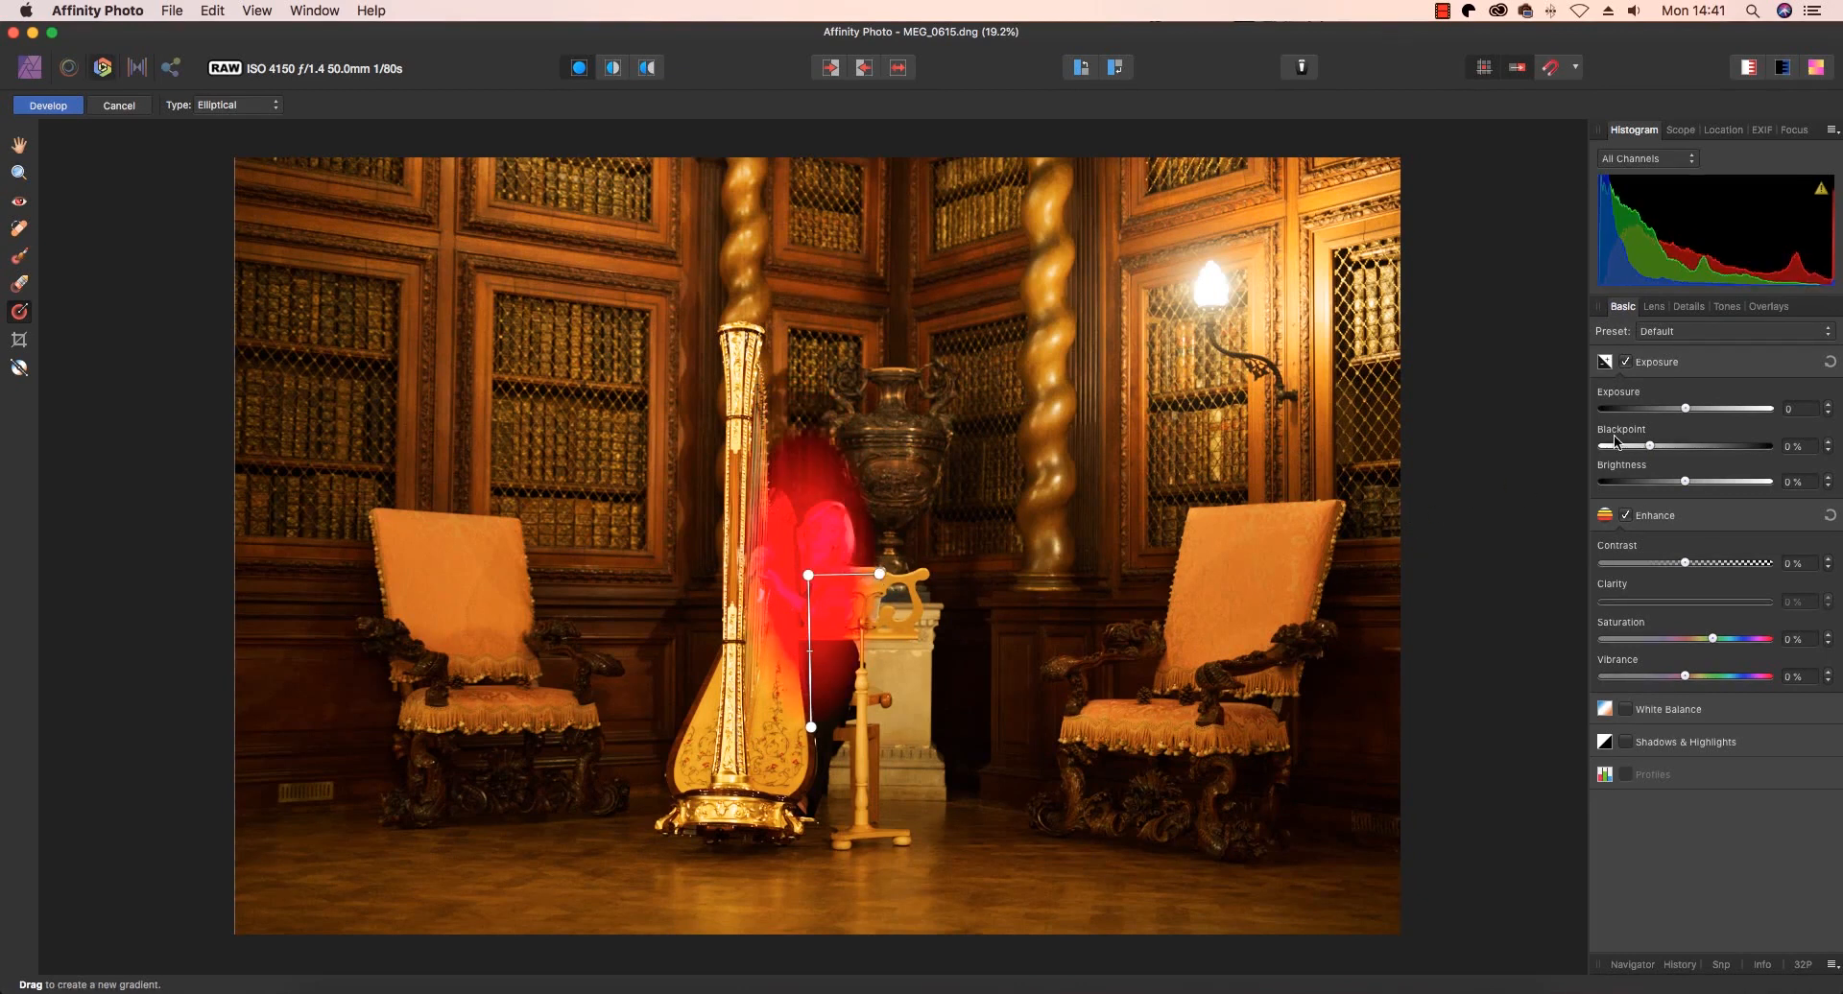
mouse_move(1685, 410)
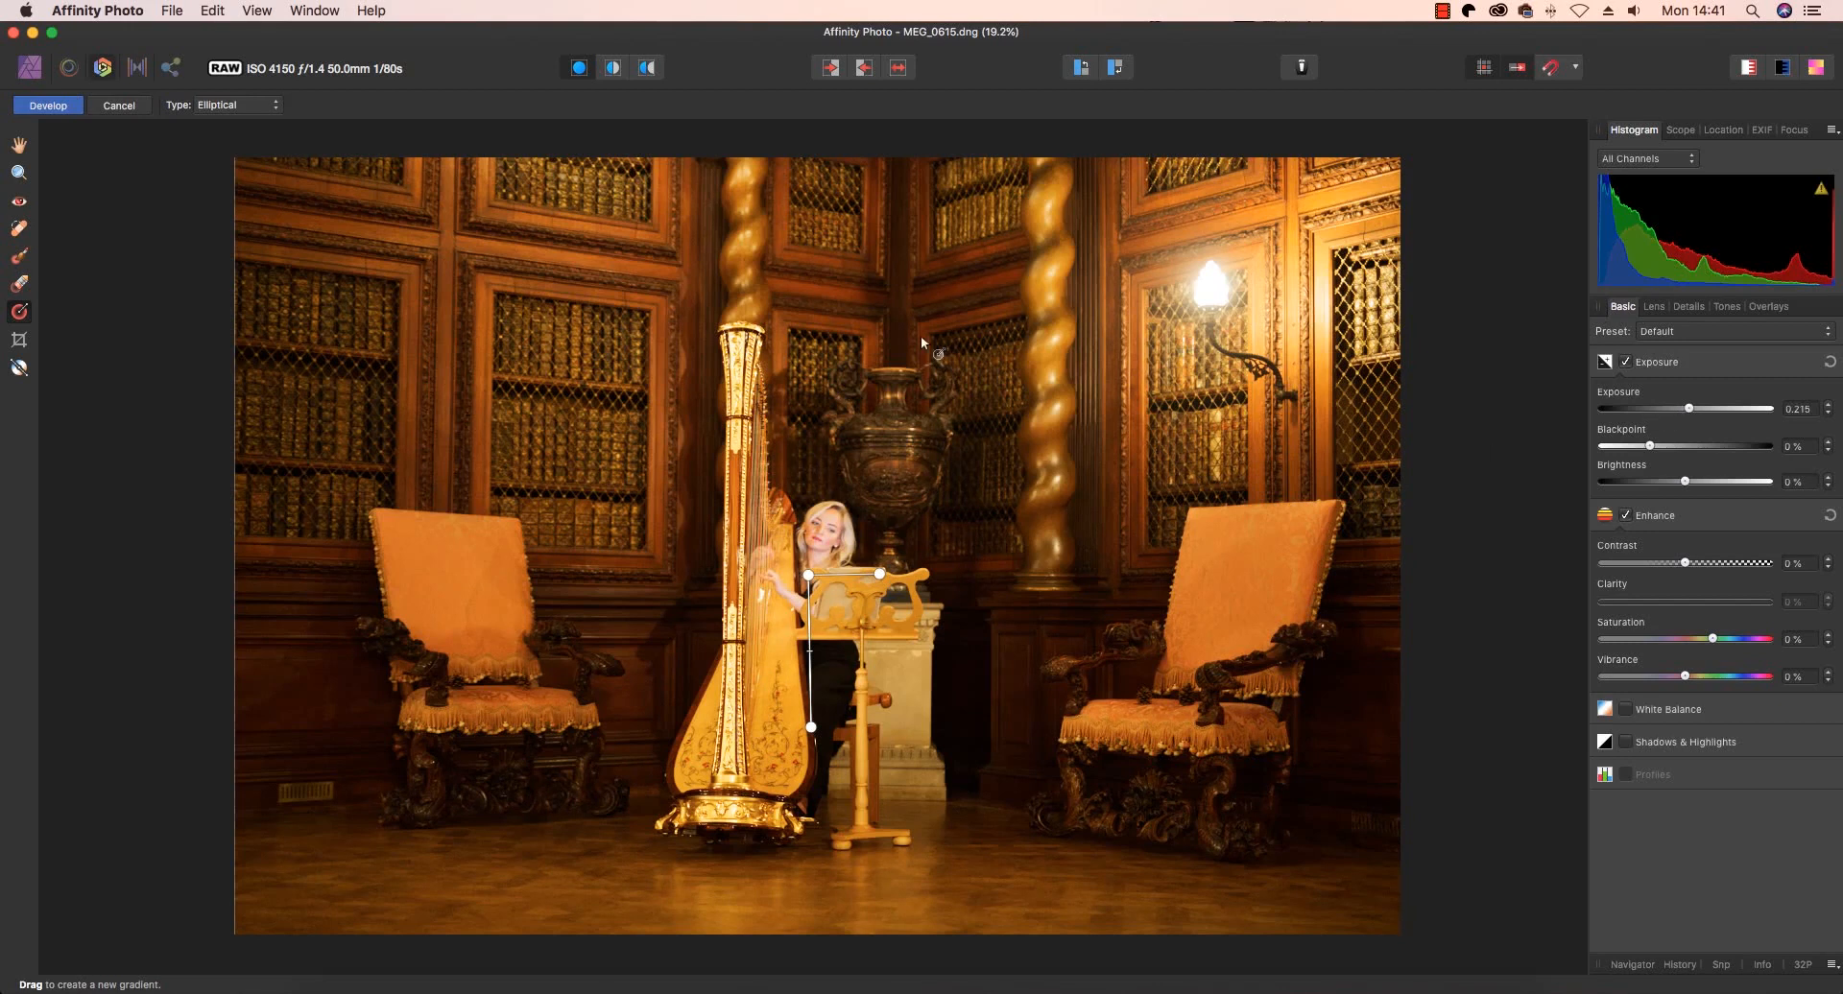
Switch to the View Tool, hiding the gradient overlay handles.
click(17, 143)
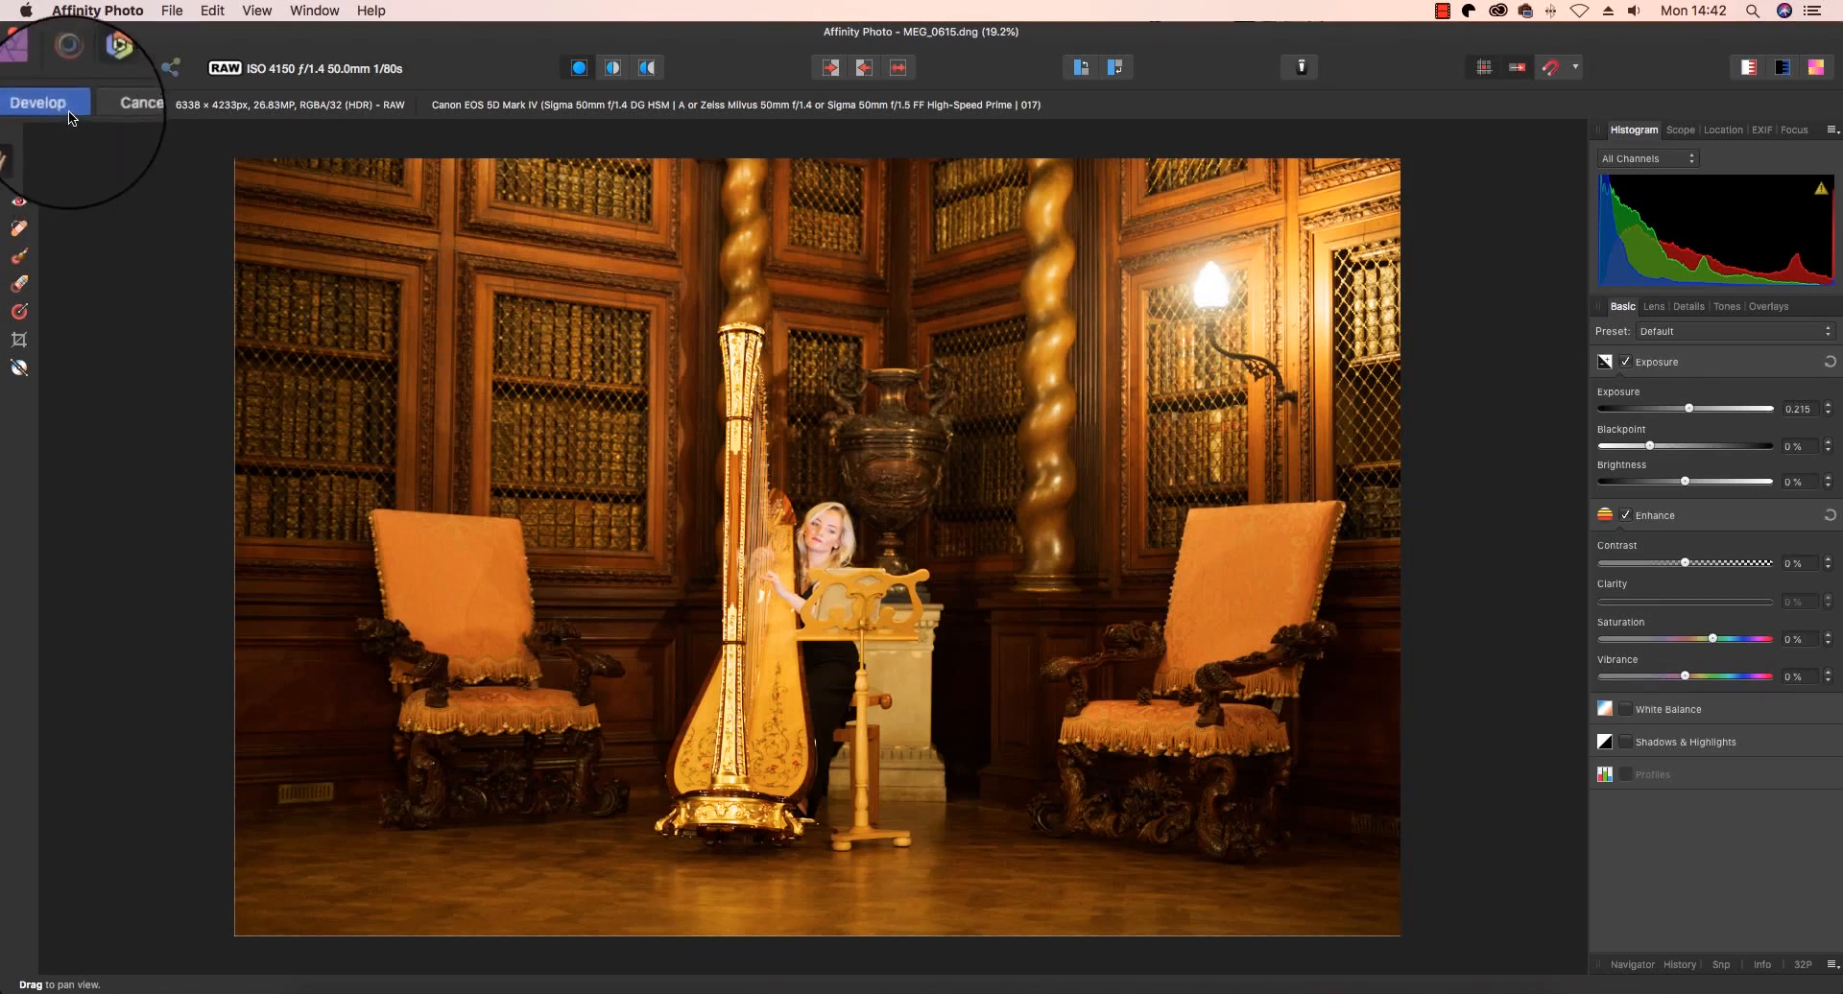
Apply the RAW development and start saving the photo as MEG_0615 on the Desktop.
click(37, 104)
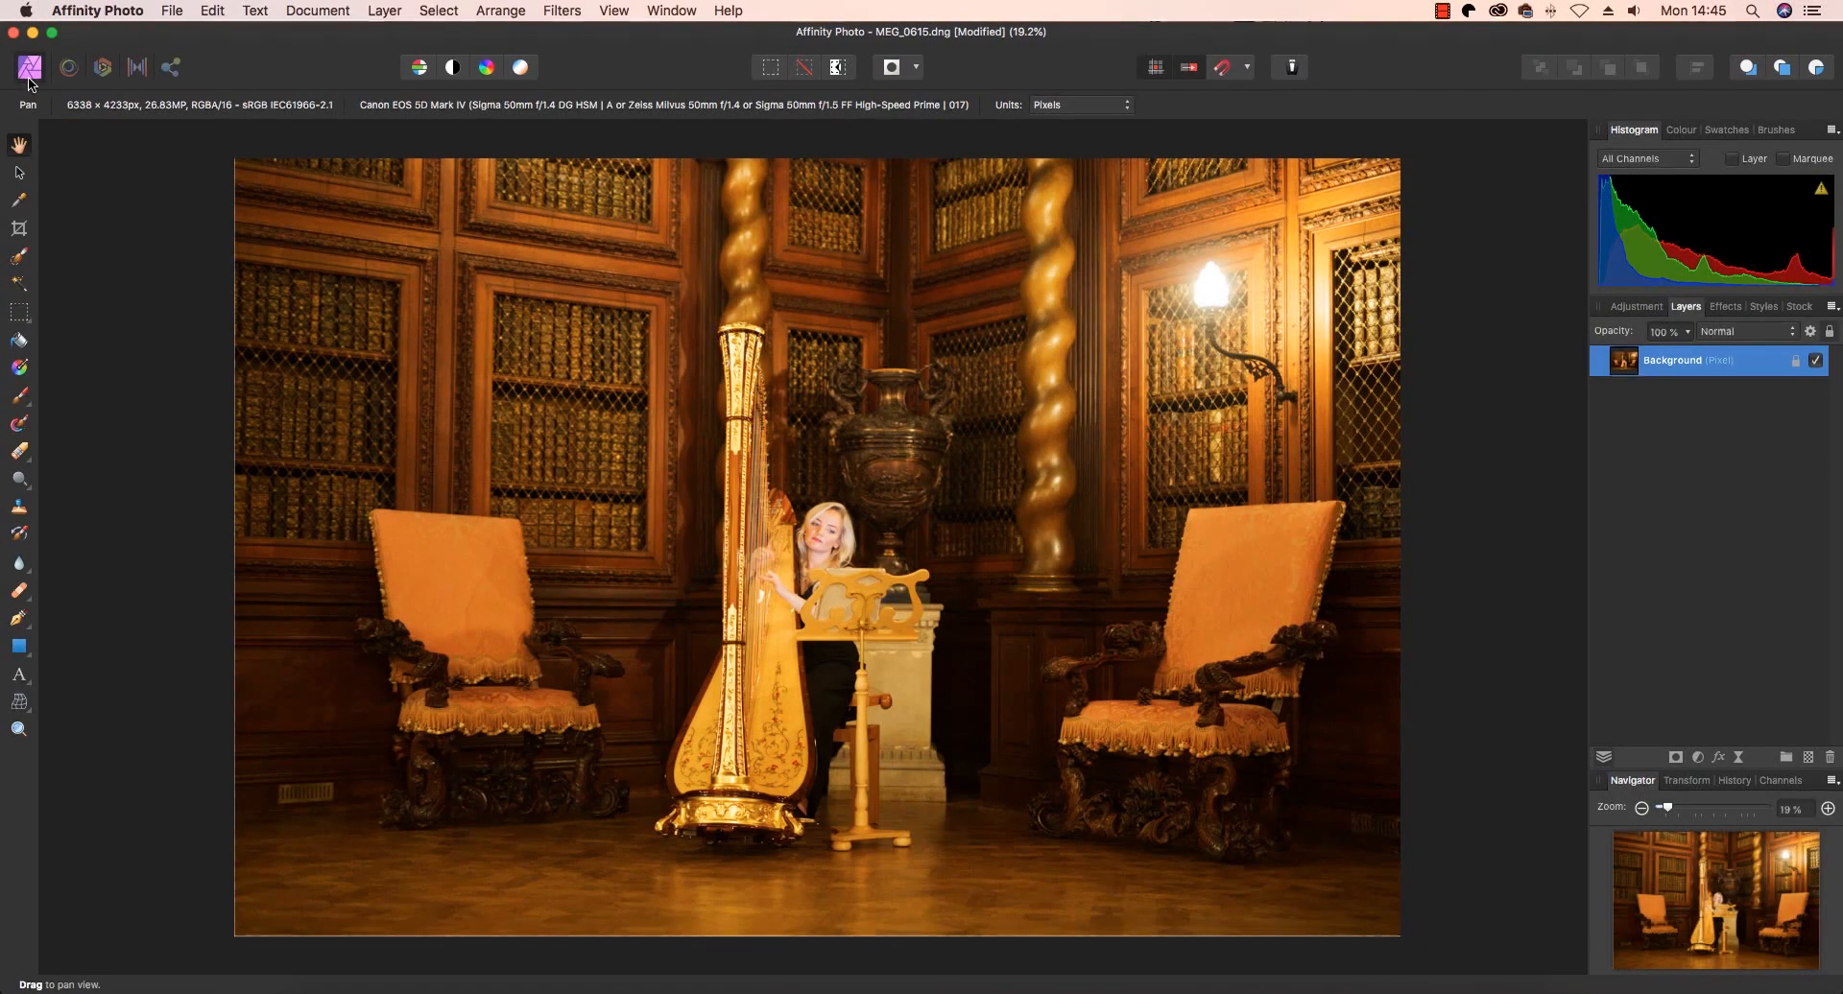
mouse_move(28, 67)
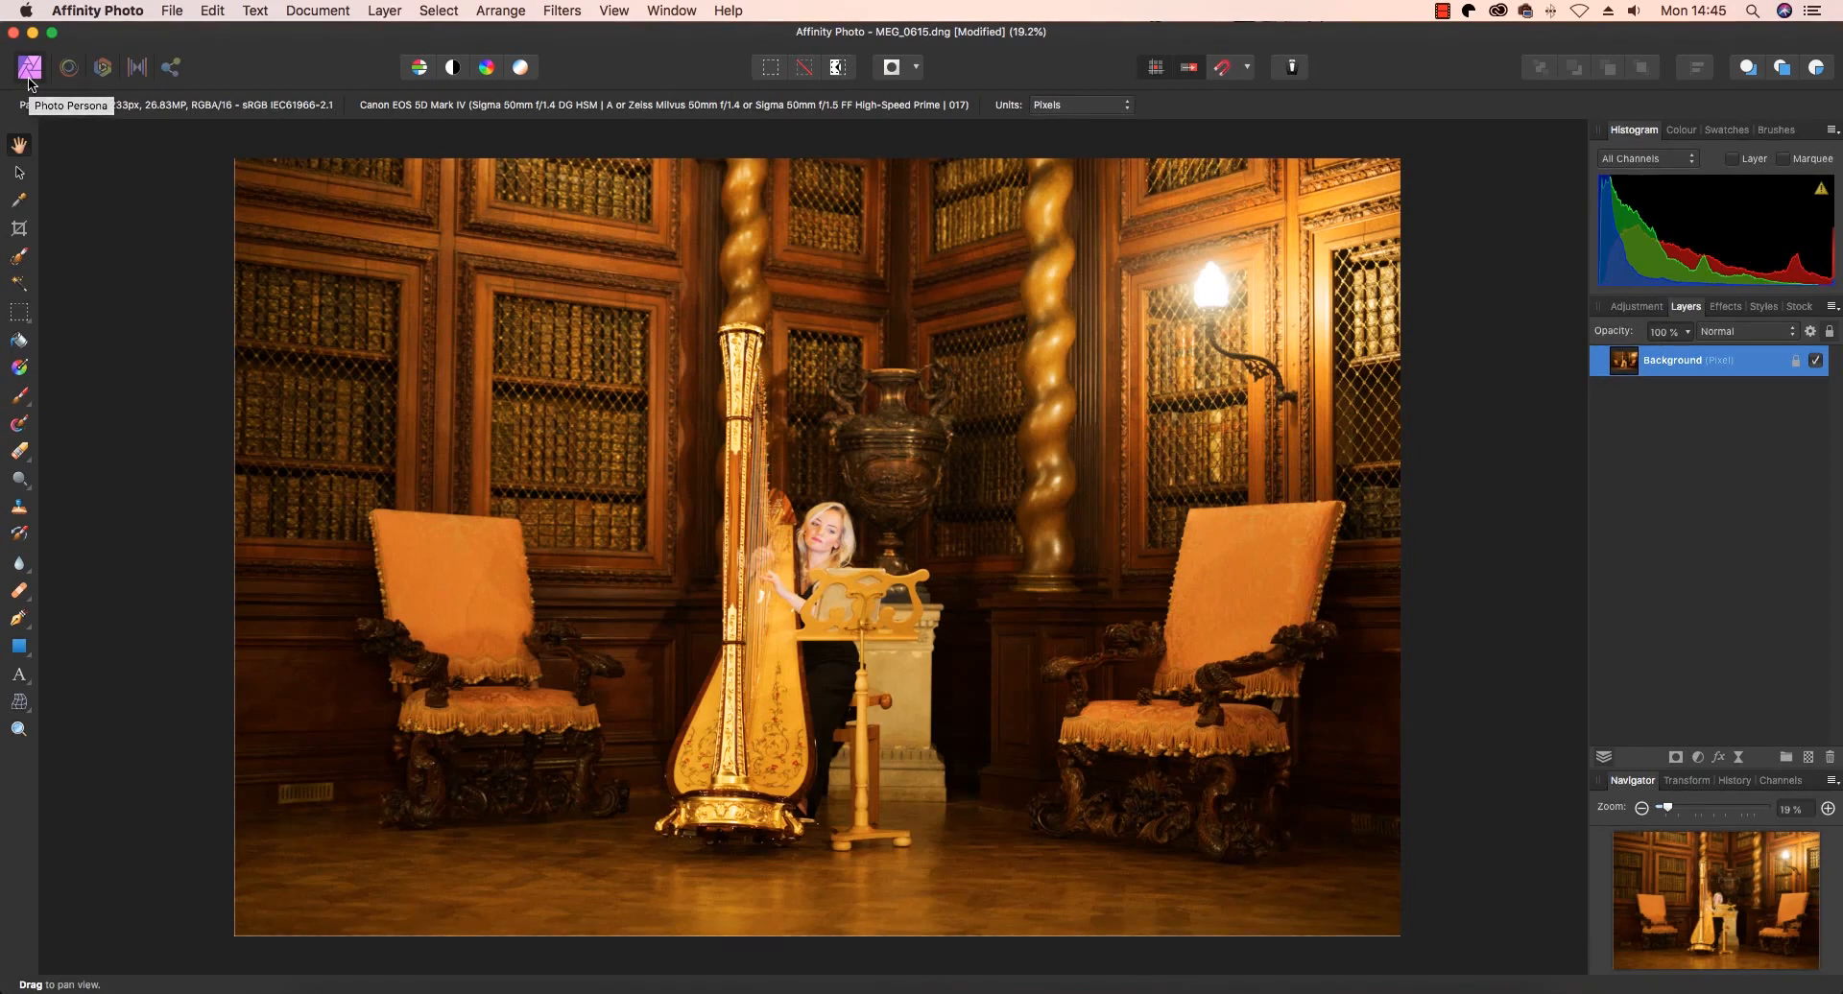
mouse_move(132, 96)
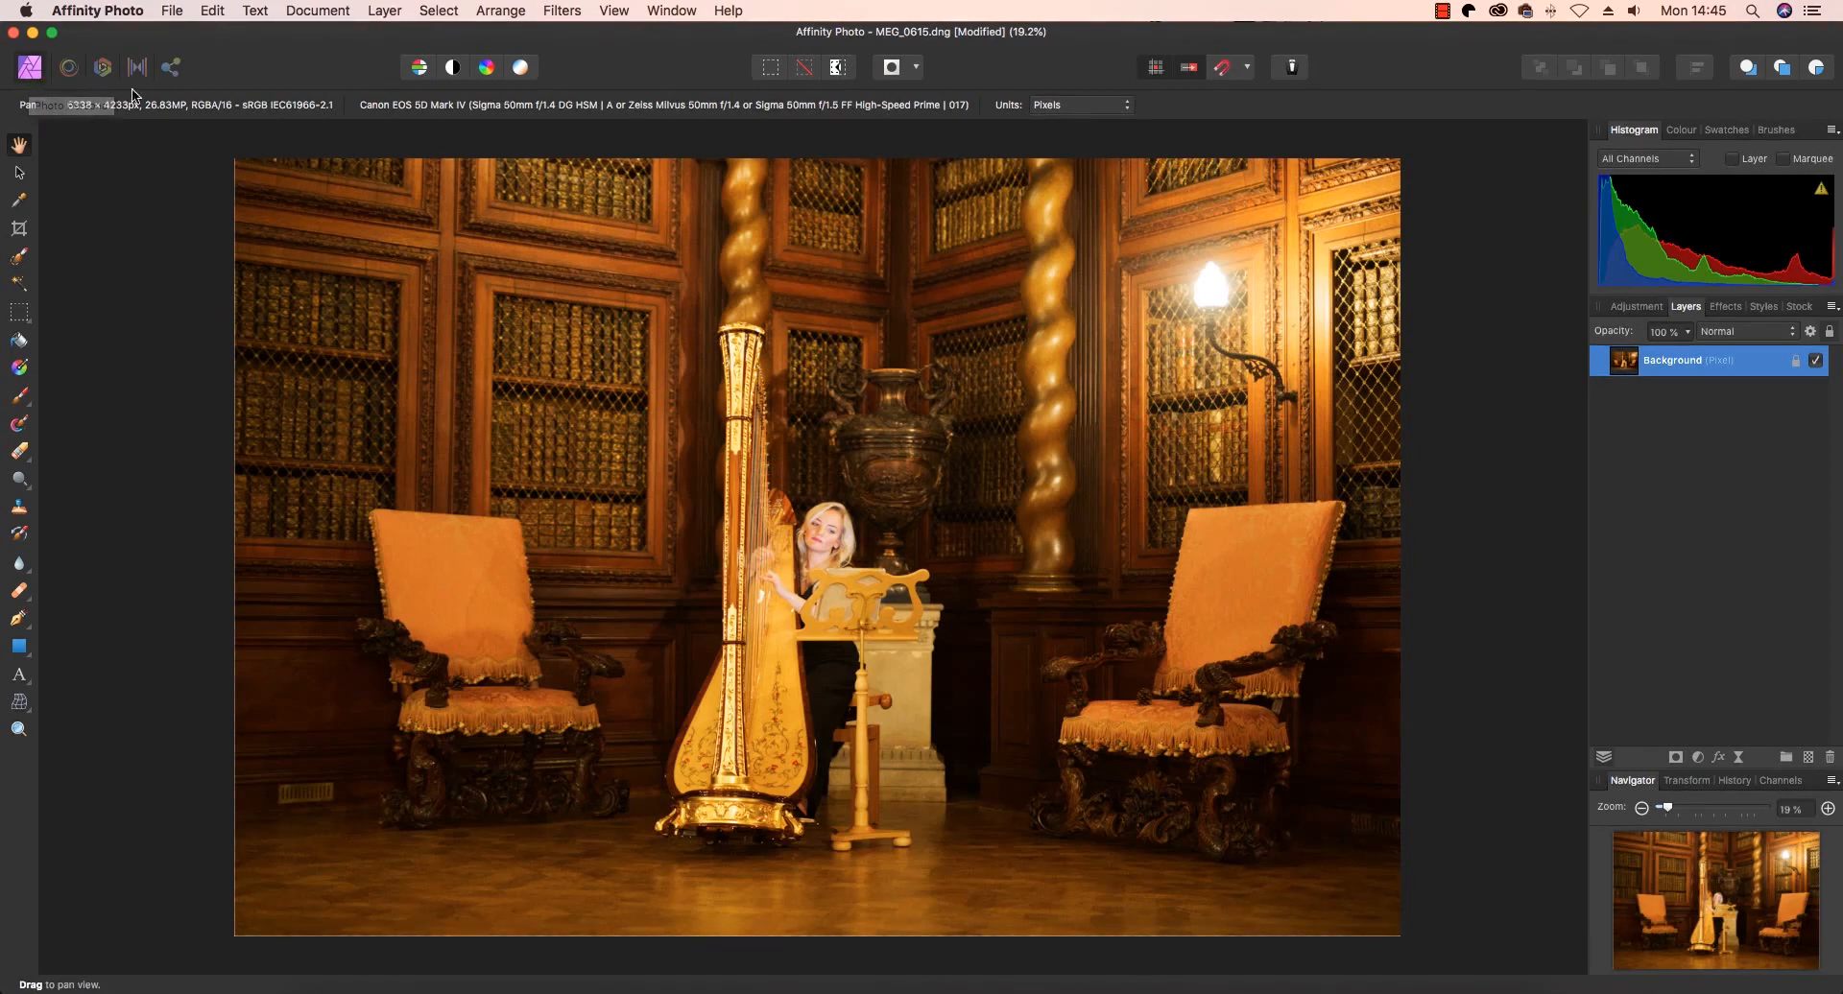
click(171, 10)
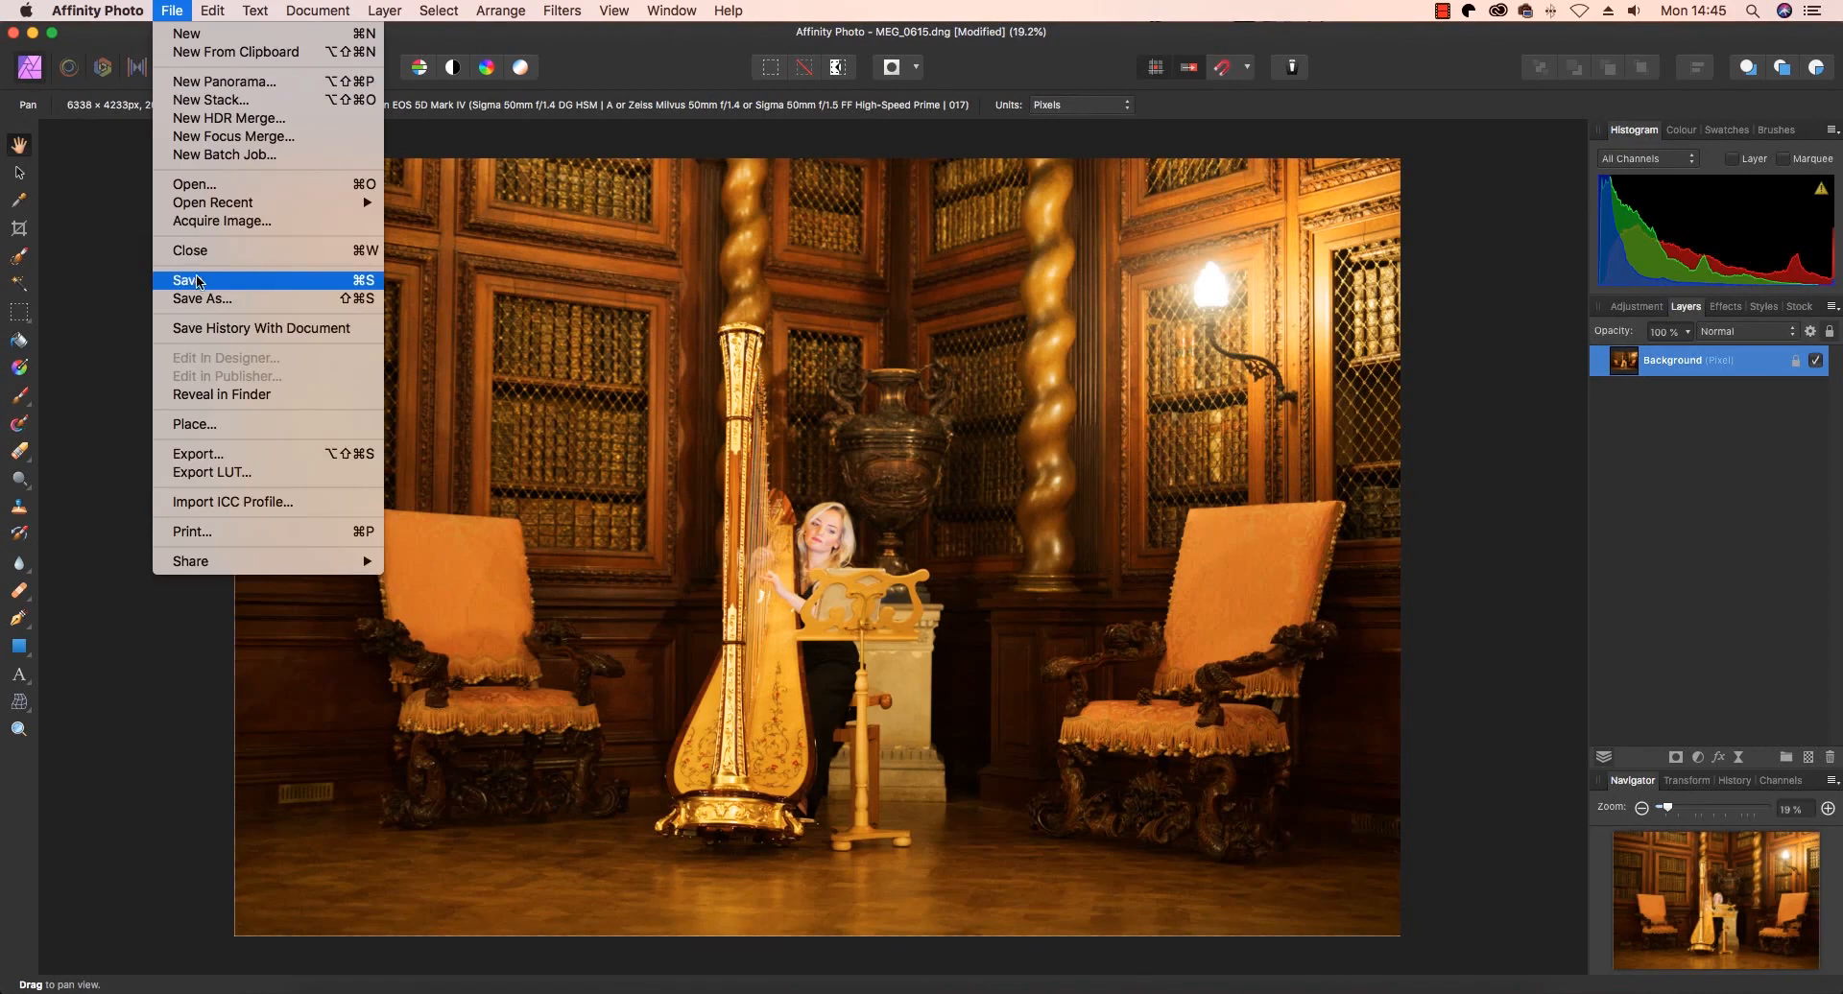
click(188, 279)
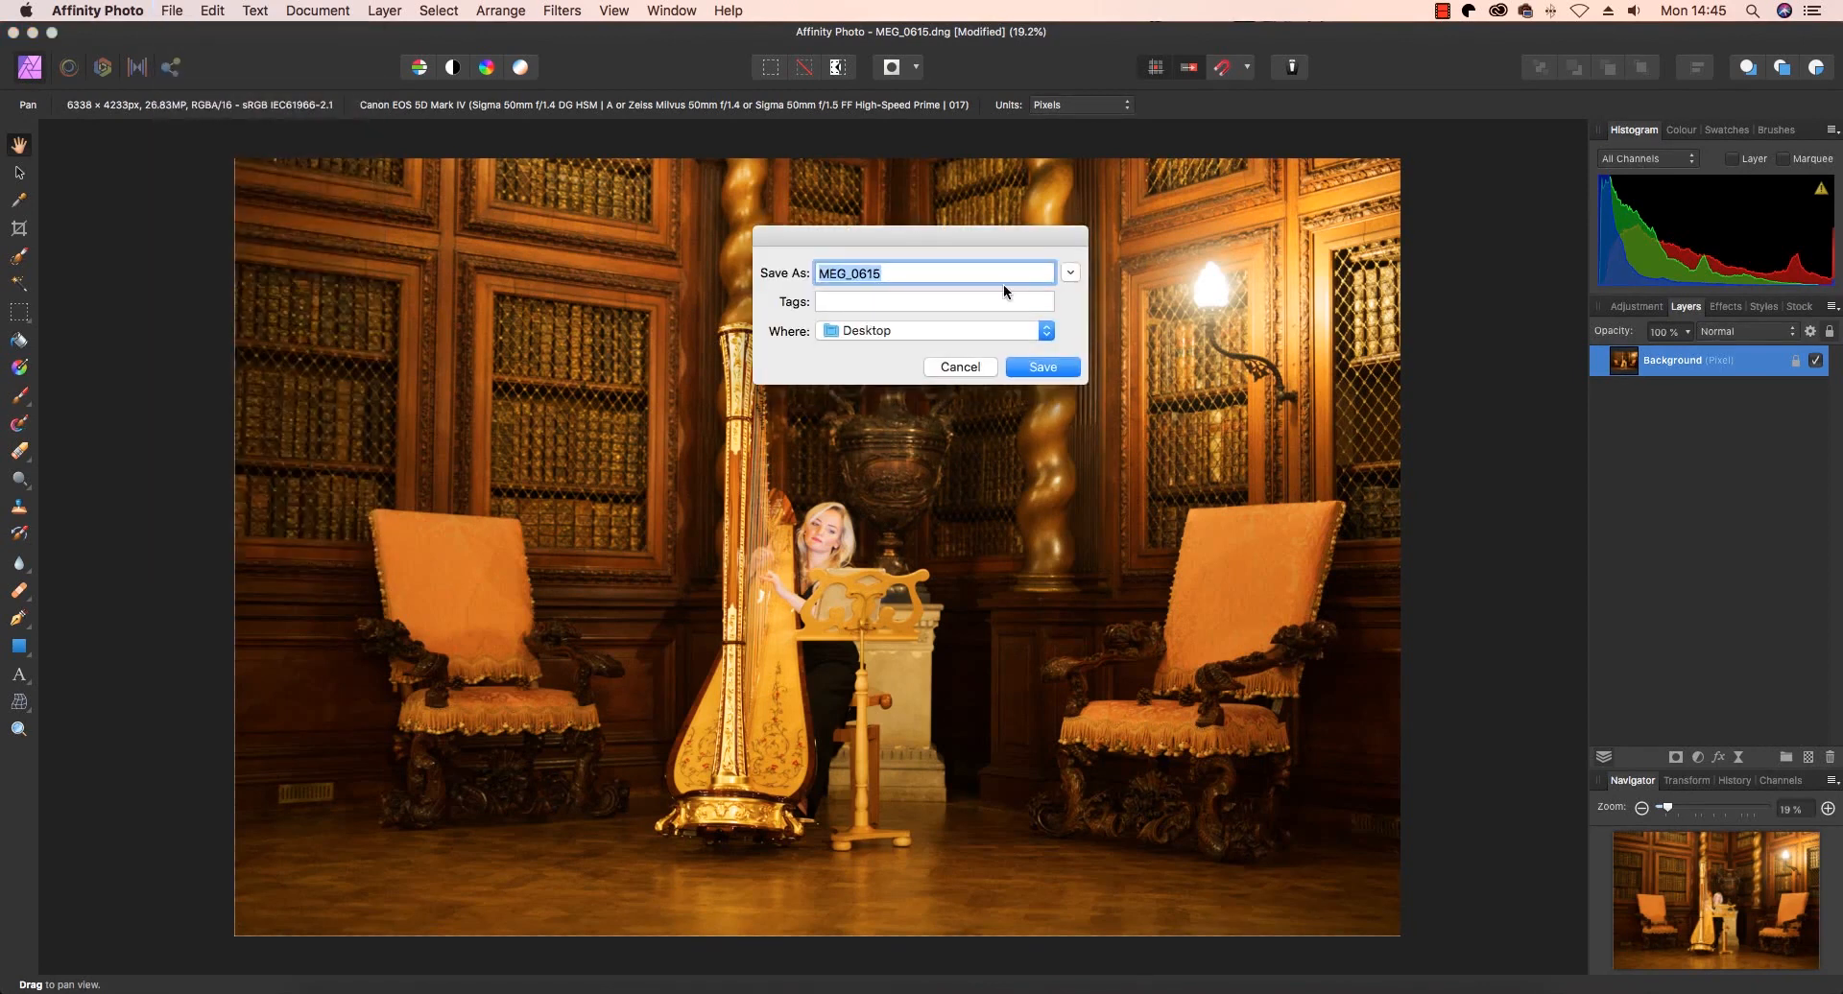